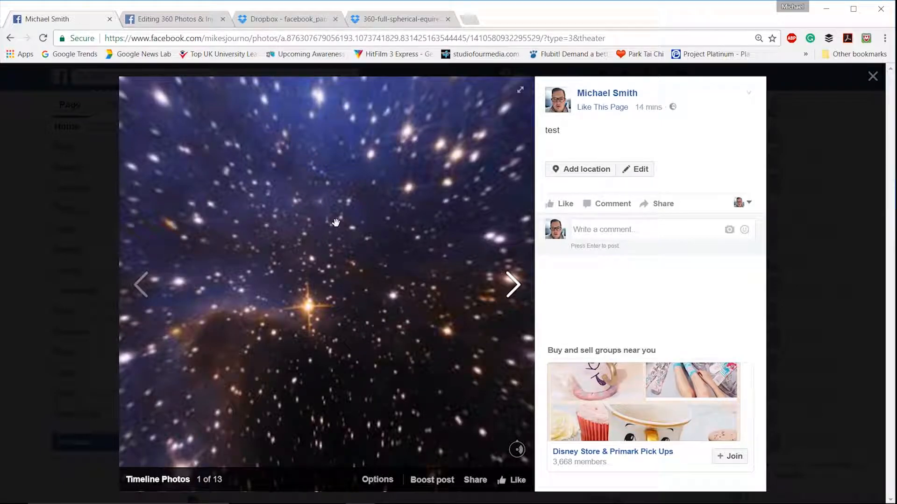
# Look around the 360 starfield photo in several directions
pyautogui.moveTo(337, 222); pyautogui.dragTo(319, 219)
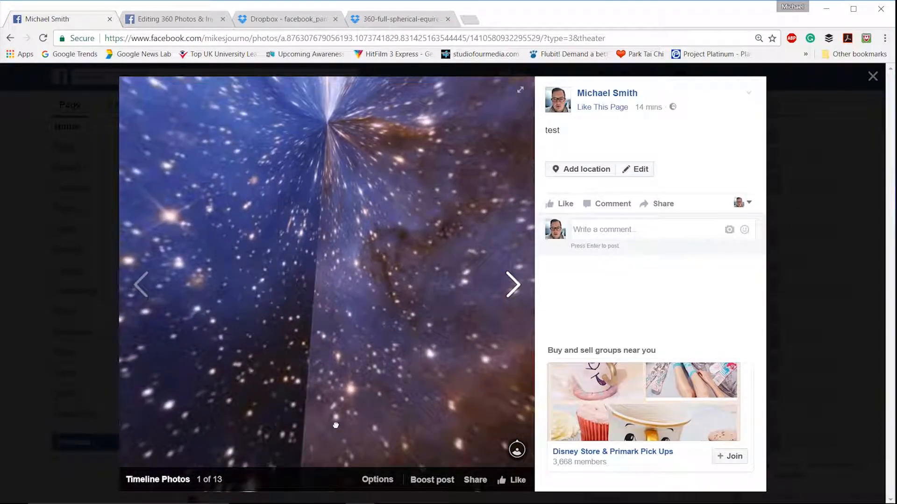
pyautogui.moveTo(336, 425); pyautogui.dragTo(321, 248)
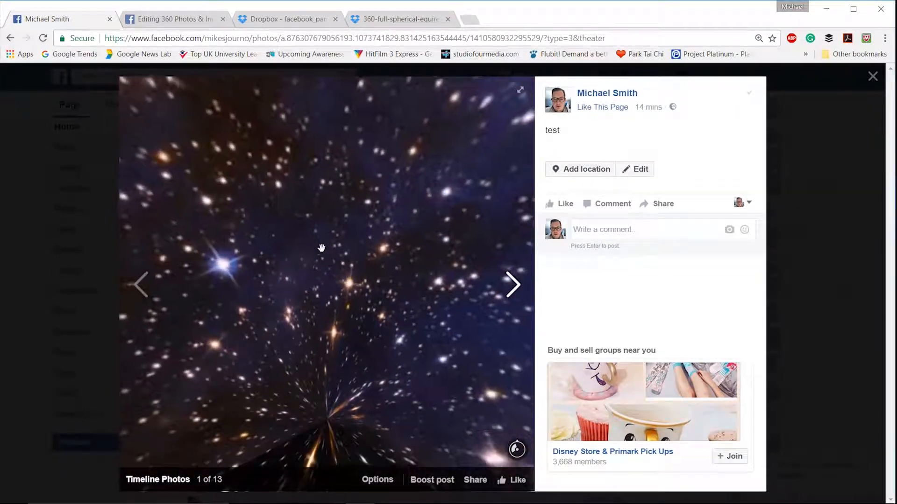
pyautogui.moveTo(321, 248); pyautogui.dragTo(371, 274)
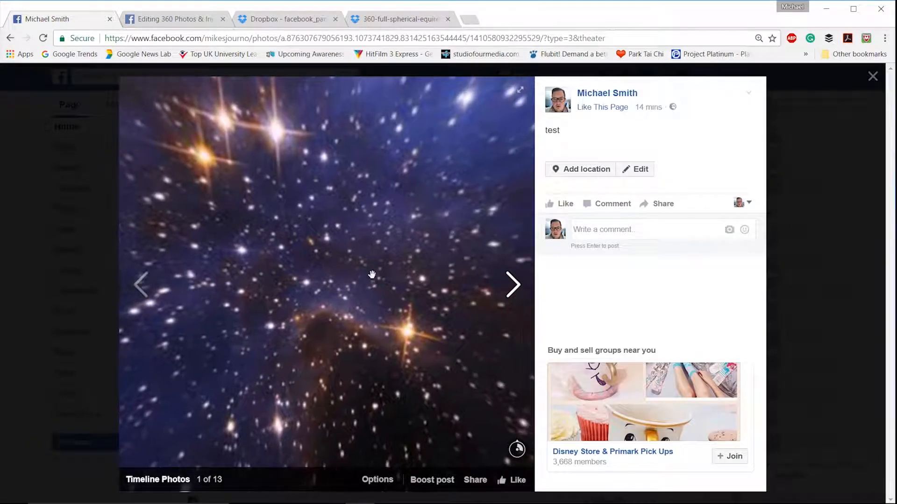
pyautogui.moveTo(371, 275); pyautogui.dragTo(307, 263)
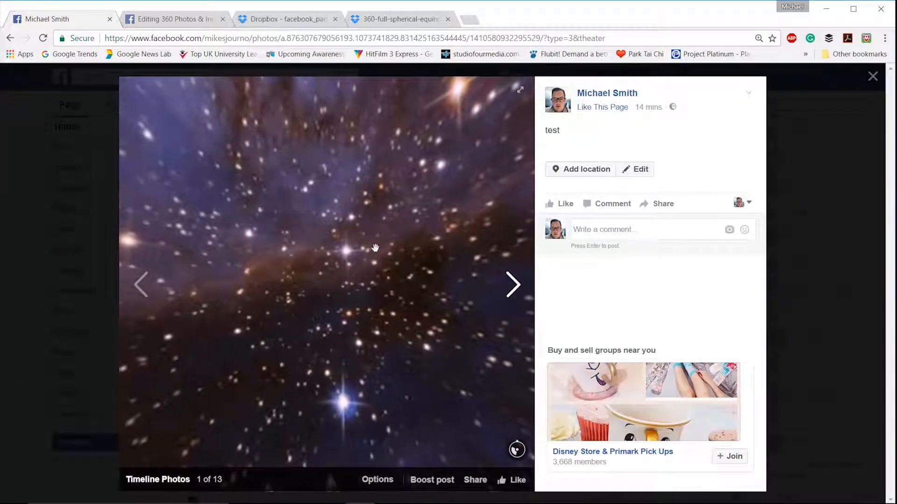
pyautogui.moveTo(375, 248); pyautogui.dragTo(305, 246)
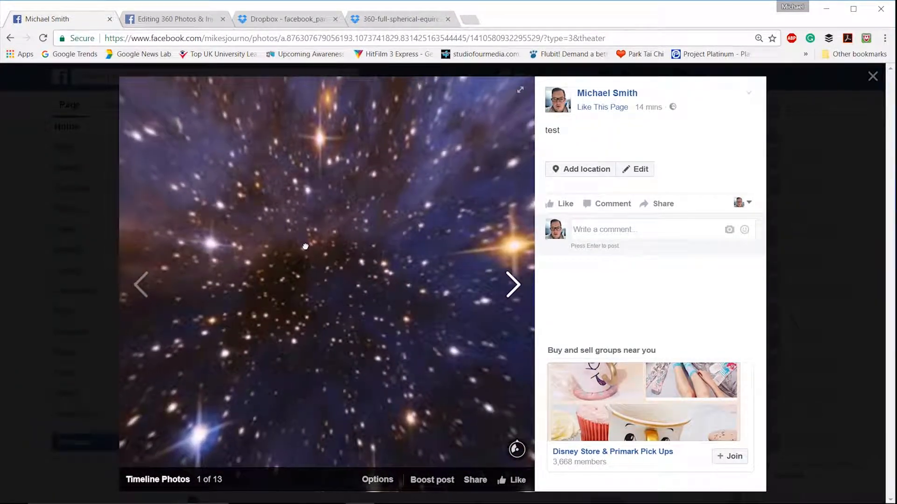
pyautogui.moveTo(305, 247); pyautogui.dragTo(338, 253)
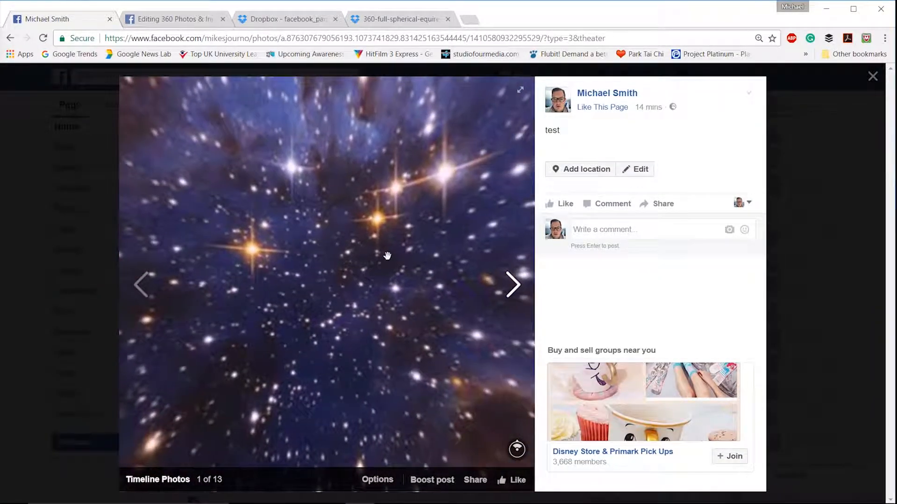
pyautogui.moveTo(387, 255); pyautogui.dragTo(358, 285)
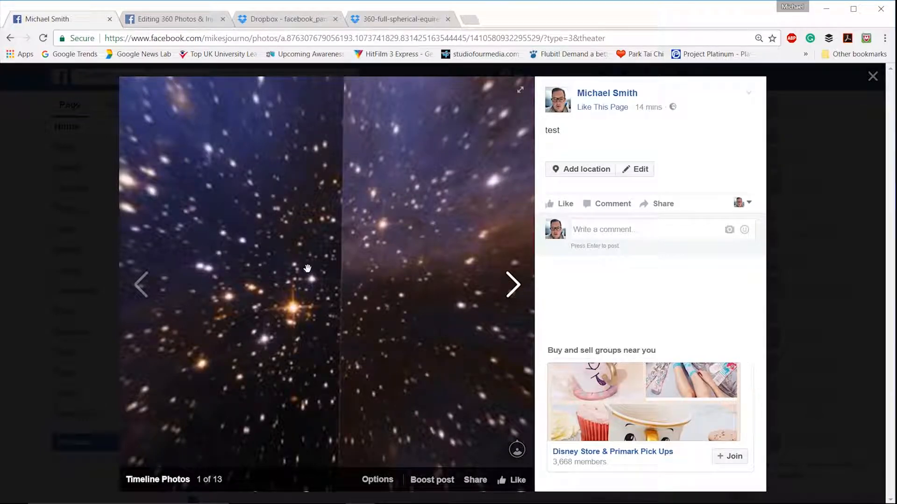
pyautogui.moveTo(341, 230)
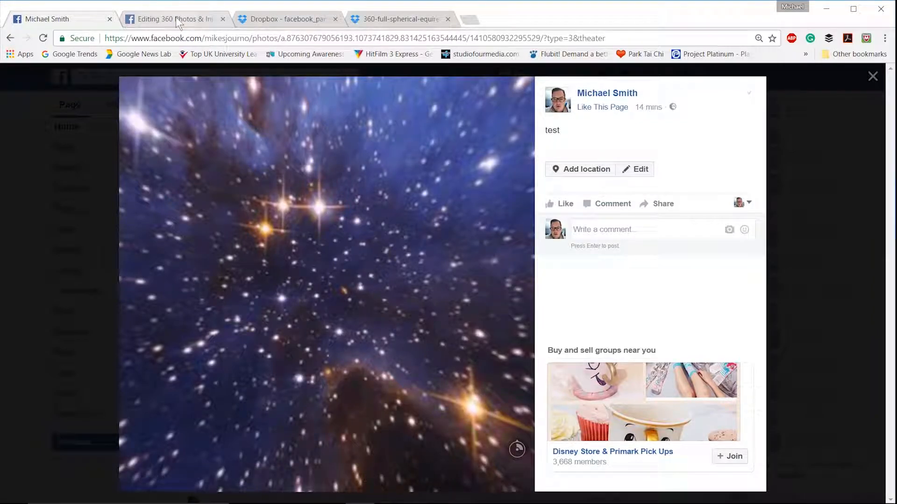
# Read through the Editing 360 Photos & Injecting Metadata guide and follow its link to the panorama templates folder
pyautogui.click(173, 18)
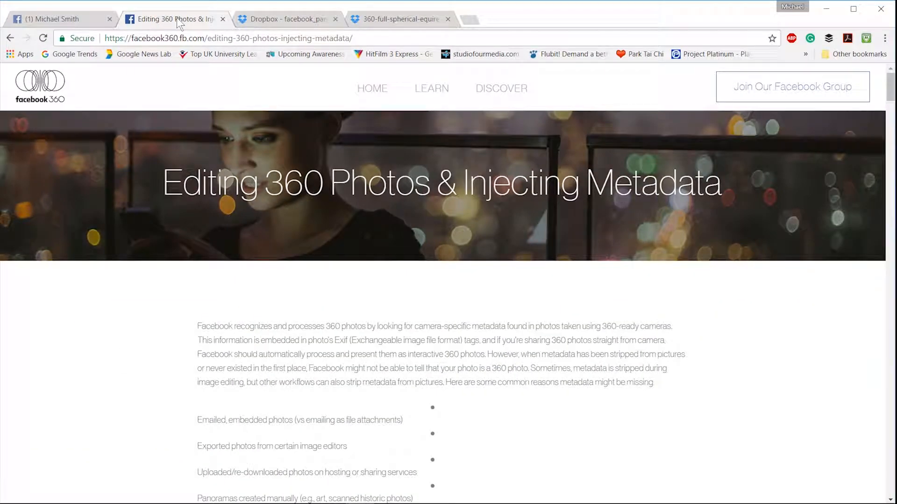
pyautogui.moveTo(351, 109)
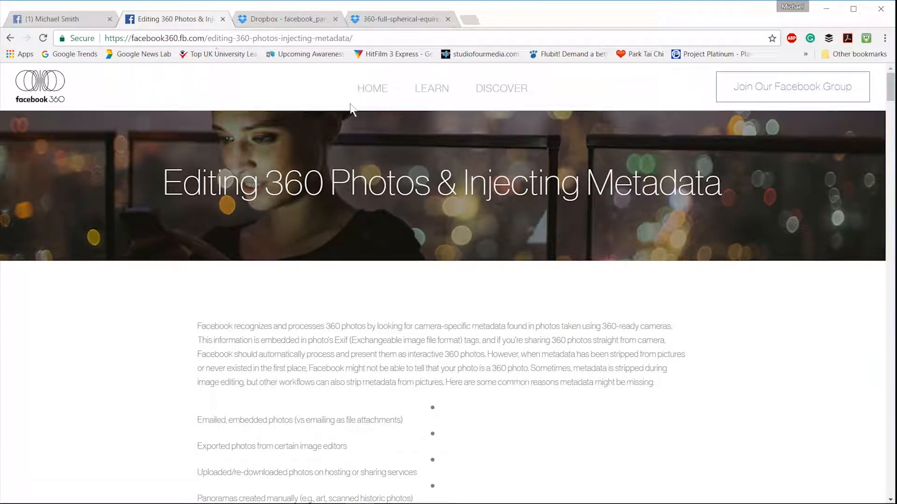
pyautogui.scroll(-3)
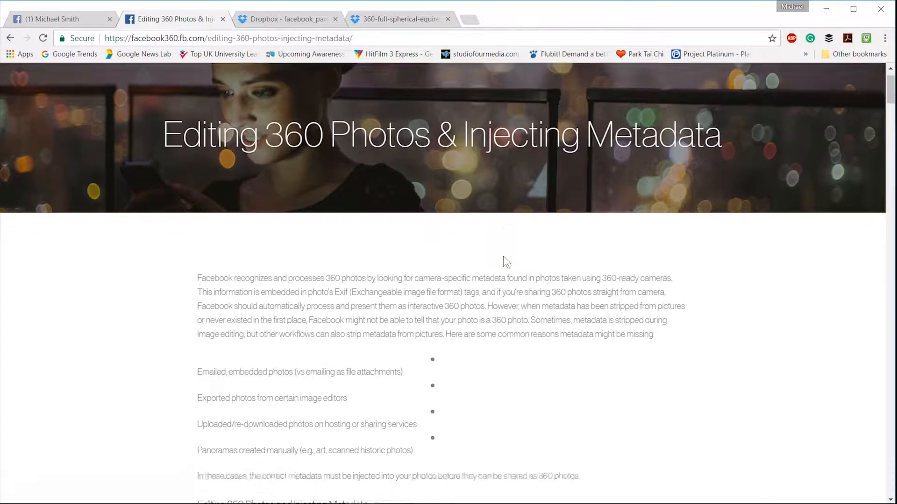
pyautogui.scroll(-3)
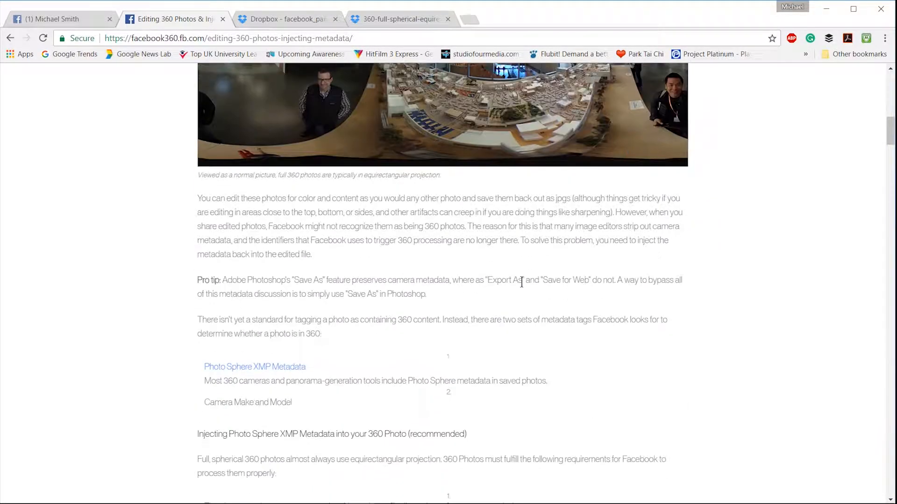
pyautogui.scroll(-3)
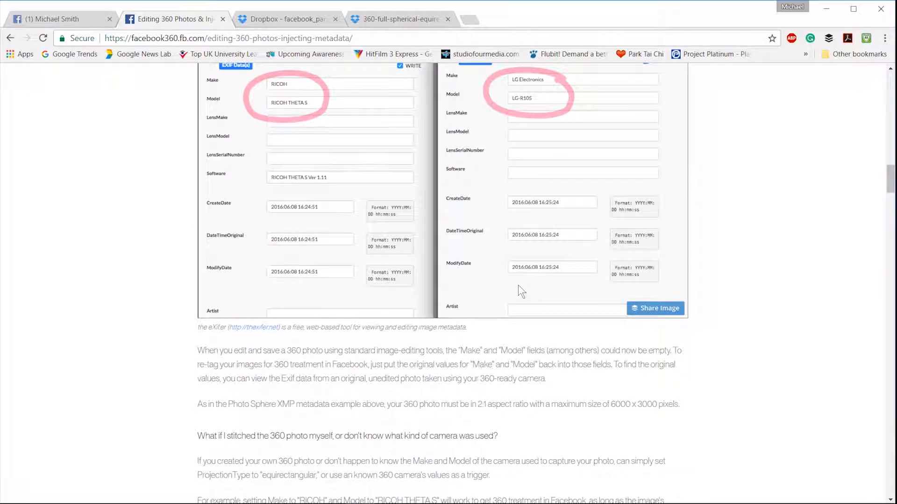
pyautogui.scroll(-3)
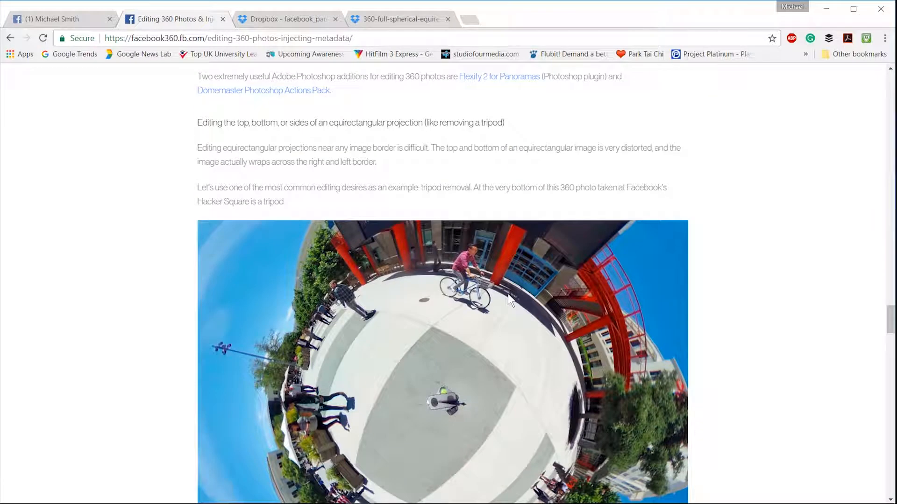
pyautogui.scroll(-3)
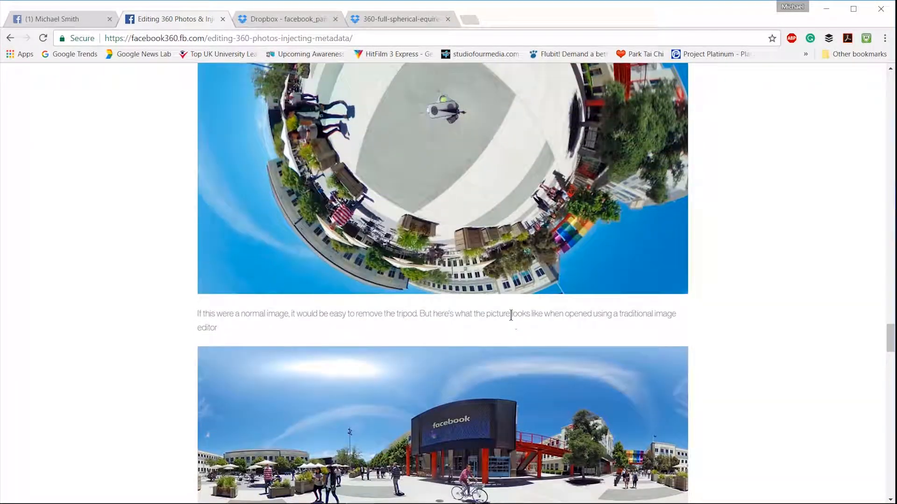
pyautogui.scroll(-3)
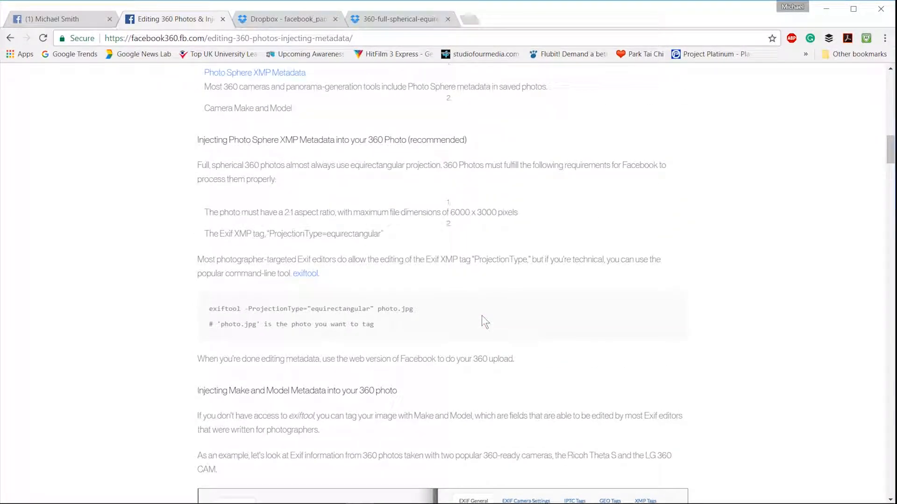
pyautogui.scroll(3)
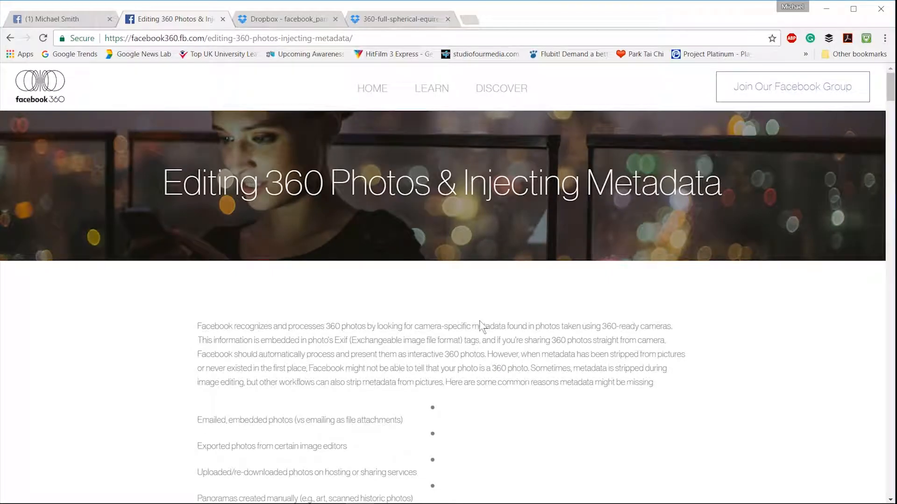
pyautogui.scroll(-3)
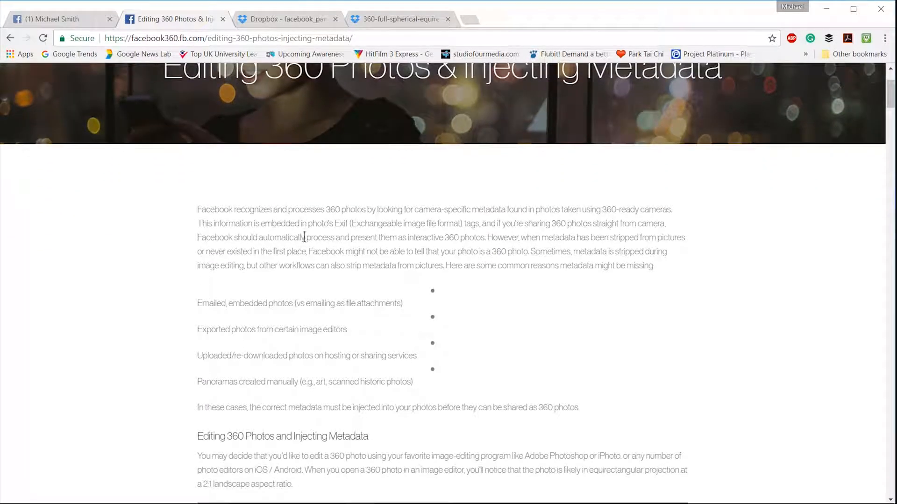
pyautogui.scroll(-3)
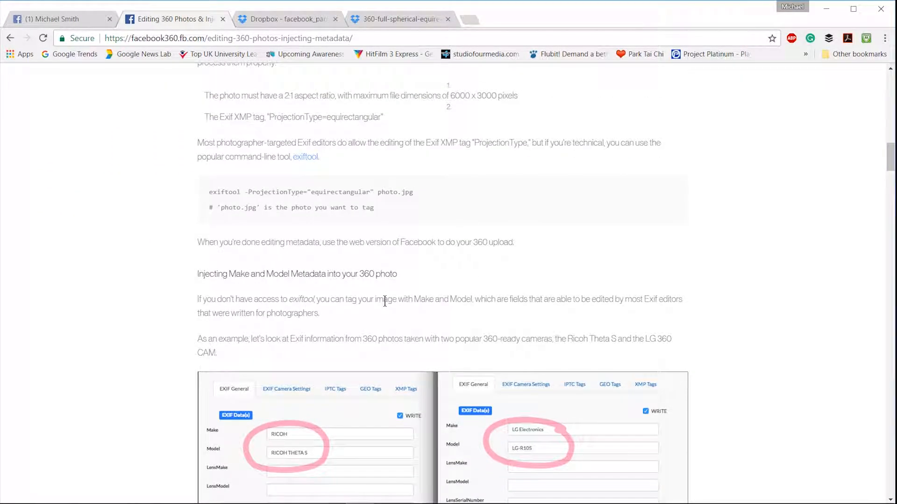
pyautogui.click(286, 19)
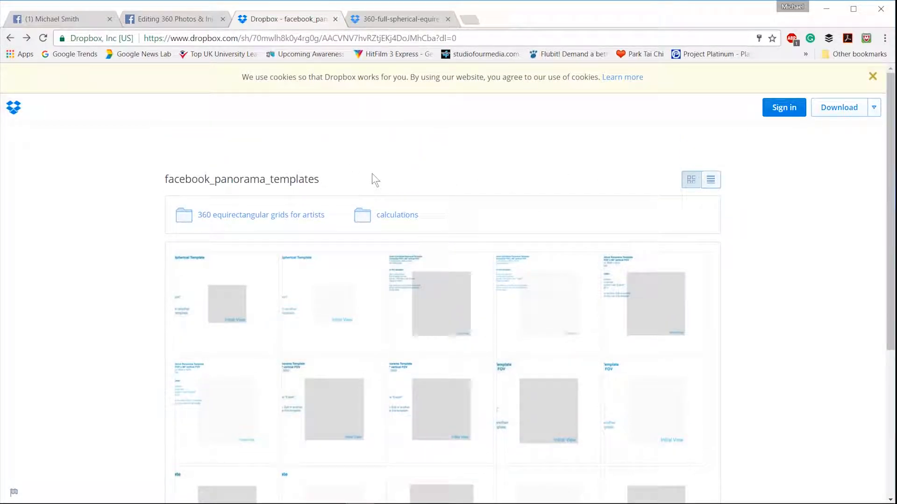
# Preview the 360-full-spherical-equirect-6000x3000.jpg template in the Dropbox folder
pyautogui.scroll(-3)
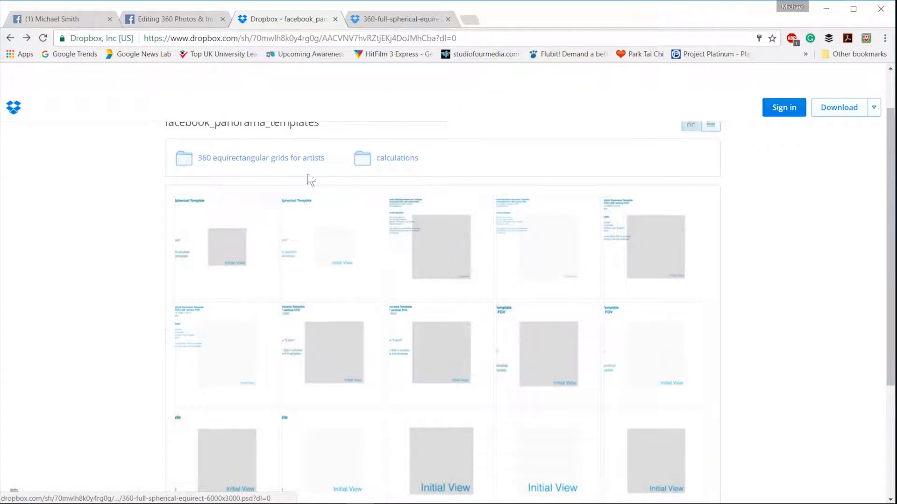
pyautogui.click(260, 157)
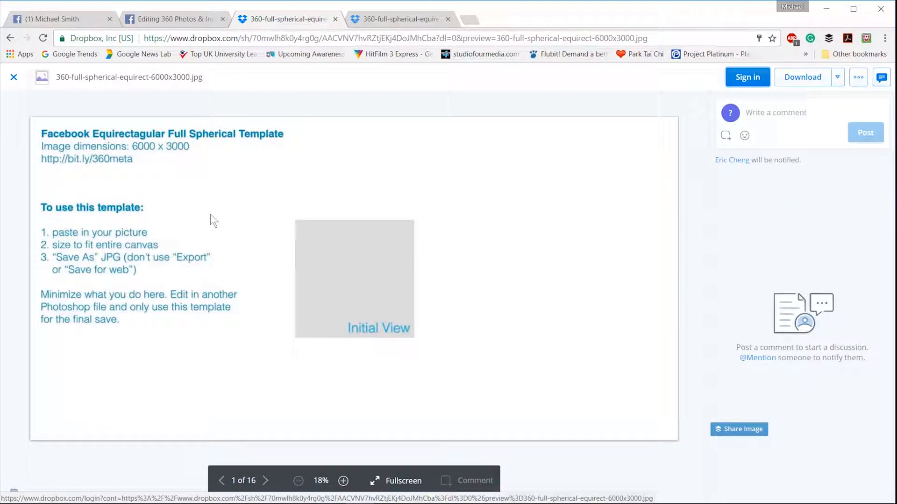
pyautogui.moveTo(320, 296)
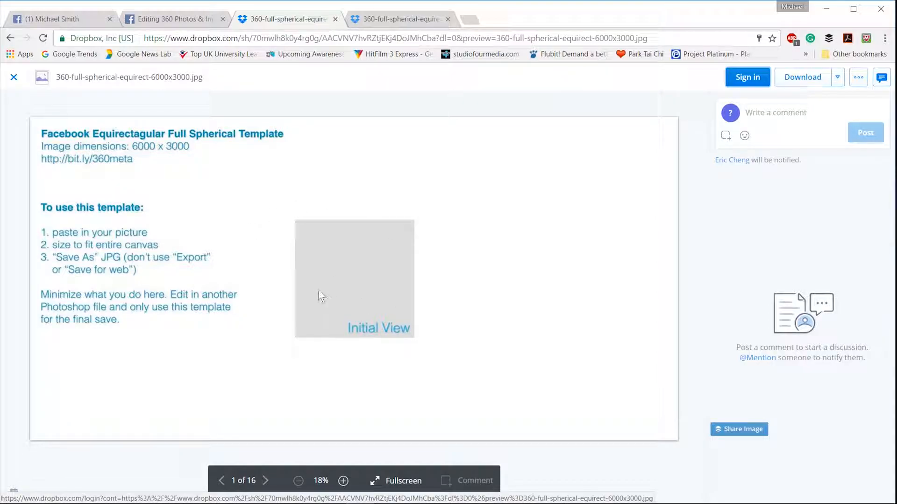
pyautogui.moveTo(198, 194)
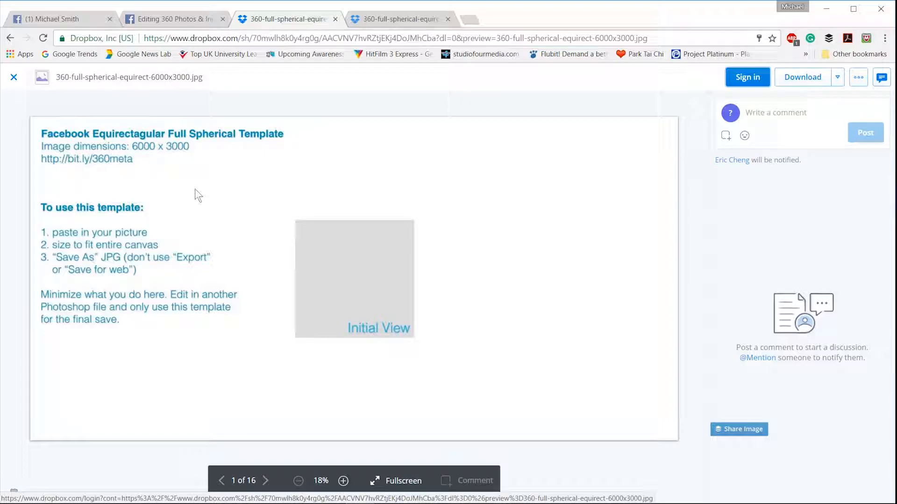
pyautogui.moveTo(286, 217)
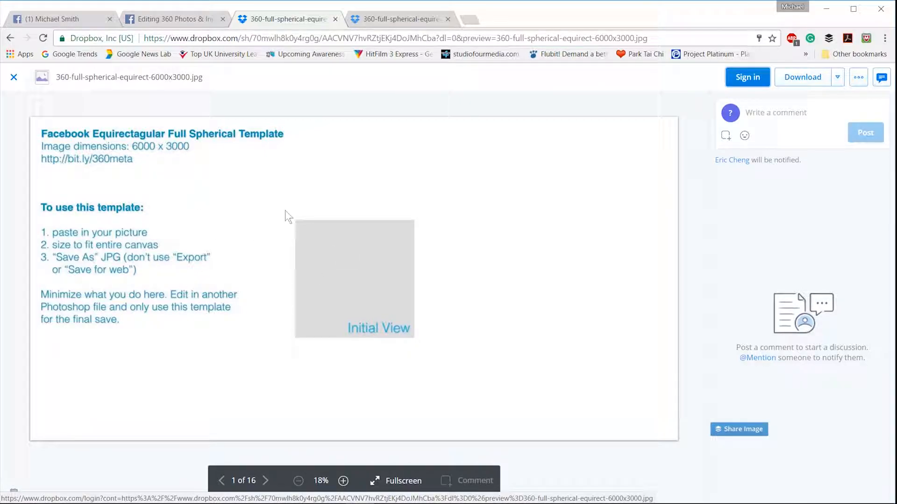
pyautogui.moveTo(272, 245)
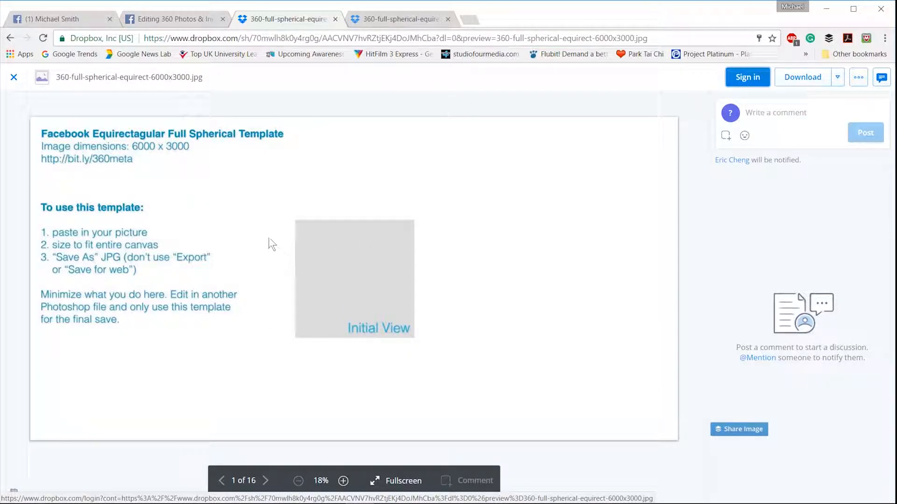
pyautogui.moveTo(802, 77)
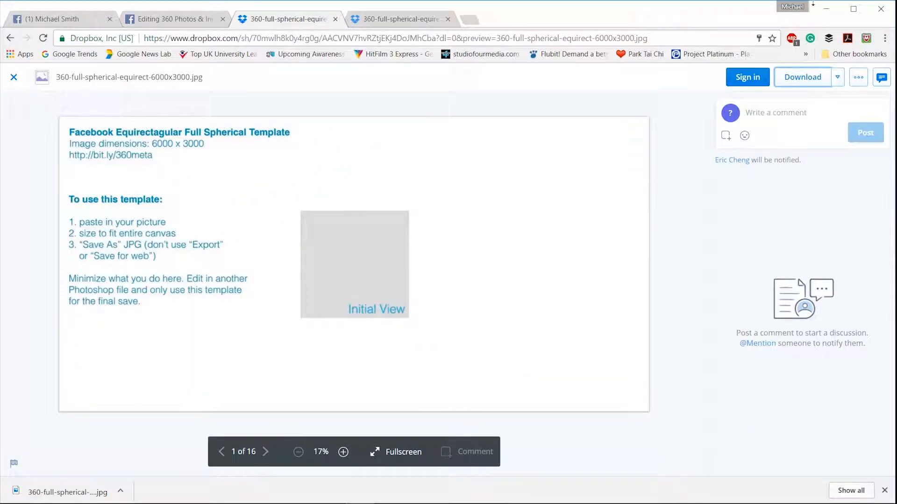
pyautogui.moveTo(828, 9)
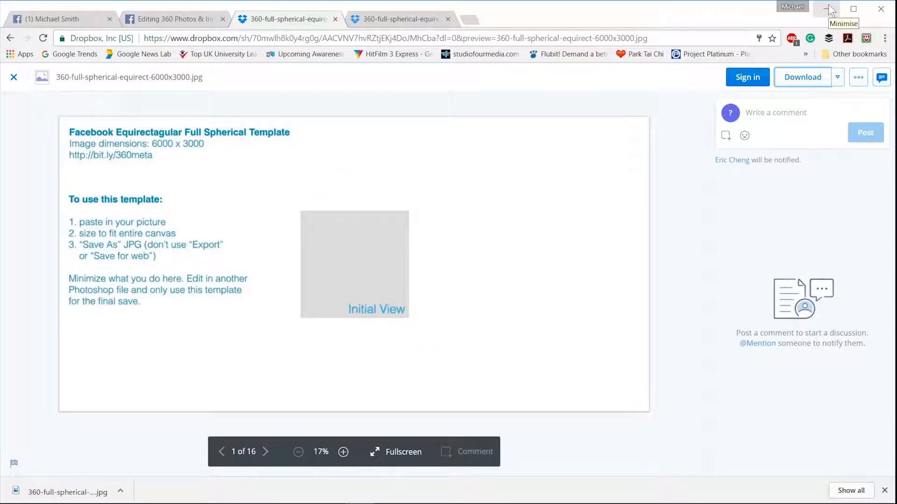
# Open the downloaded 360 template in Photoshop and stretch the starfield image to cover the whole canvas
pyautogui.click(830, 8)
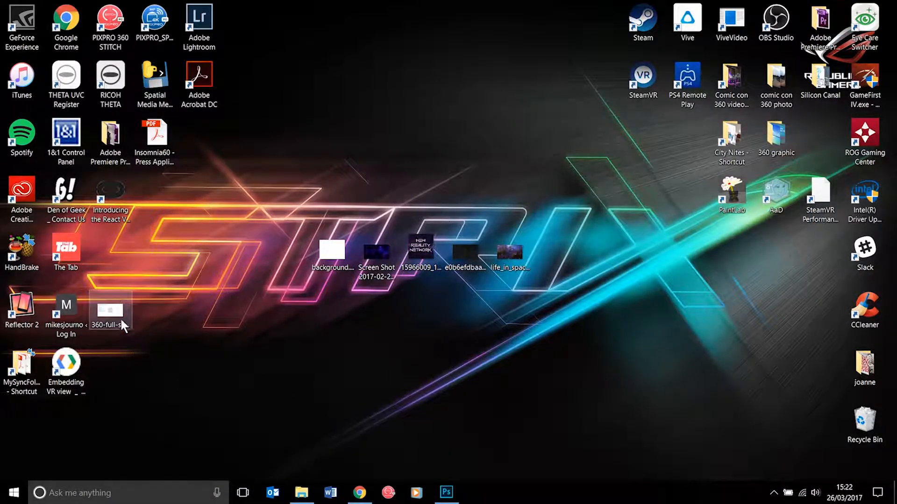
pyautogui.moveTo(110, 312); pyautogui.dragTo(376, 201)
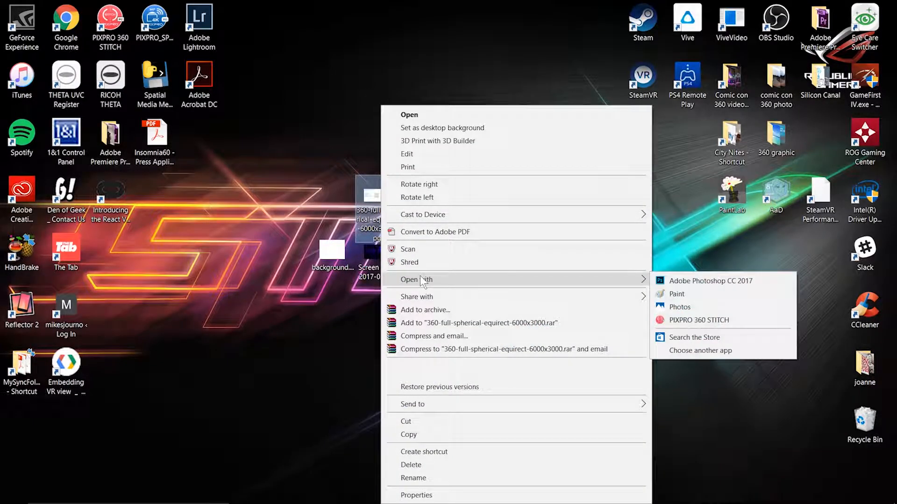
pyautogui.click(709, 281)
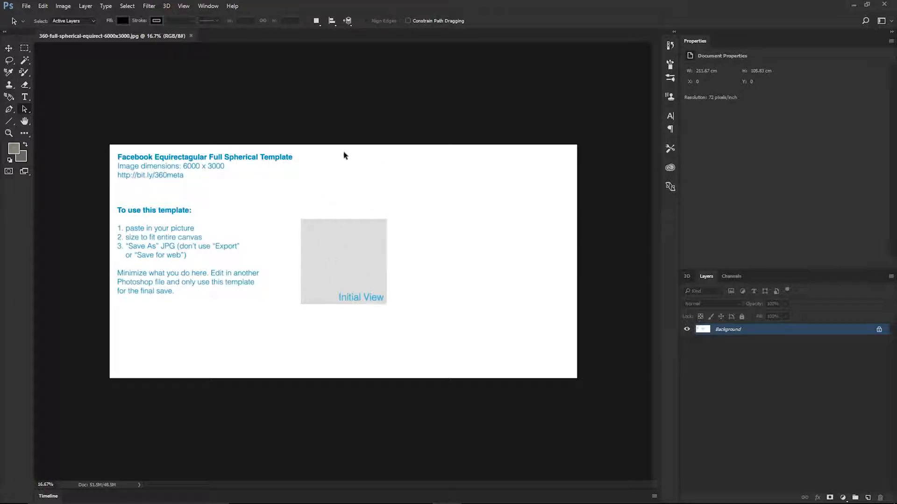
pyautogui.moveTo(431, 240)
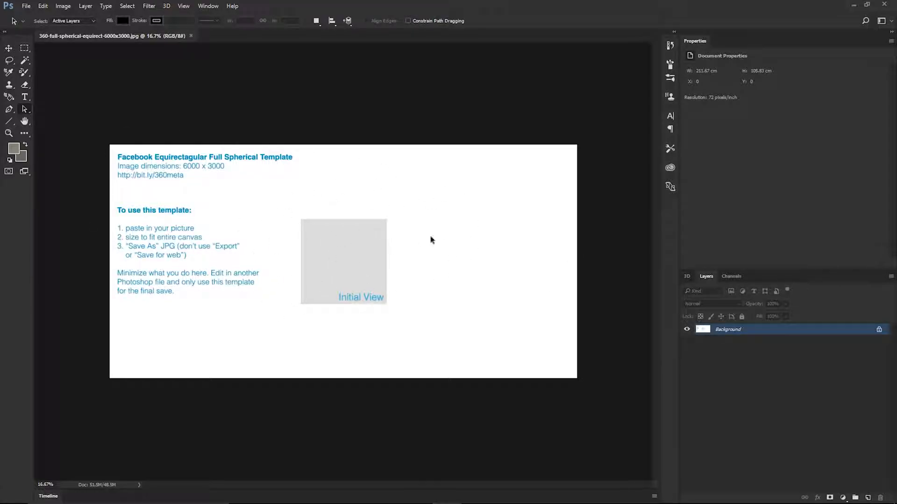
pyautogui.moveTo(853, 8)
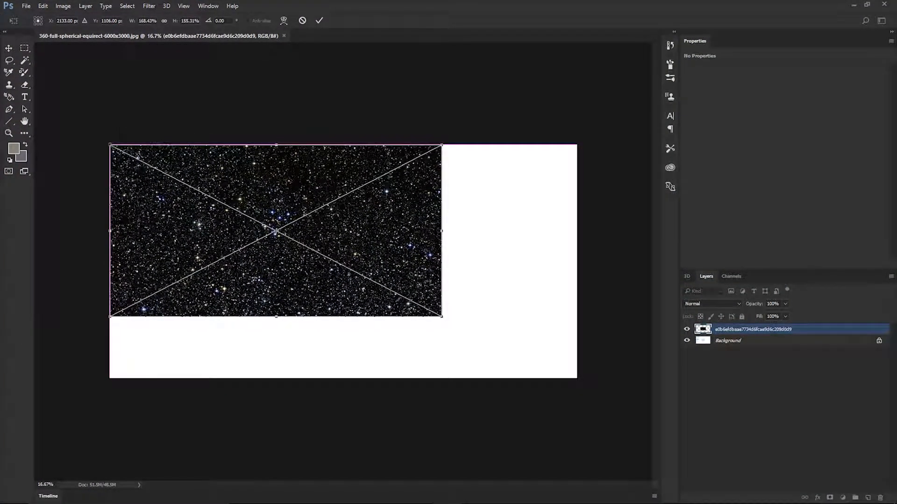
pyautogui.moveTo(440, 315); pyautogui.dragTo(497, 340)
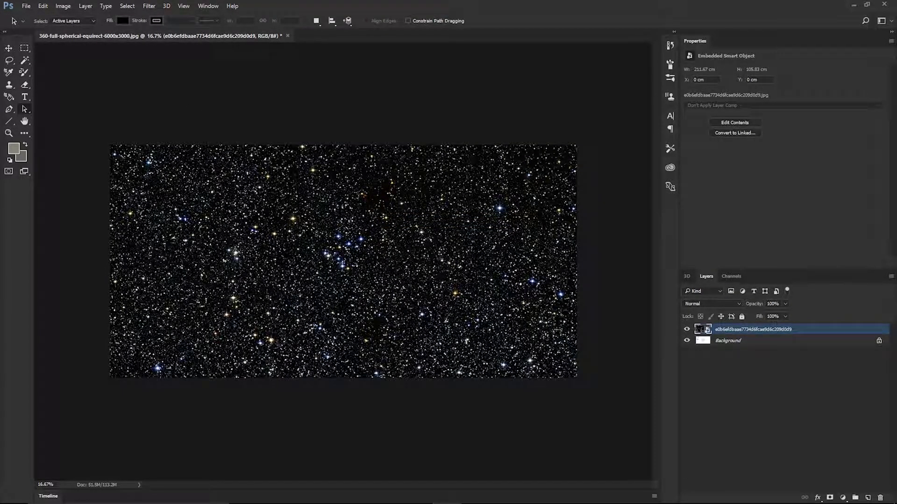
# Save the canvas as JPEG 'Infinite space 1.jpg' on the desktop at quality 12
pyautogui.click(25, 6)
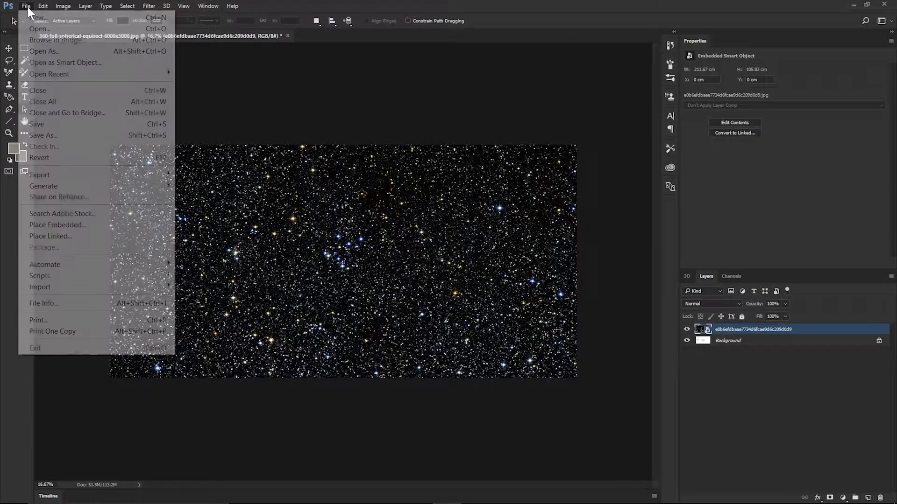
pyautogui.moveTo(41, 135)
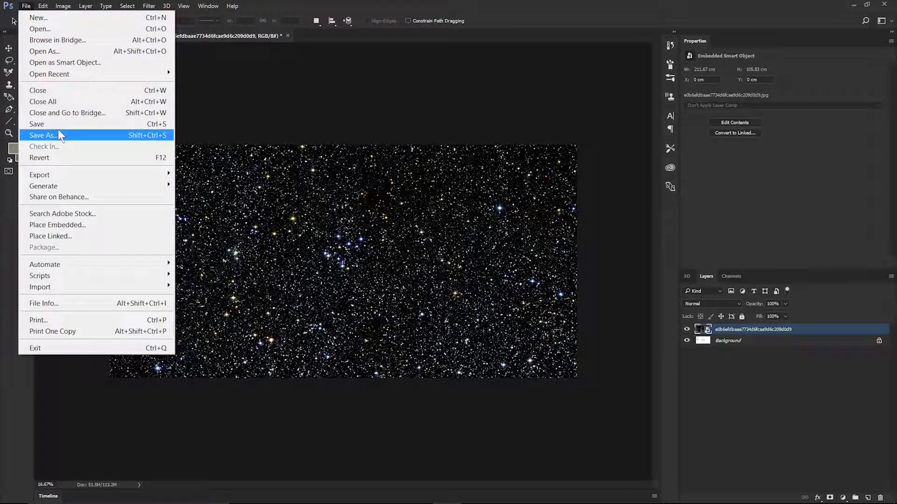
pyautogui.click(42, 135)
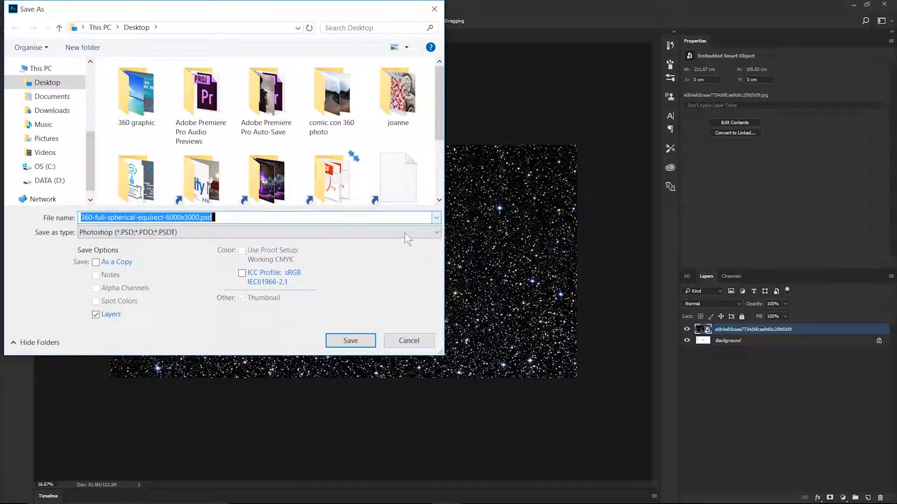
pyautogui.click(257, 232)
pyautogui.write('Infinite space 1.jpg')
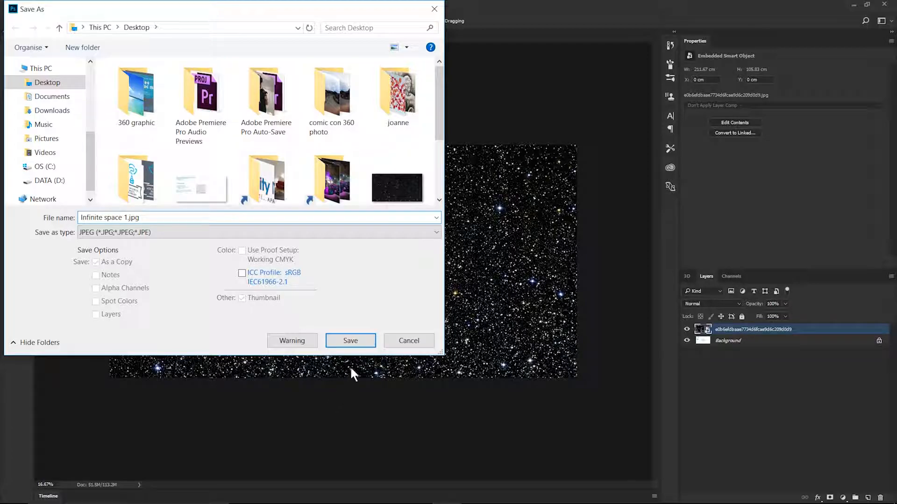
pyautogui.click(349, 341)
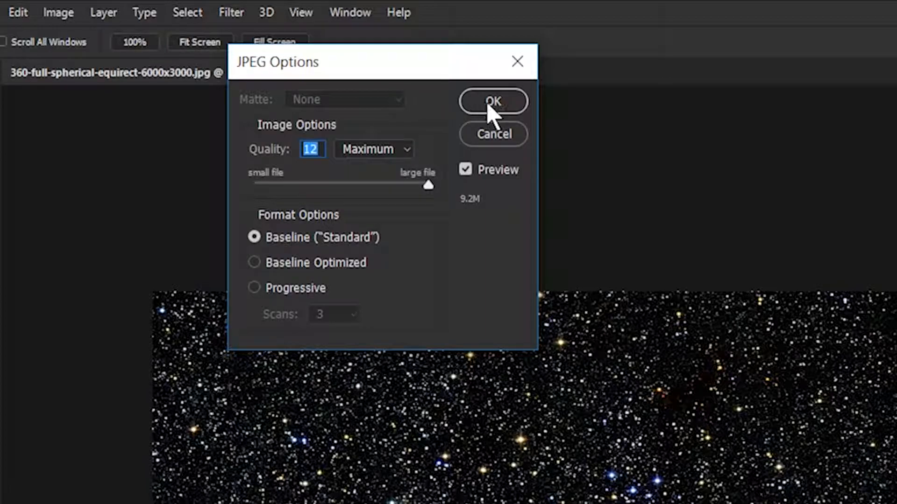
pyautogui.click(491, 100)
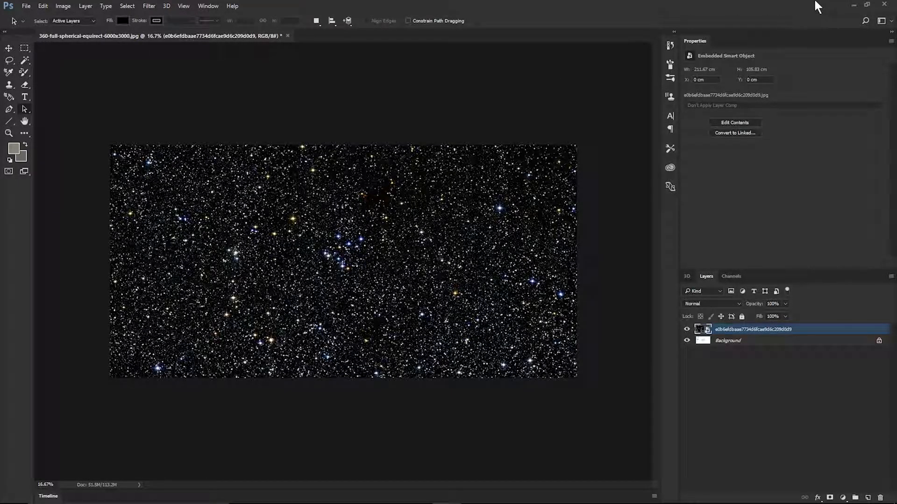
# Attach Infinite space 1.jpg to a new page post and write the caption 'this is for test and how'
pyautogui.click(852, 6)
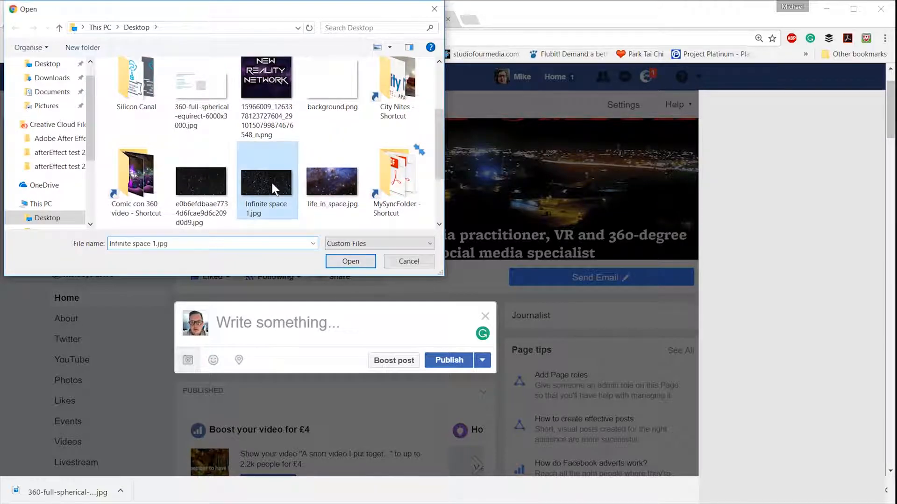
pyautogui.click(349, 260)
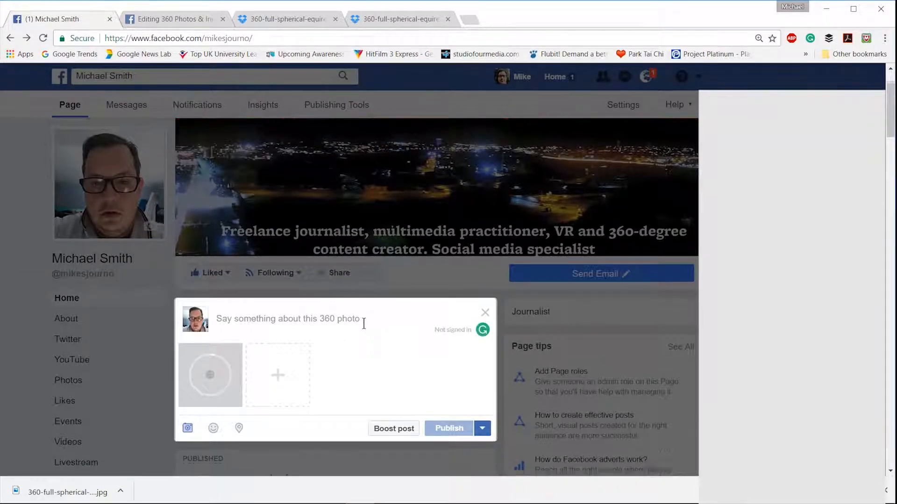
pyautogui.write('t')
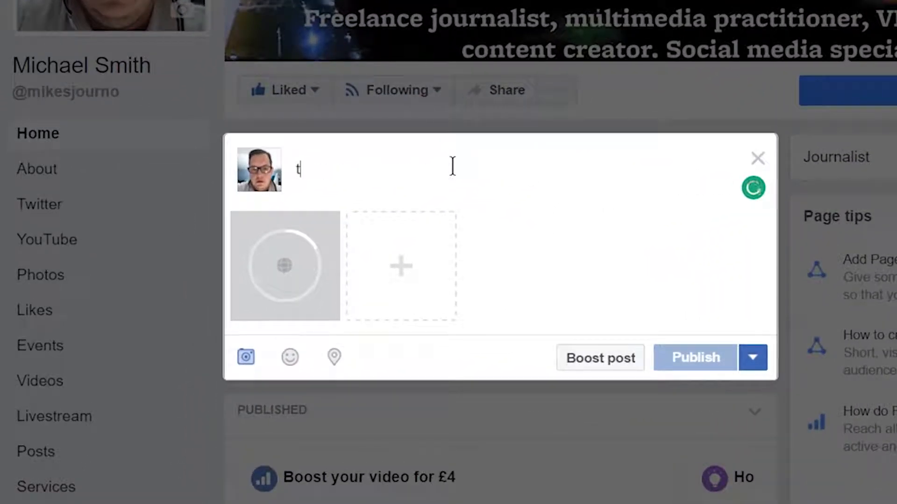
pyautogui.write('his is for t')
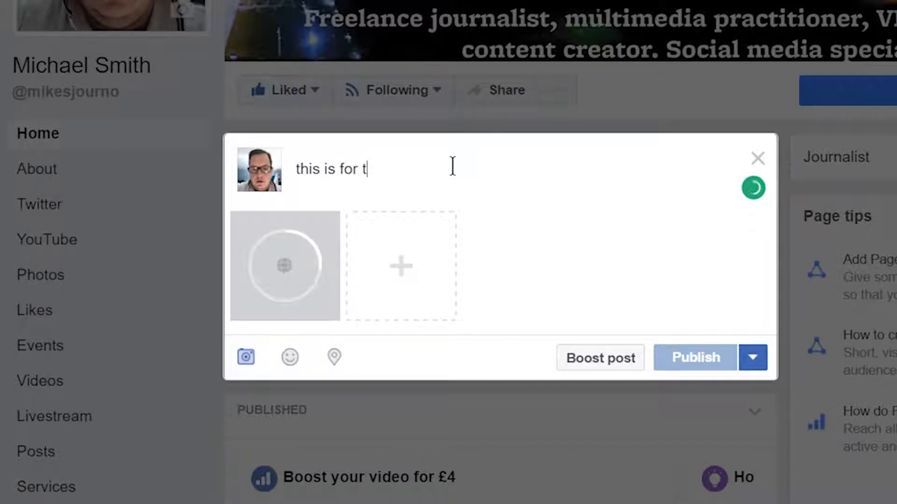
pyautogui.write('est and how too video')
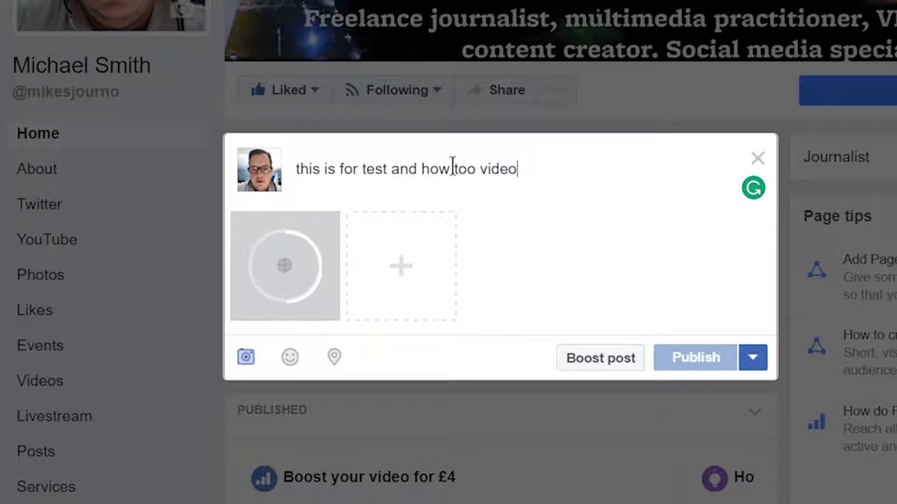
pyautogui.moveTo(289, 358)
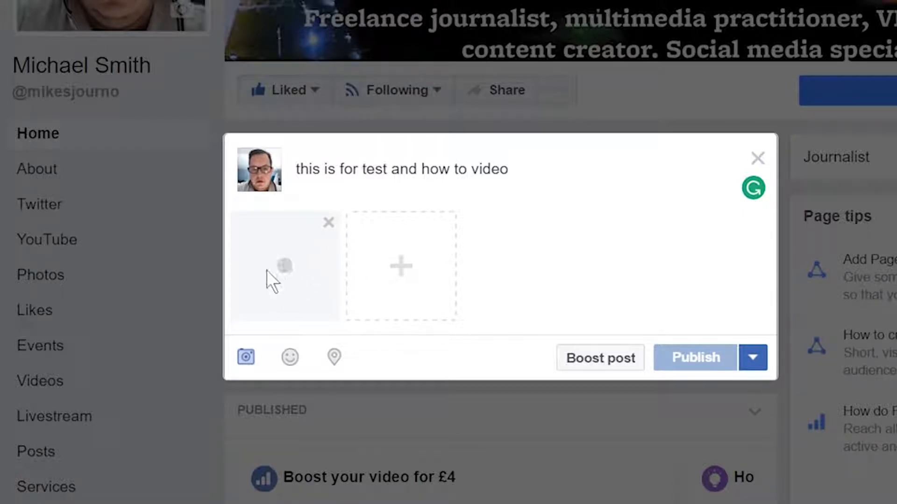
pyautogui.moveTo(541, 240)
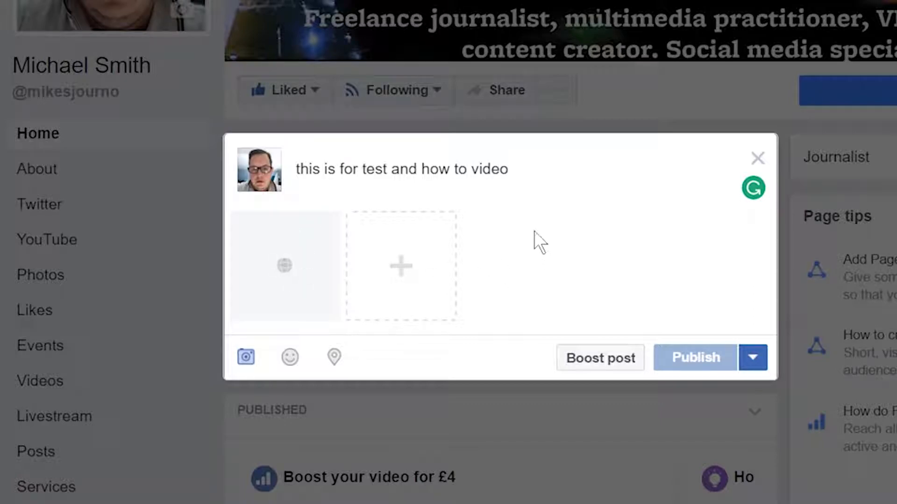
pyautogui.moveTo(760, 324)
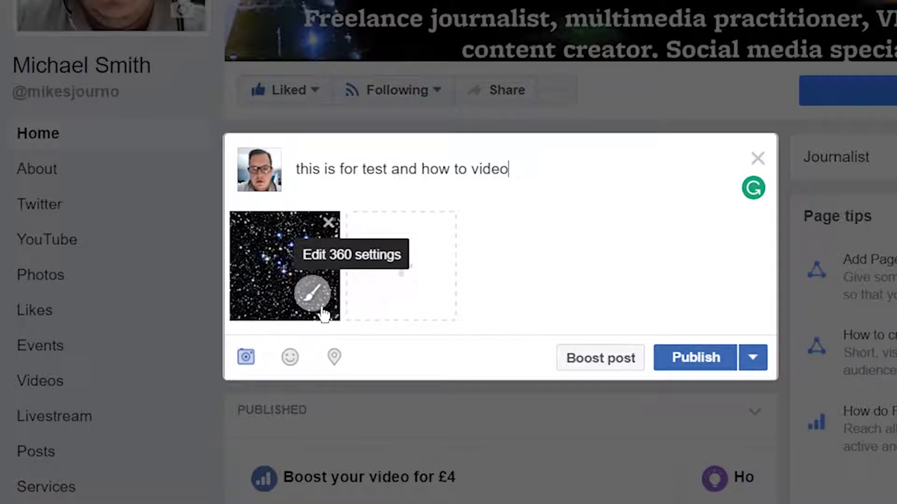
# Pan the 360 settings preview to the bright blue star cluster and save it as the starting view
pyautogui.click(311, 295)
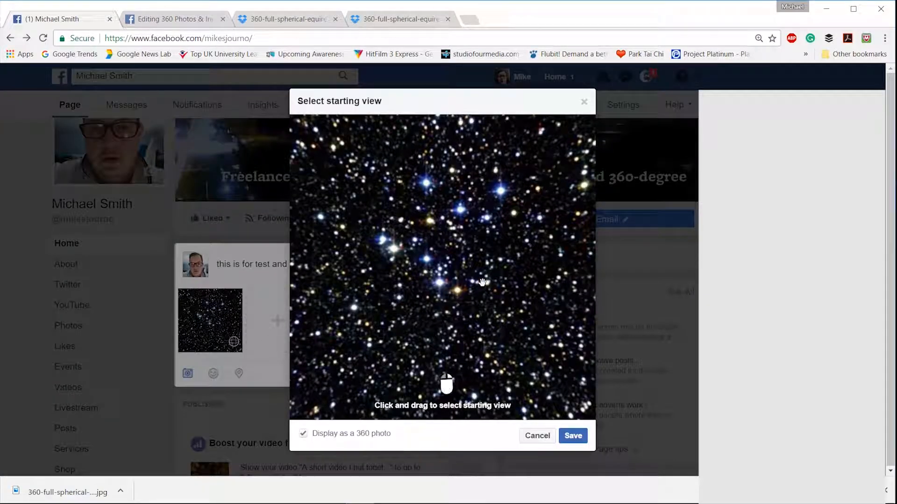
pyautogui.moveTo(482, 282); pyautogui.dragTo(417, 270)
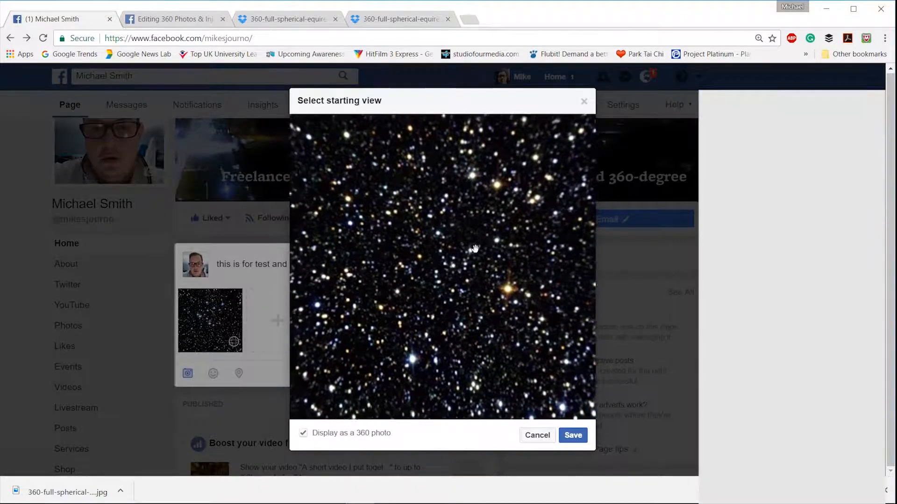
pyautogui.moveTo(474, 249); pyautogui.dragTo(437, 298)
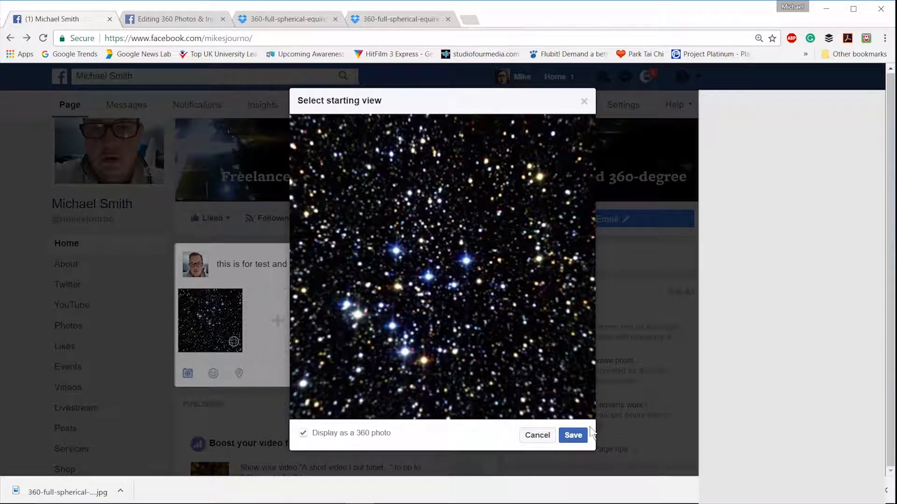
pyautogui.click(573, 435)
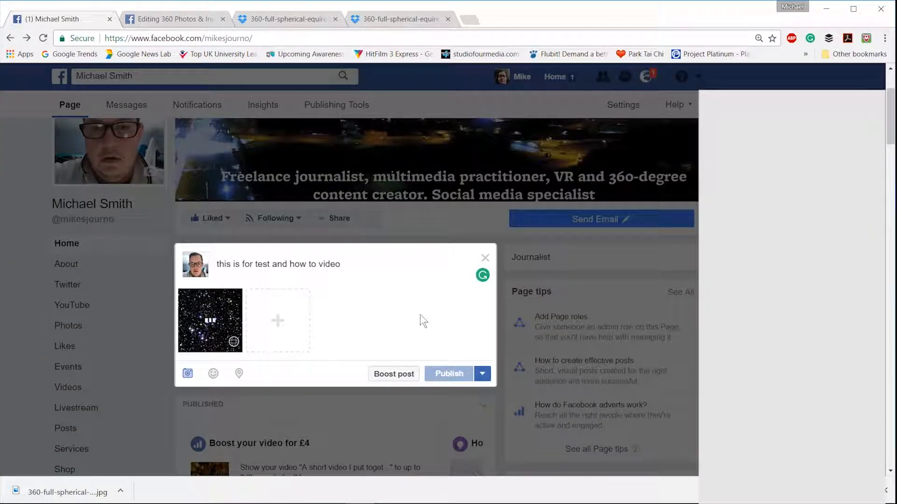
pyautogui.moveTo(250, 331)
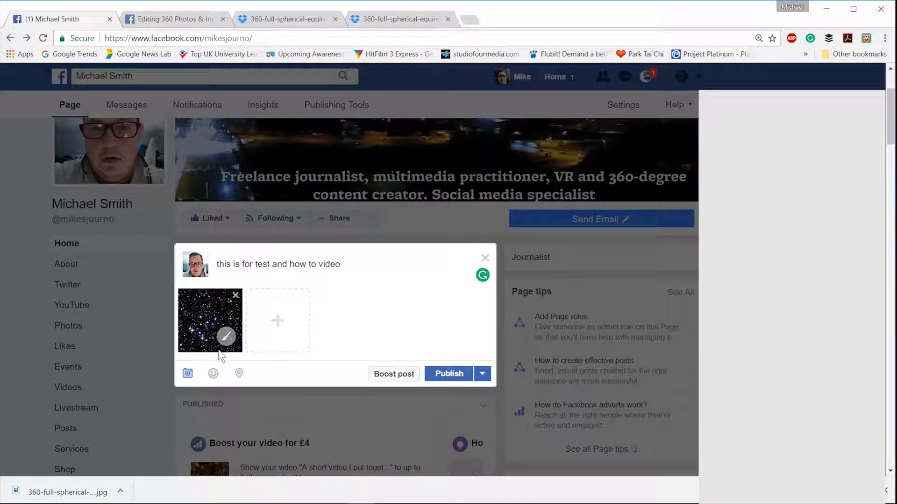
# Publish the post, look around the starfield in the full photo viewer, then return to the desktop
pyautogui.click(448, 374)
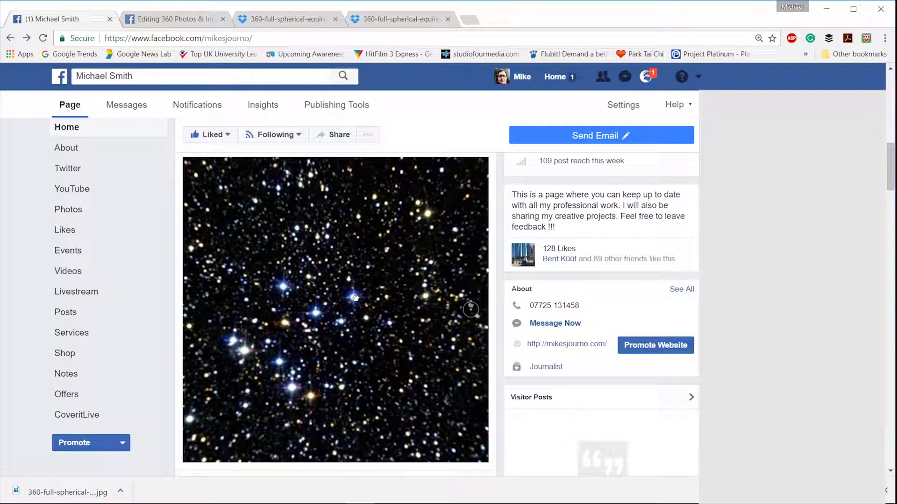
pyautogui.click(336, 310)
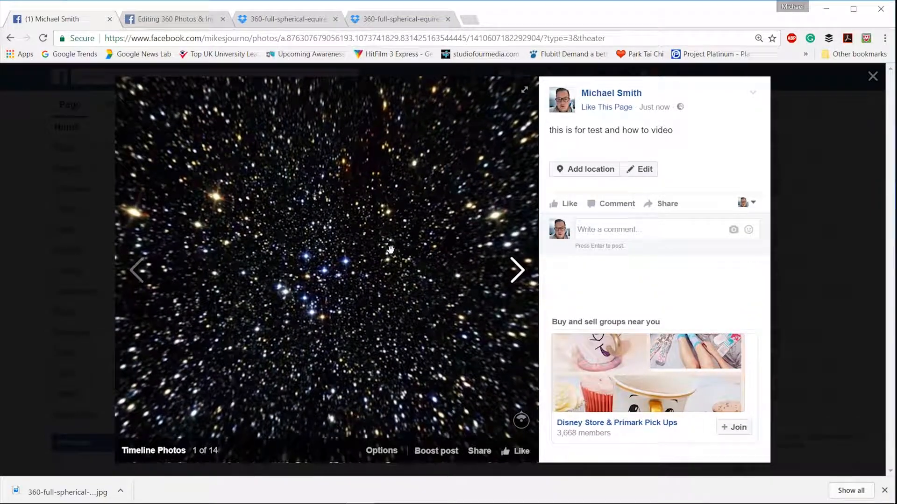
pyautogui.moveTo(391, 250); pyautogui.dragTo(295, 247)
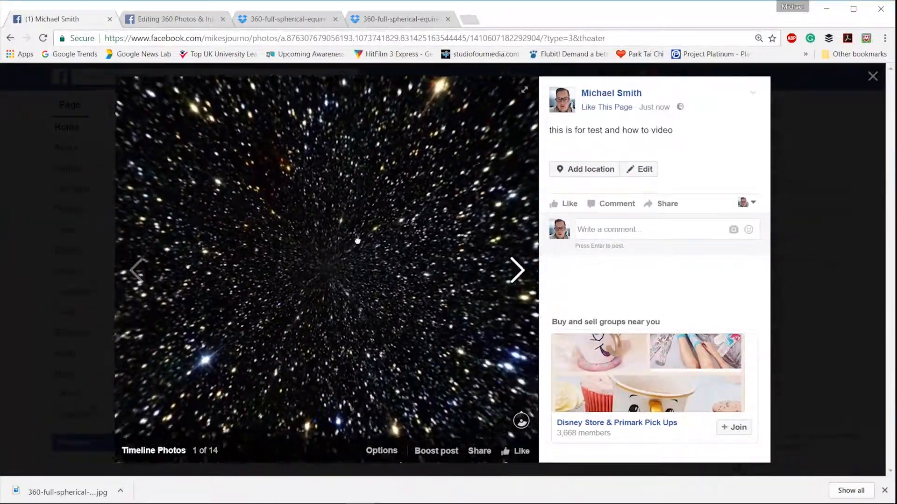
pyautogui.moveTo(357, 241); pyautogui.dragTo(320, 256)
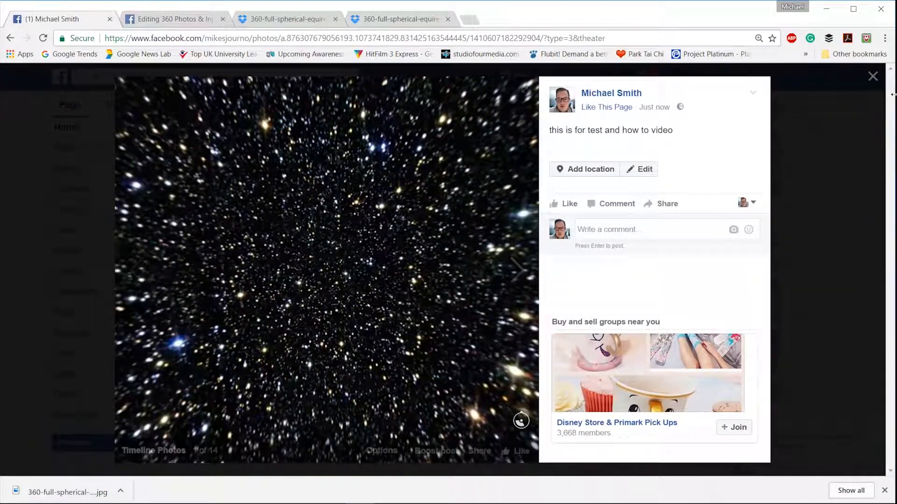
pyautogui.click(871, 76)
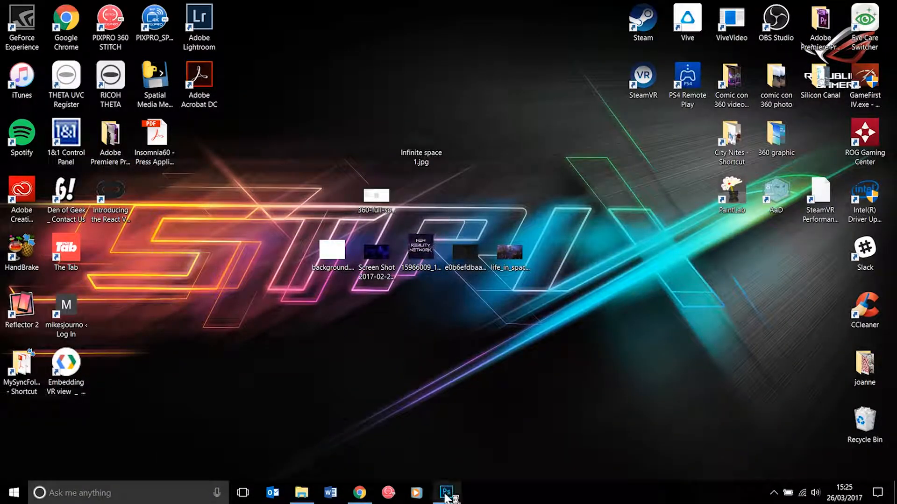
# Fill the canvas with the purple space screenshot and bring the New Reality Network logo PNG into the document
pyautogui.click(445, 493)
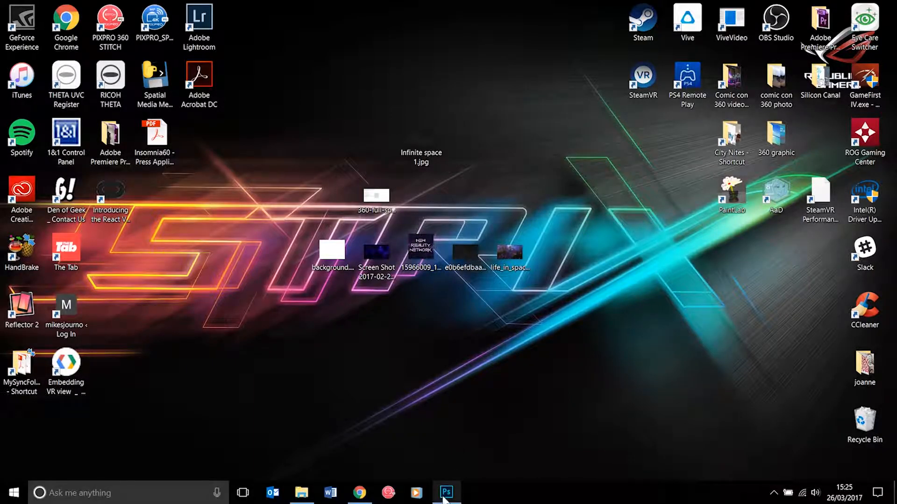
pyautogui.click(446, 492)
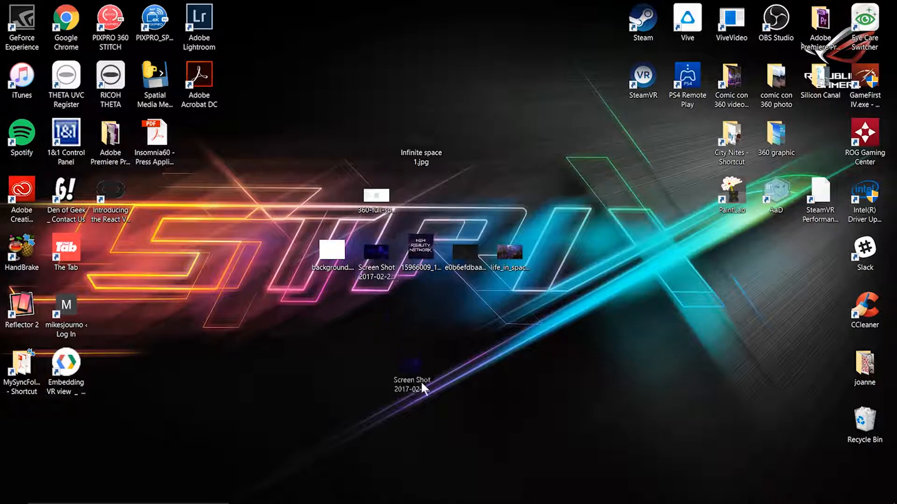
pyautogui.doubleClick(375, 195)
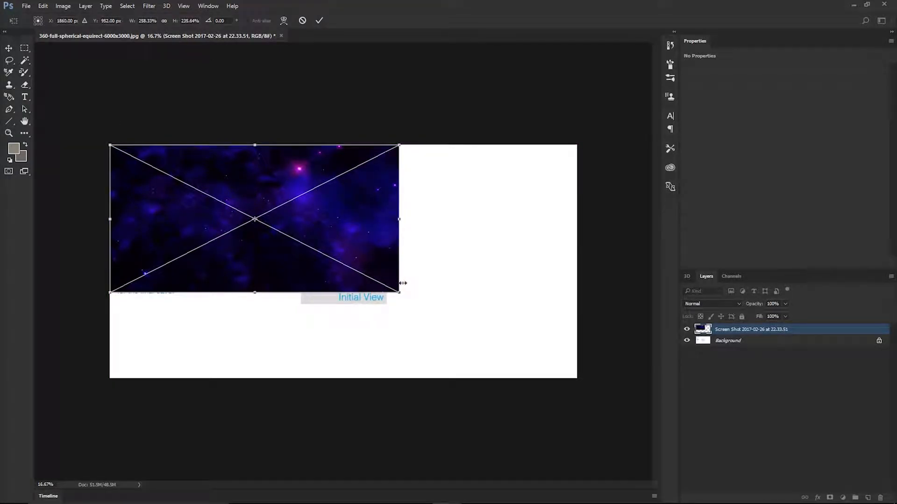
pyautogui.moveTo(400, 292); pyautogui.dragTo(571, 372)
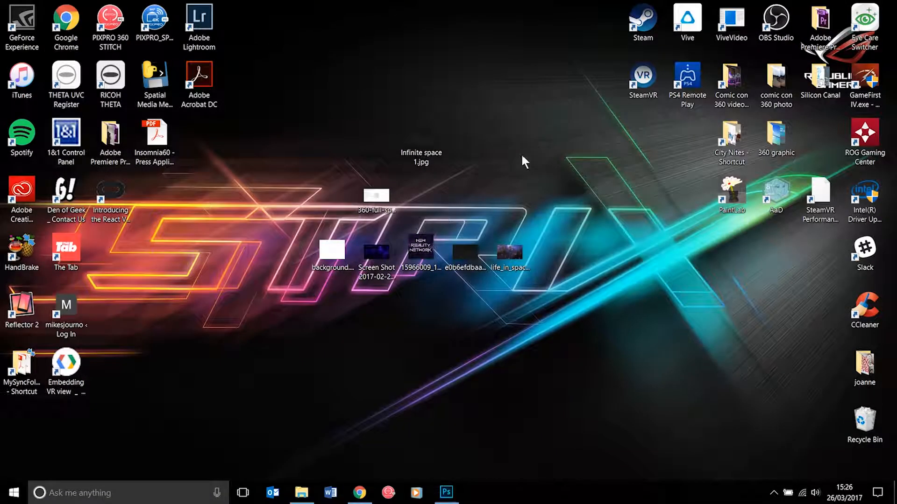
pyautogui.moveTo(418, 248); pyautogui.dragTo(454, 425)
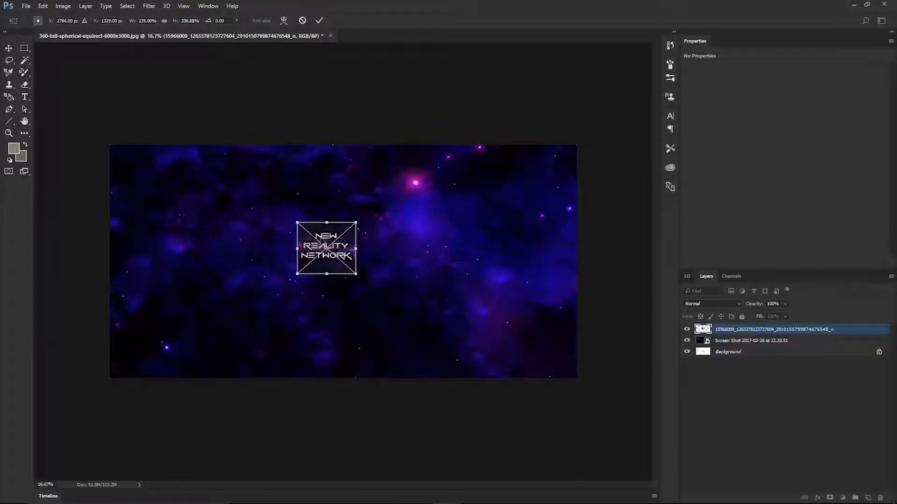
# Move the logo toward the top and apply a Perspective transform, pulling its top corners outward
pyautogui.moveTo(326, 248); pyautogui.dragTo(250, 216)
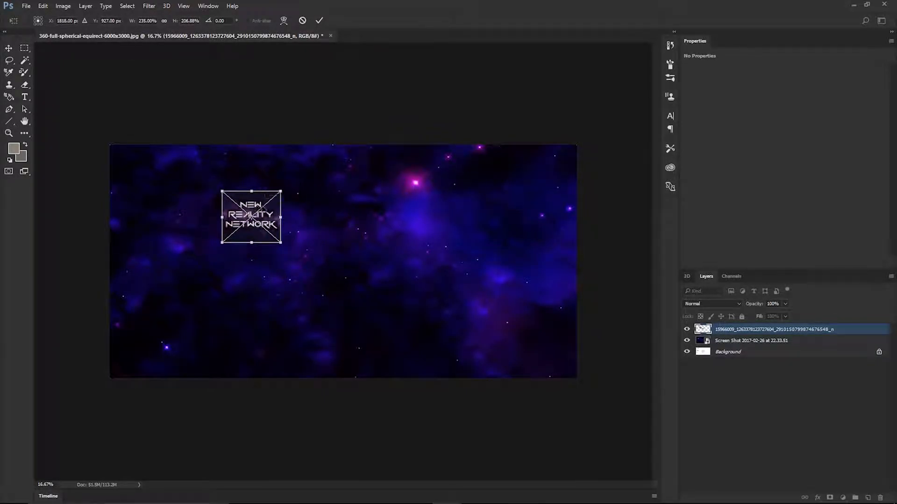
pyautogui.rightClick(252, 223)
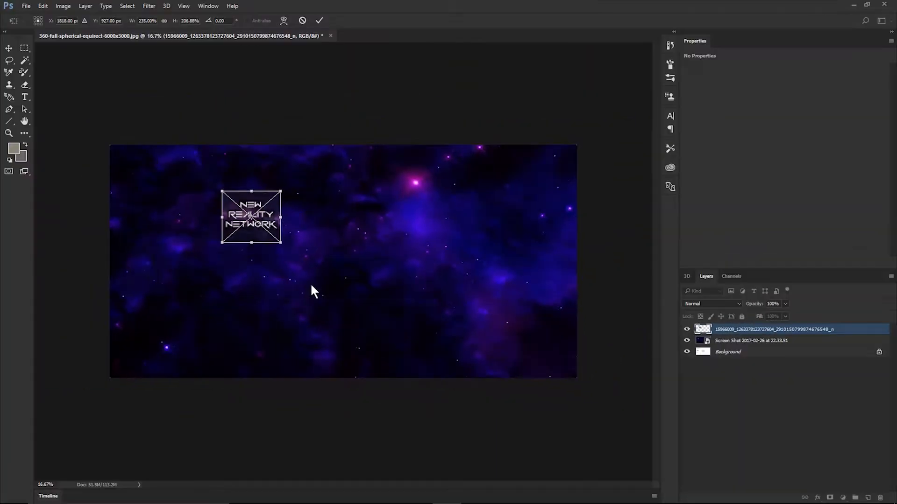
pyautogui.moveTo(280, 192); pyautogui.dragTo(294, 169)
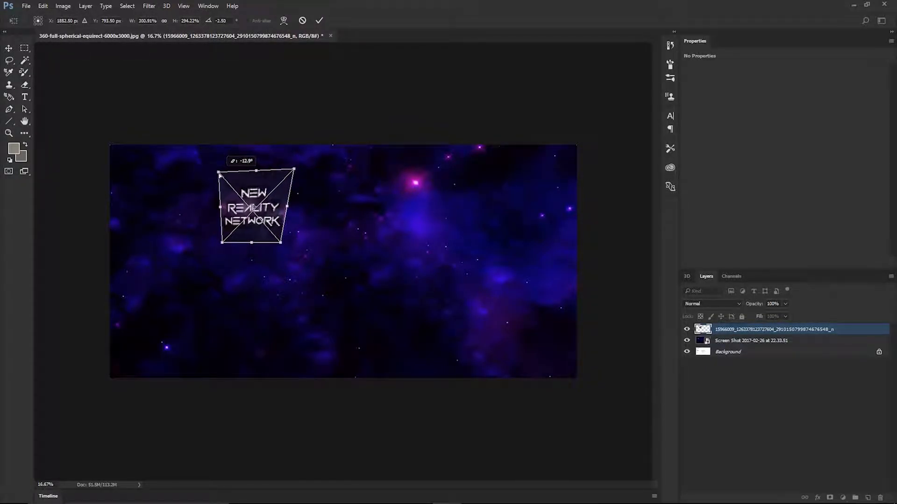
pyautogui.moveTo(251, 206); pyautogui.dragTo(301, 224)
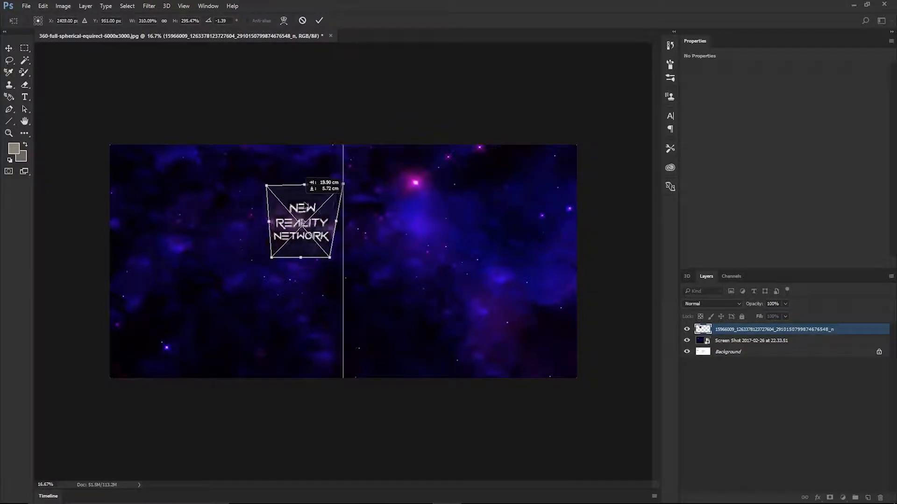
pyautogui.moveTo(300, 223); pyautogui.dragTo(342, 235)
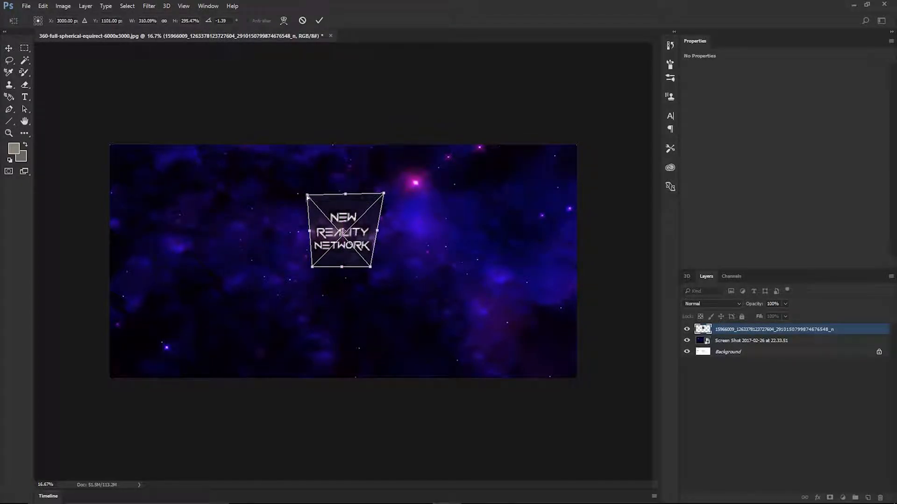
pyautogui.moveTo(306, 197); pyautogui.dragTo(285, 173)
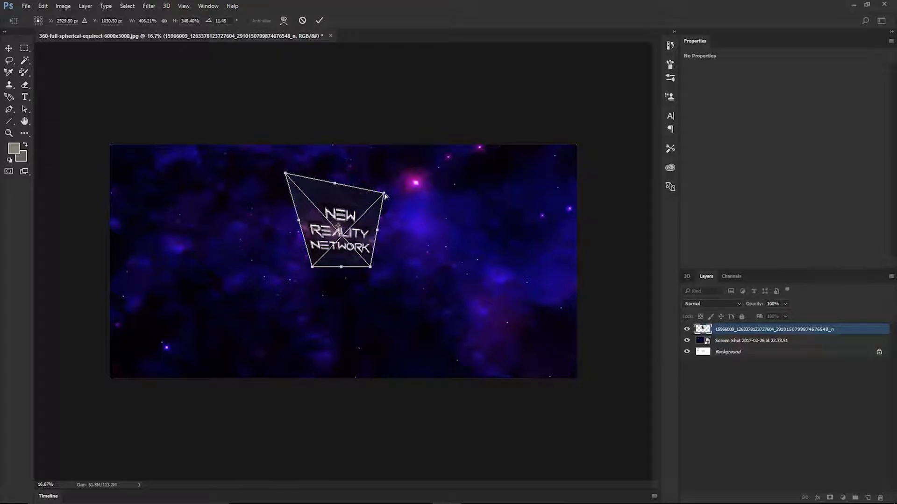
pyautogui.moveTo(384, 196); pyautogui.dragTo(410, 160)
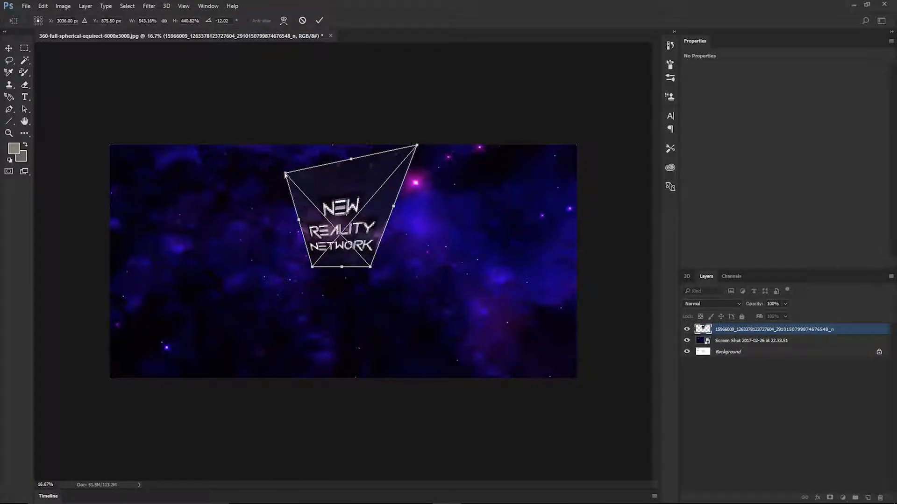
# Even out the trapezoid shape, enlarge and centre the logo slightly, then commit the placement
pyautogui.moveTo(285, 176); pyautogui.dragTo(277, 166)
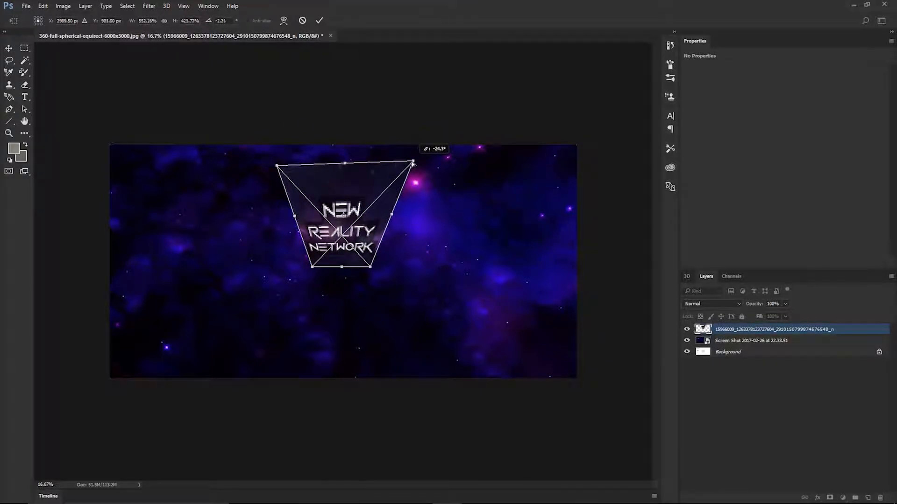
pyautogui.moveTo(413, 163); pyautogui.dragTo(409, 167)
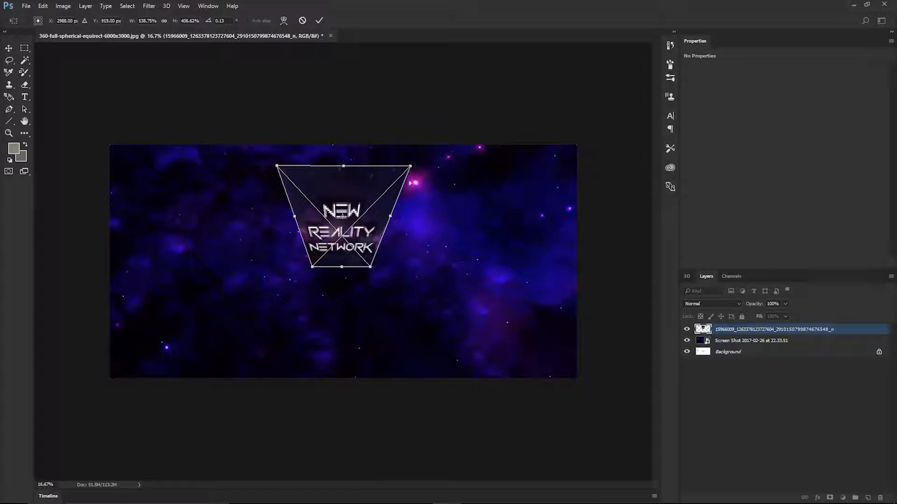
pyautogui.moveTo(343, 217); pyautogui.dragTo(359, 217)
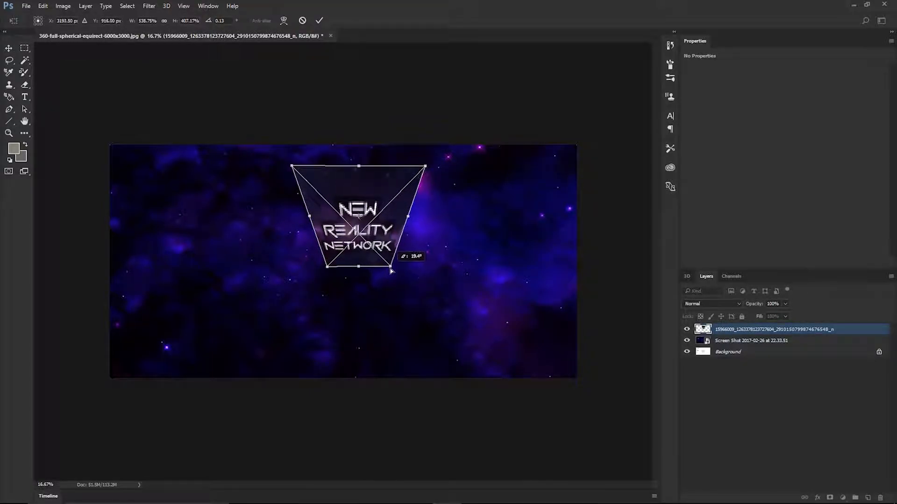
pyautogui.moveTo(391, 270); pyautogui.dragTo(393, 273)
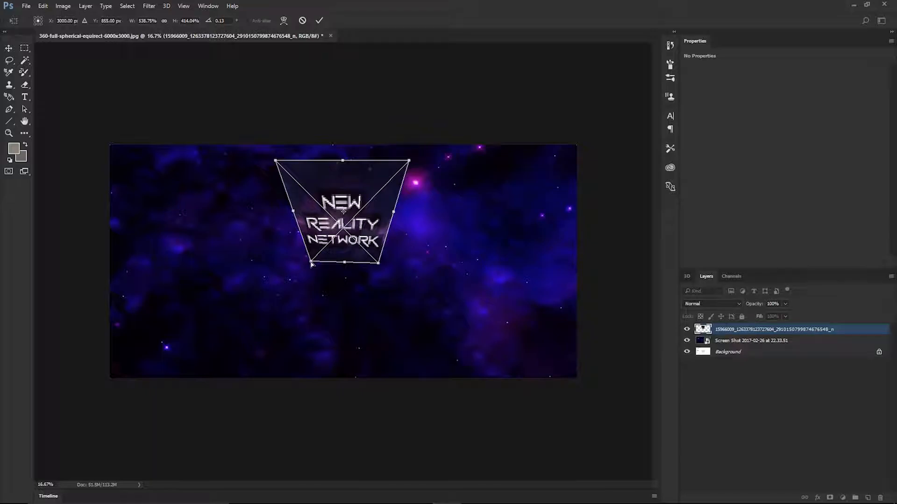
pyautogui.moveTo(311, 265); pyautogui.dragTo(311, 272)
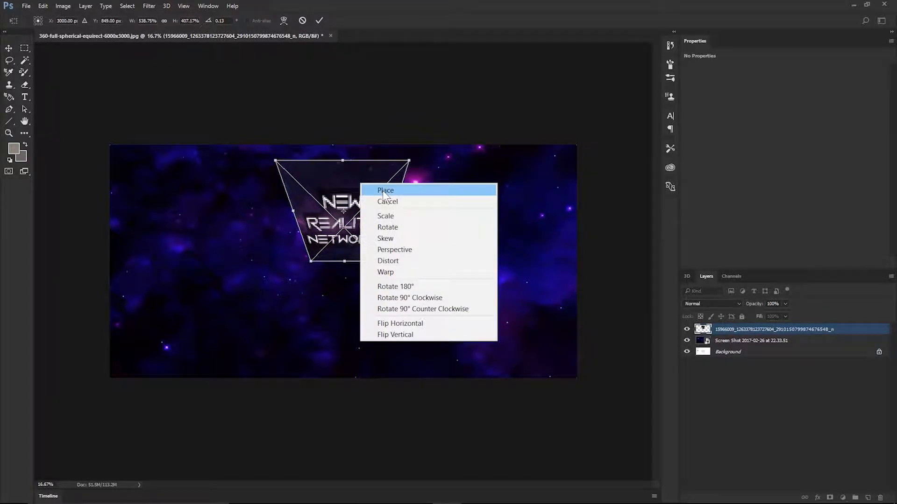
pyautogui.click(386, 190)
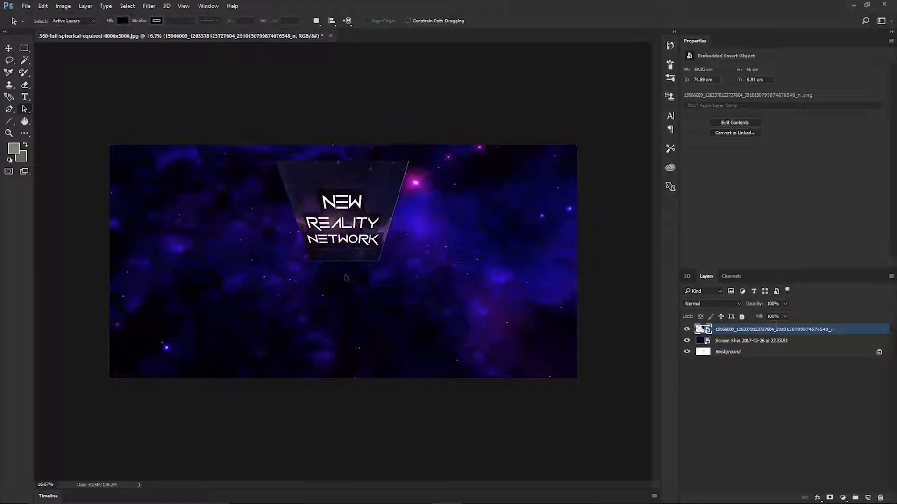
pyautogui.moveTo(29, 94)
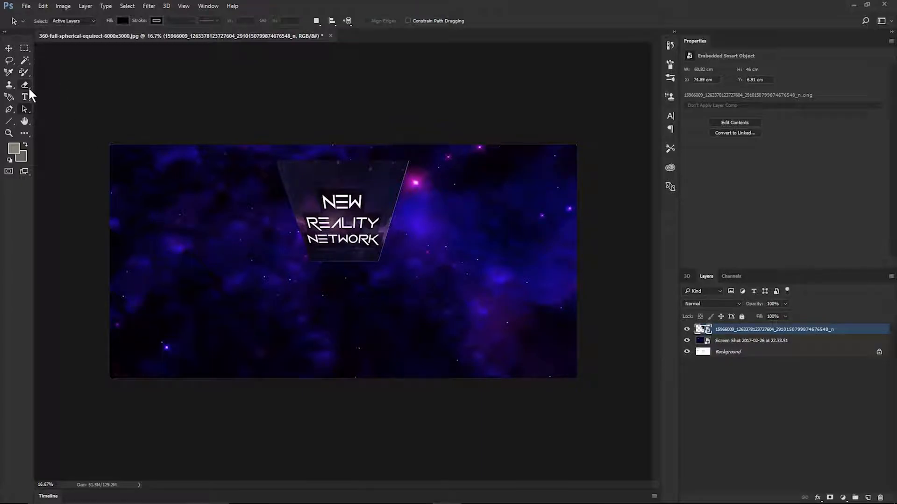
# Set up the Type tool with size 100 and the Vermin Vibes 2 font
pyautogui.click(24, 97)
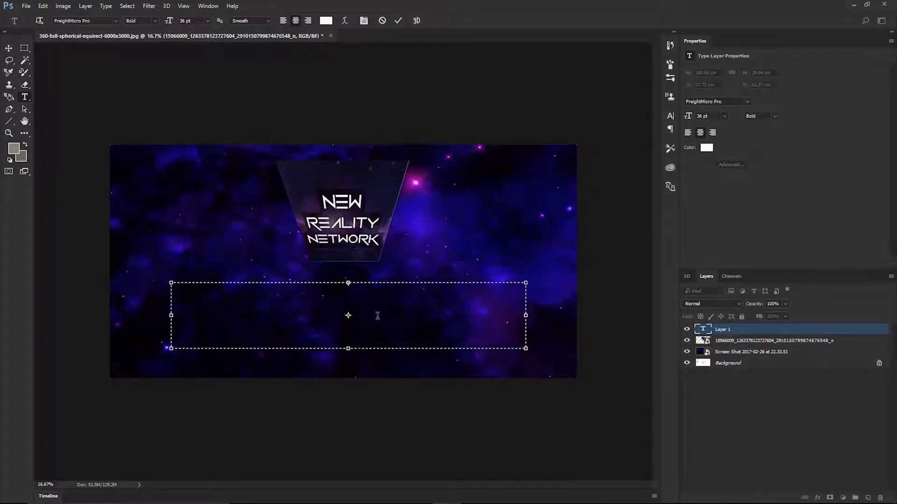
pyautogui.moveTo(326, 12)
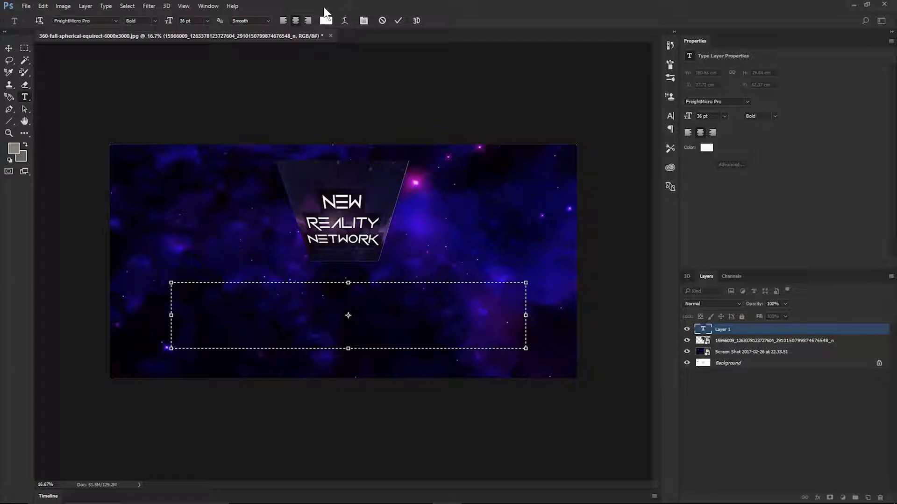
pyautogui.click(207, 21)
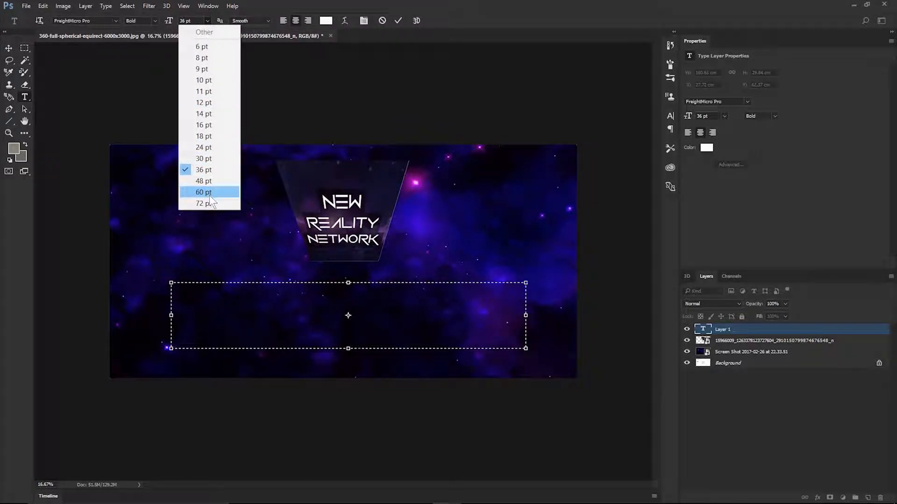
pyautogui.click(203, 204)
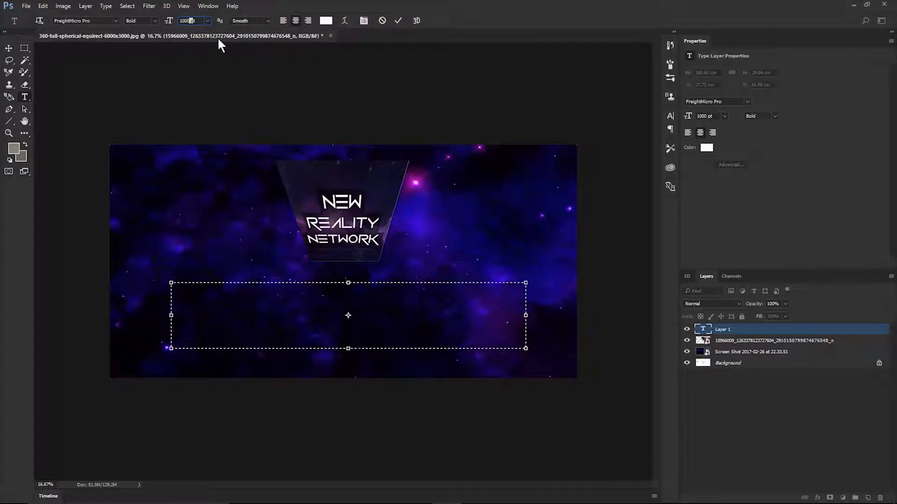
pyautogui.write('100')
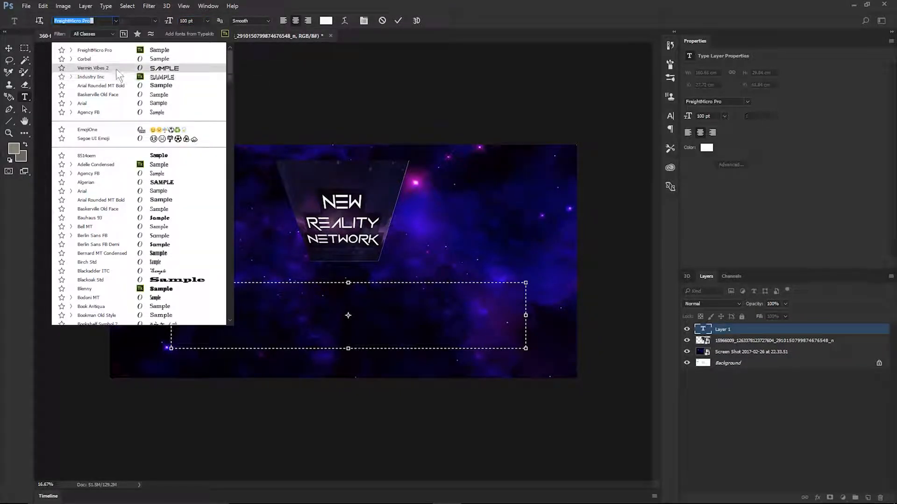
pyautogui.click(92, 67)
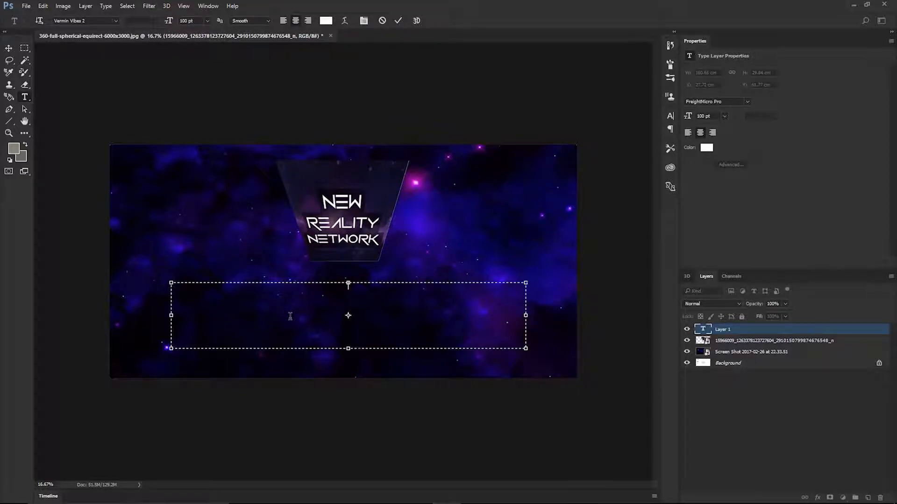
# Write 'NEW REALITY NEWTORK HOW TO VIDEO TEST' in white and position the line beneath the logo
pyautogui.write('NEW')
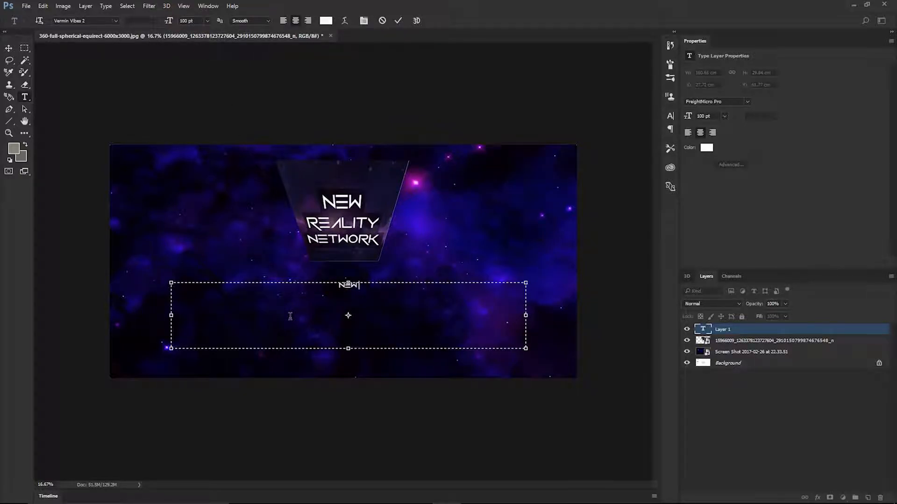
pyautogui.write('REALITY NEWTORK HOW TO')
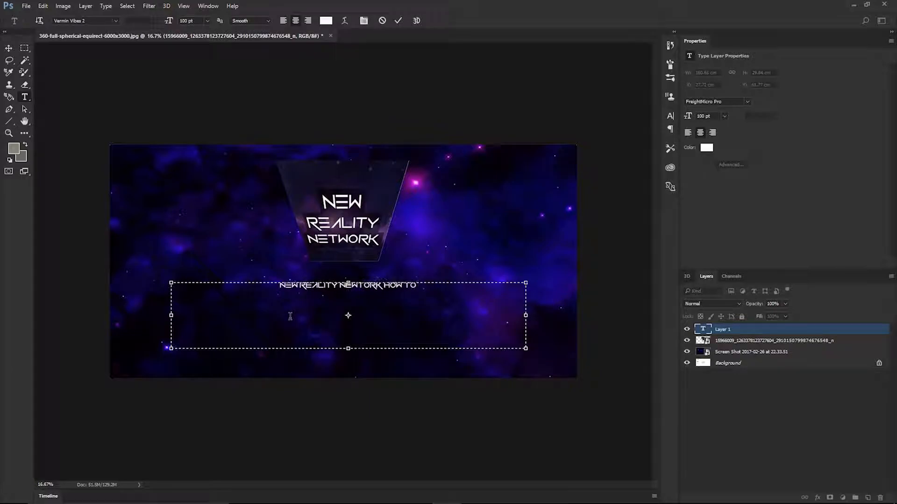
pyautogui.write('VIDEO 1')
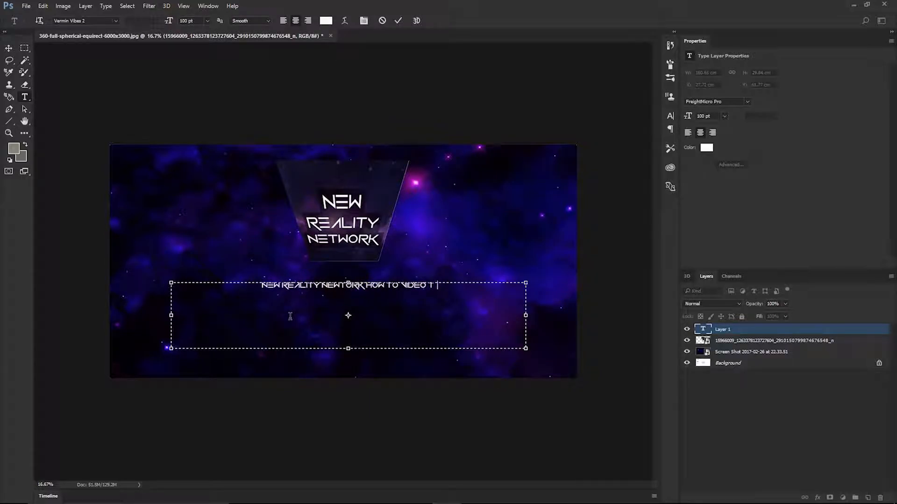
pyautogui.write('ES')
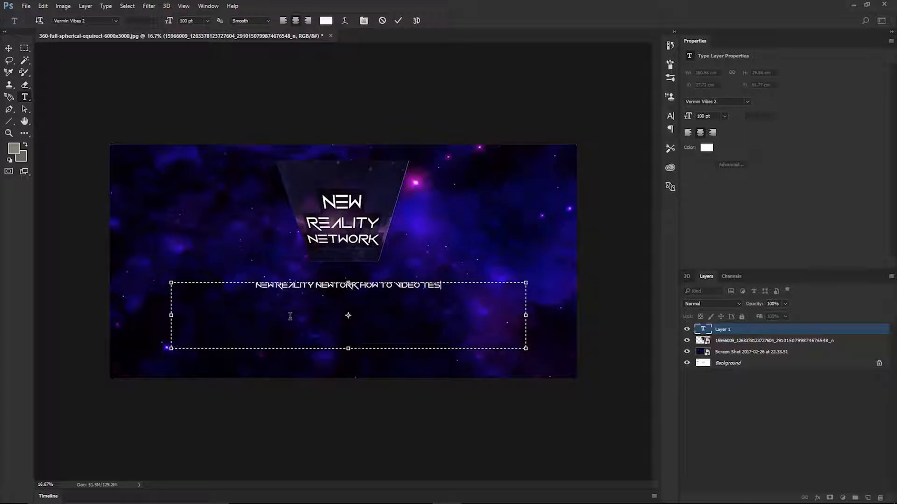
pyautogui.write('T')
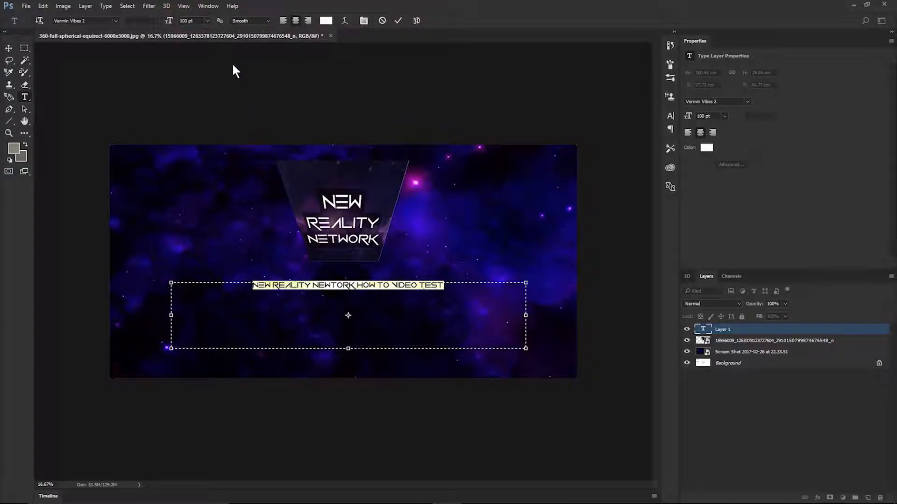
pyautogui.click(189, 21)
pyautogui.write('1')
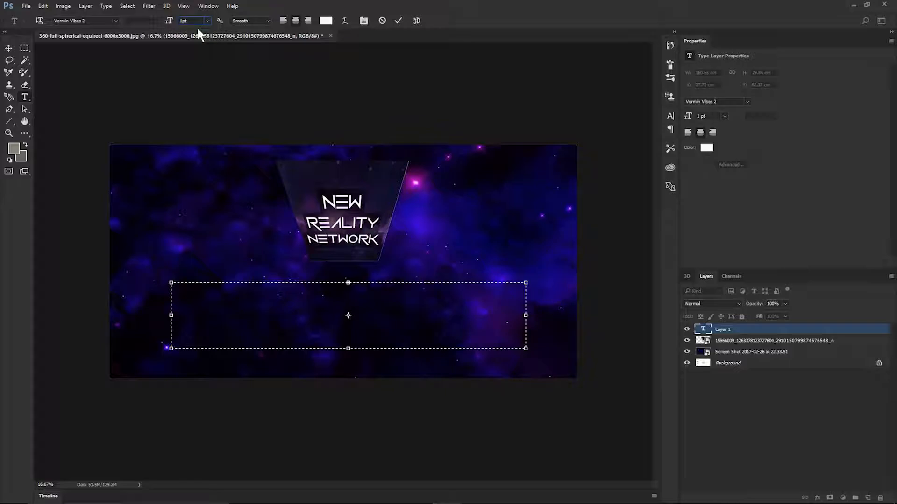
pyautogui.write('NEW REALITY NEWTORK HOW TO VIDEO TEST')
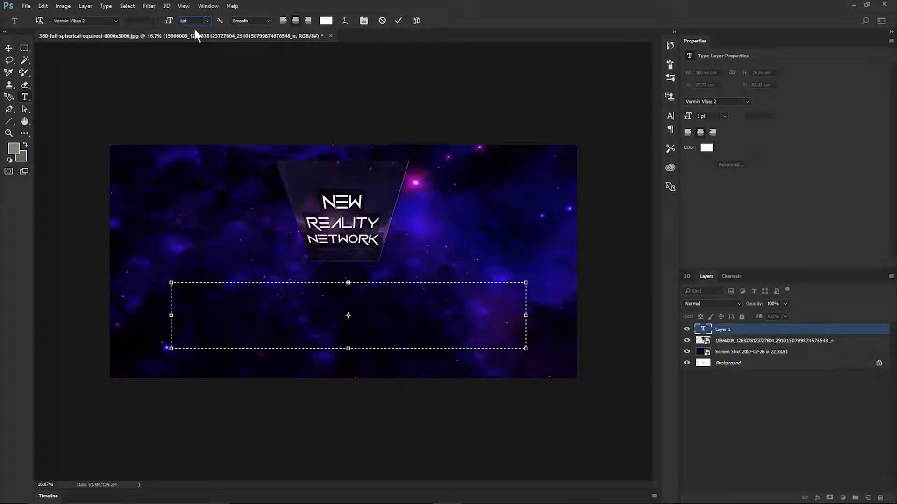
pyautogui.write('NEW REALITY NEWTORK HOW TO VIDEO TEST')
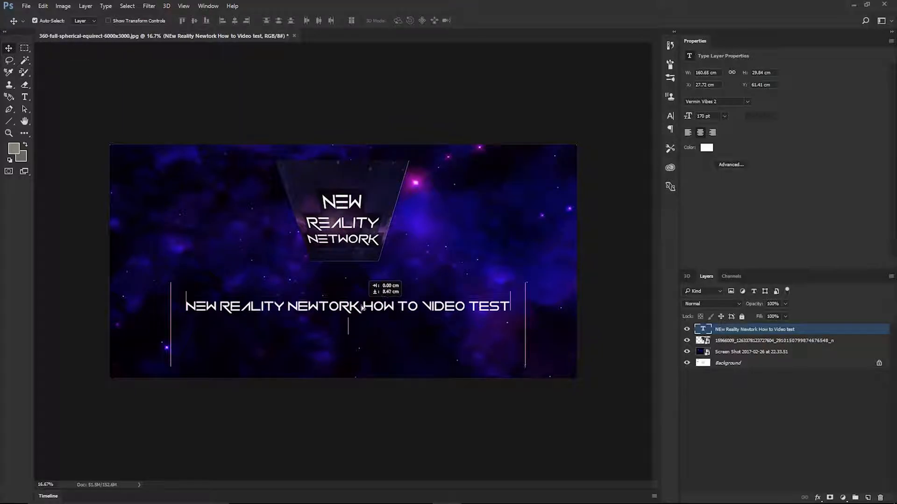
pyautogui.moveTo(347, 305); pyautogui.dragTo(347, 311)
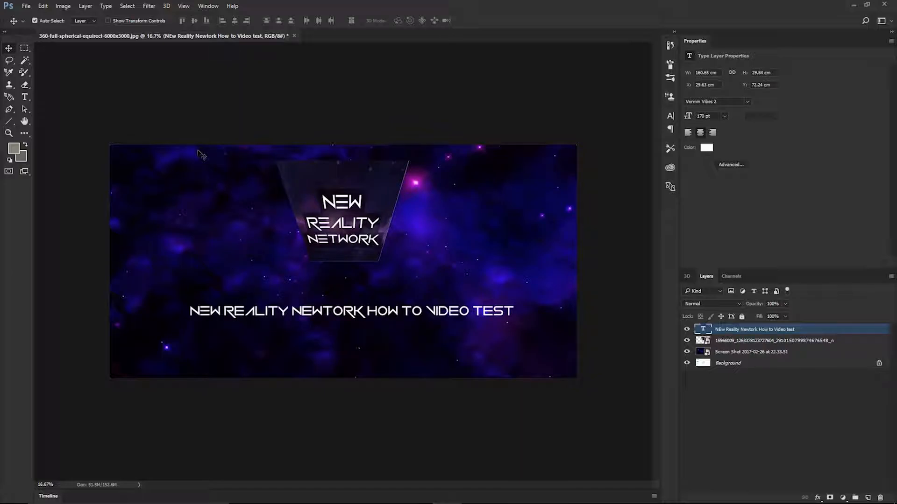
pyautogui.moveTo(288, 480)
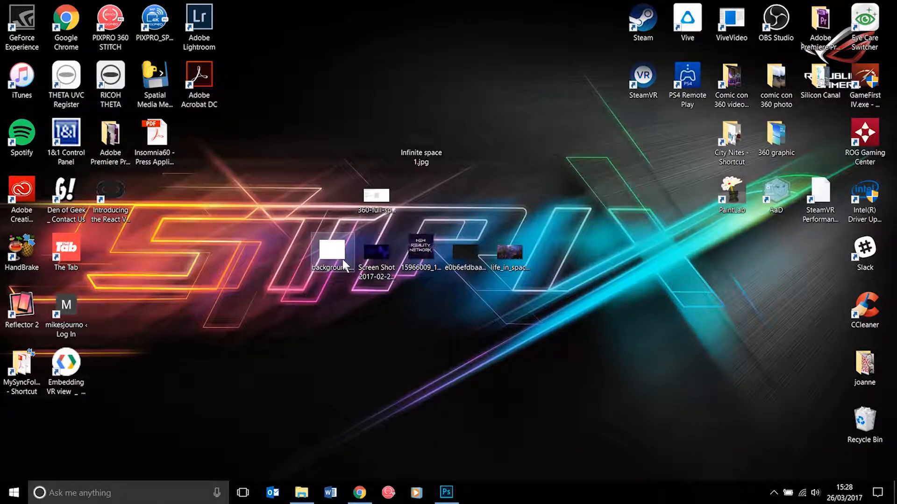
pyautogui.click(445, 492)
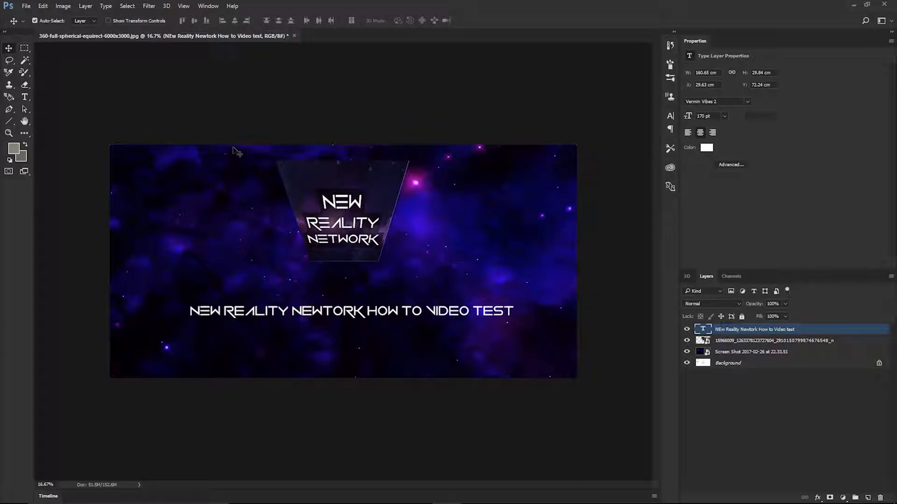
pyautogui.moveTo(431, 181)
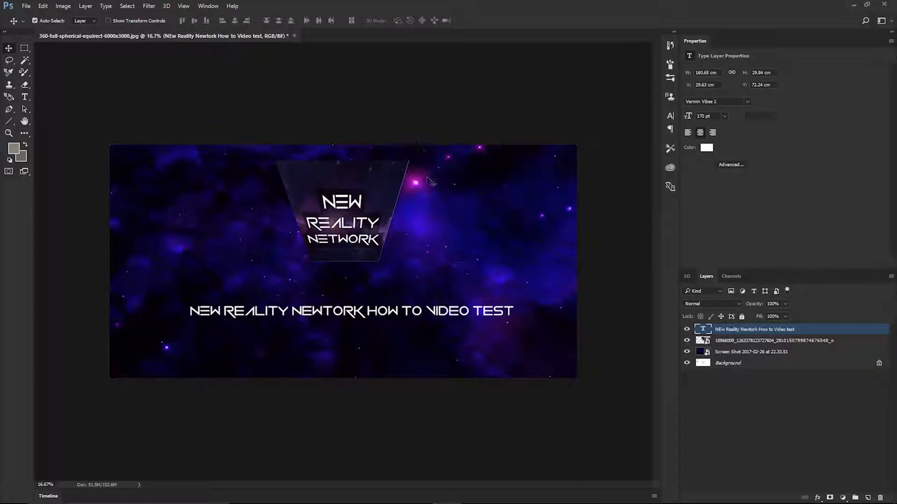
pyautogui.moveTo(505, 345)
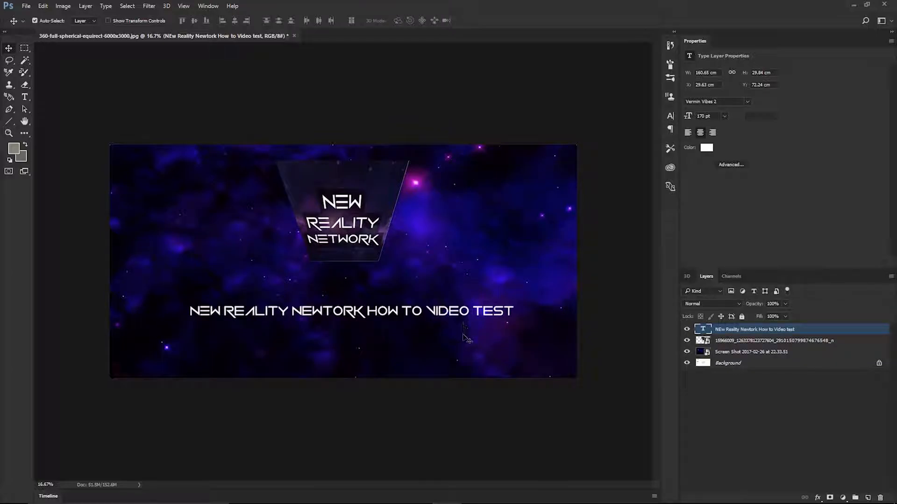
pyautogui.moveTo(332, 285)
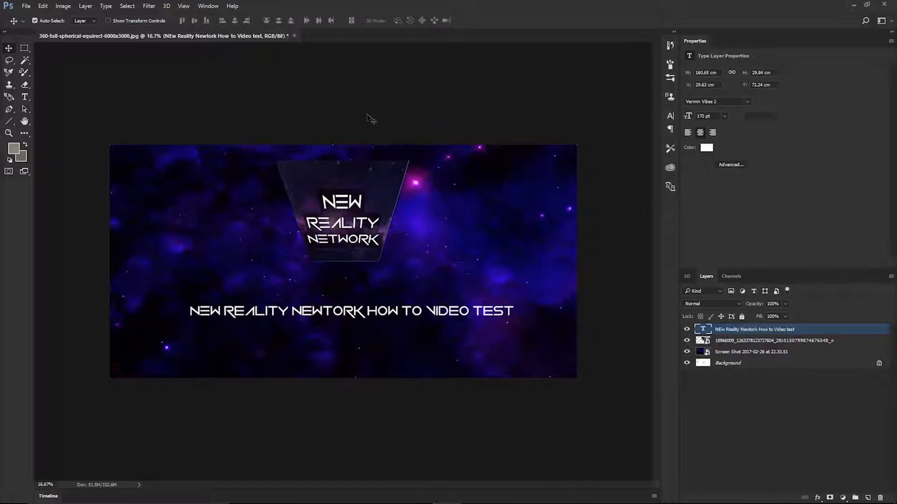
pyautogui.moveTo(285, 80)
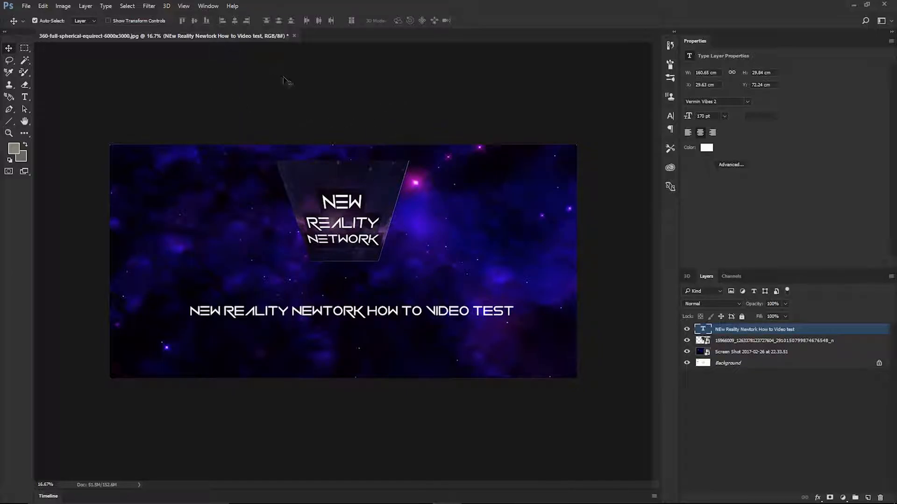
pyautogui.moveTo(482, 341)
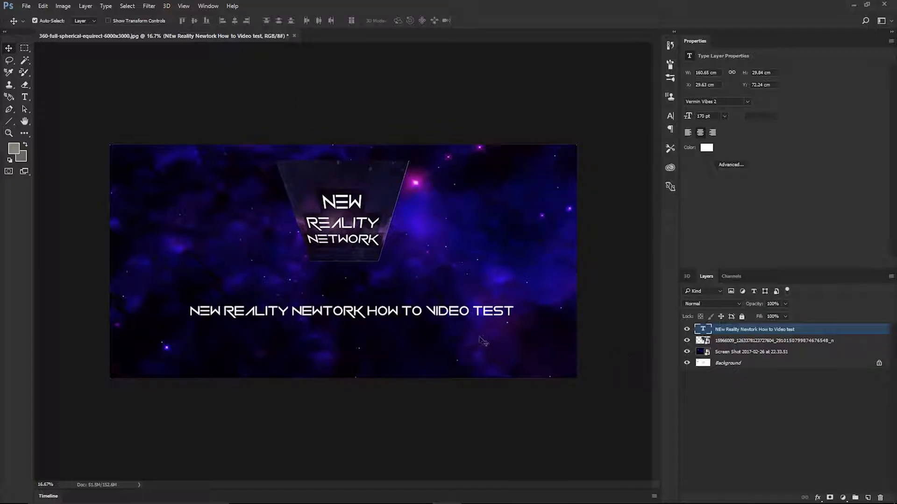
pyautogui.moveTo(43, 47)
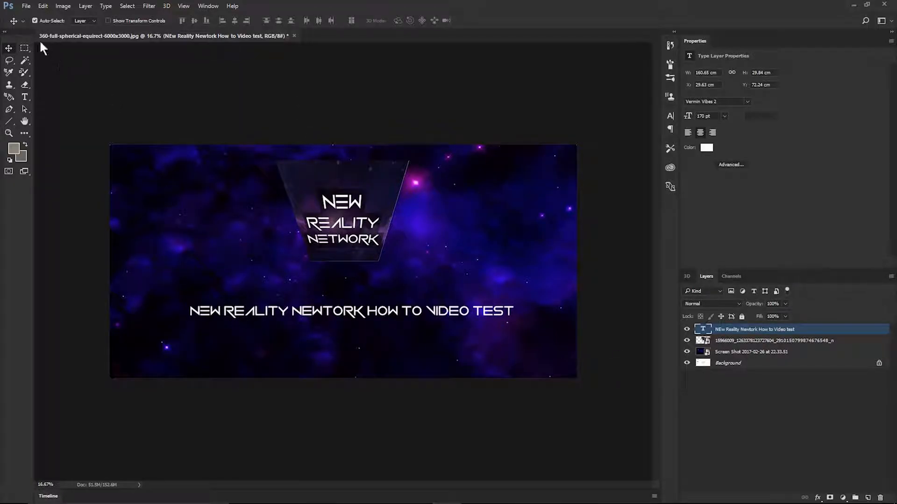
# Save As a maximum-quality JPEG named 'NRN test video graphic' on the Desktop
pyautogui.click(25, 6)
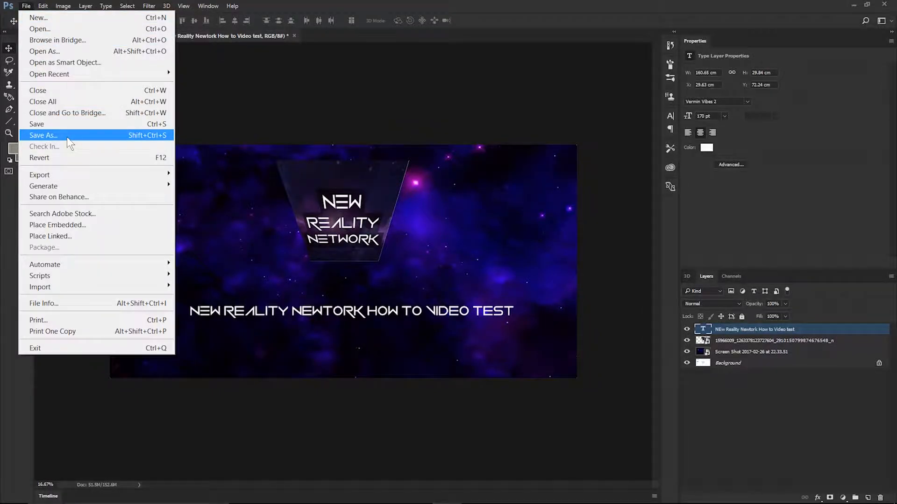
pyautogui.click(43, 134)
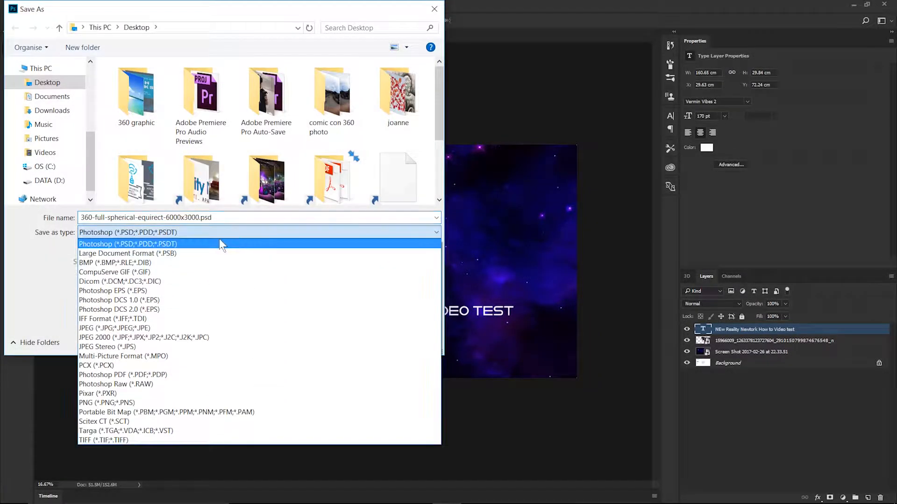
pyautogui.click(114, 328)
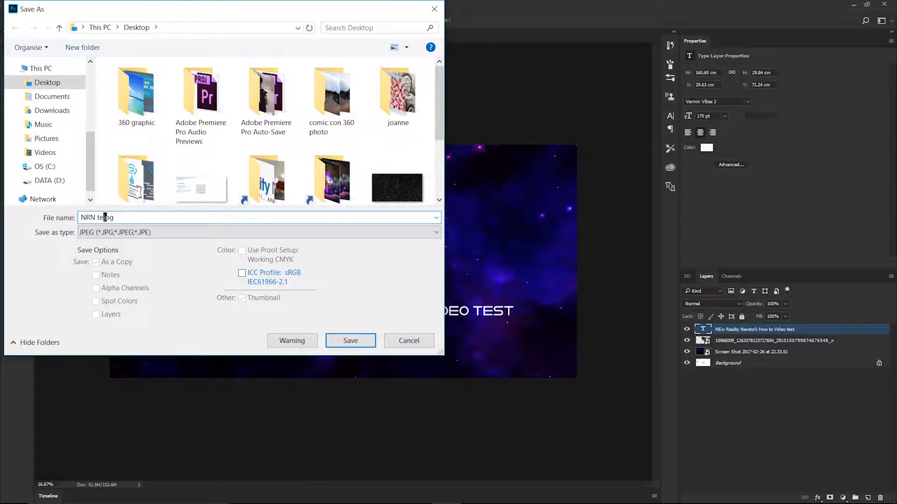
pyautogui.write('test video graphic')
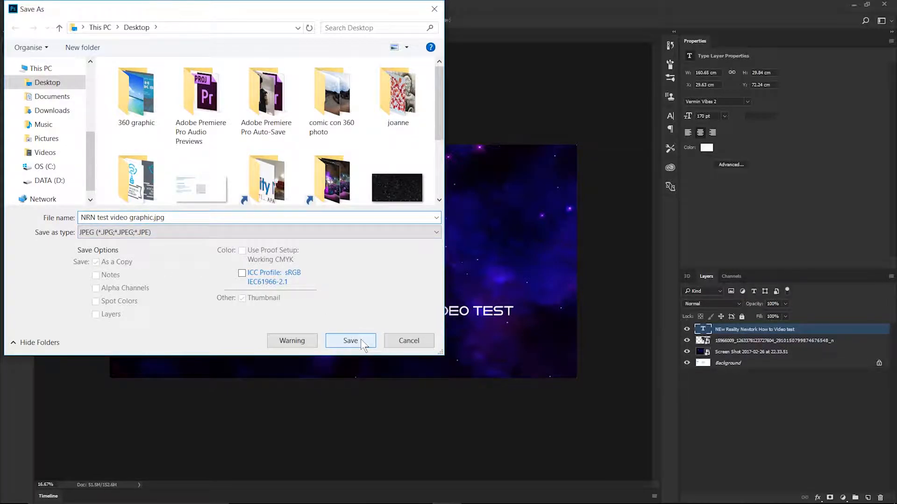
pyautogui.click(350, 341)
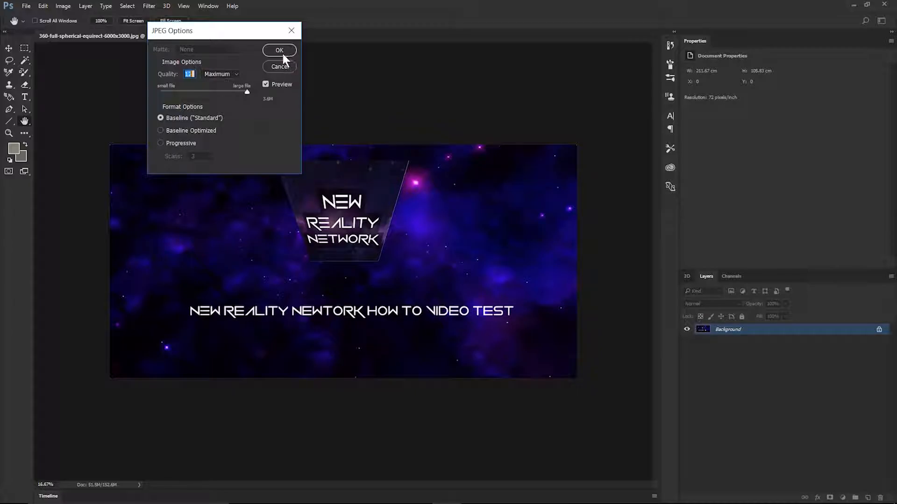
pyautogui.click(279, 50)
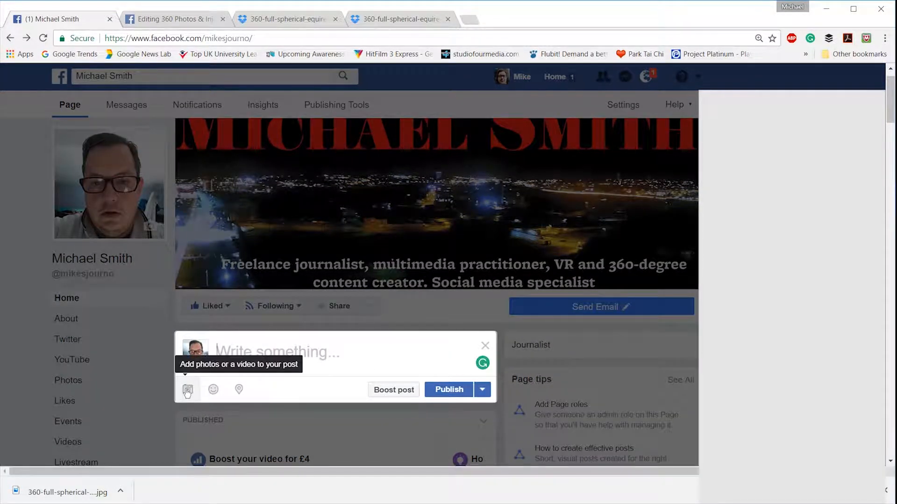
# Attach the saved JPEG to a new page post and caption it 'test 2'
pyautogui.click(188, 390)
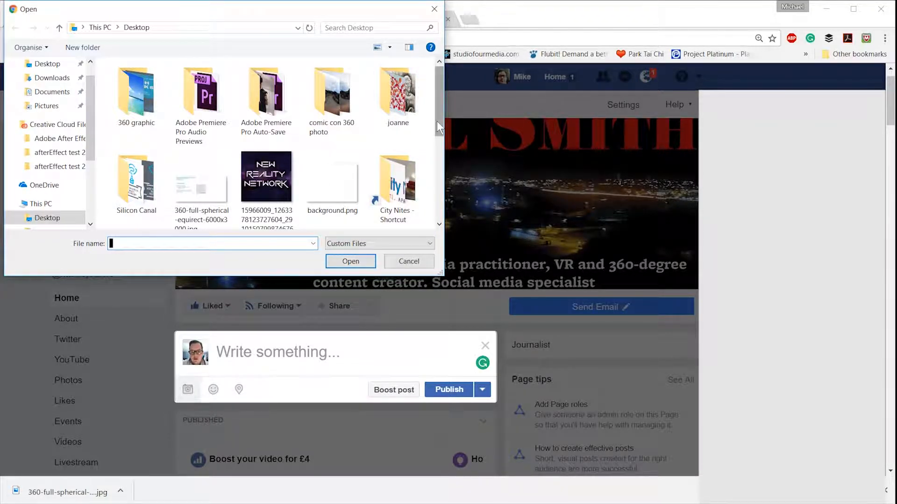
pyautogui.scroll(-3)
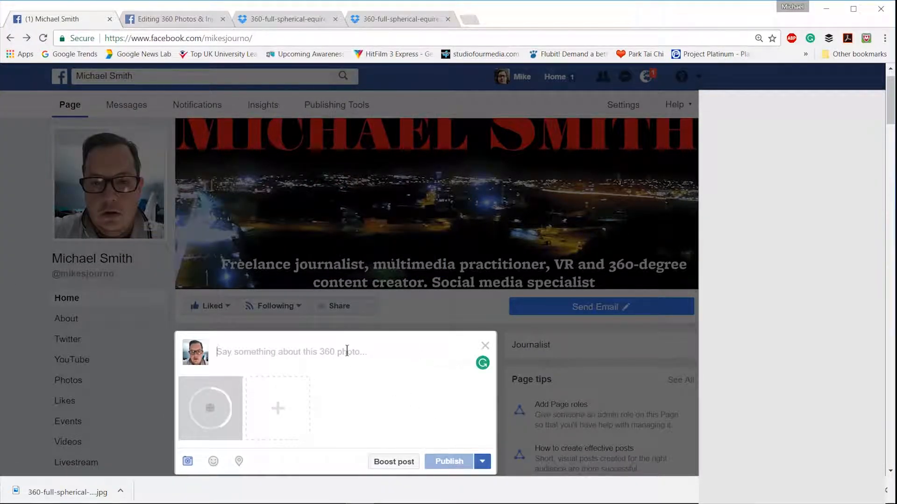
pyautogui.write('test 2')
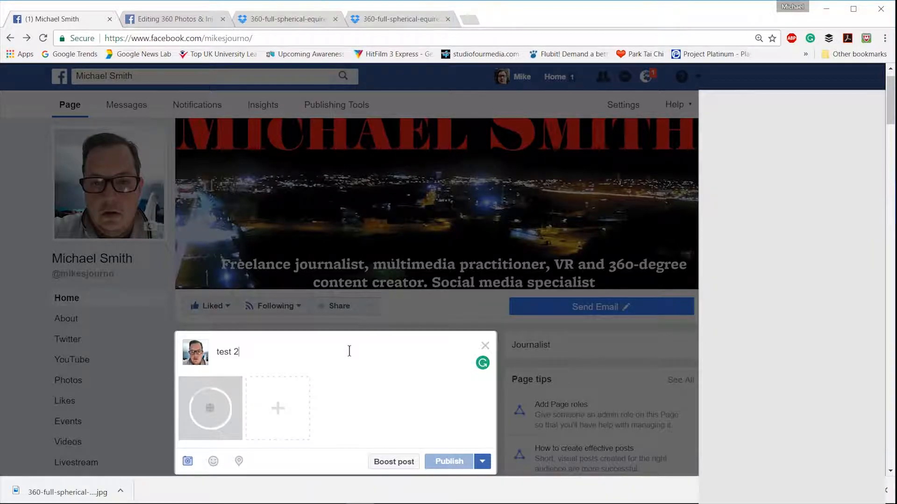
pyautogui.scroll(-3)
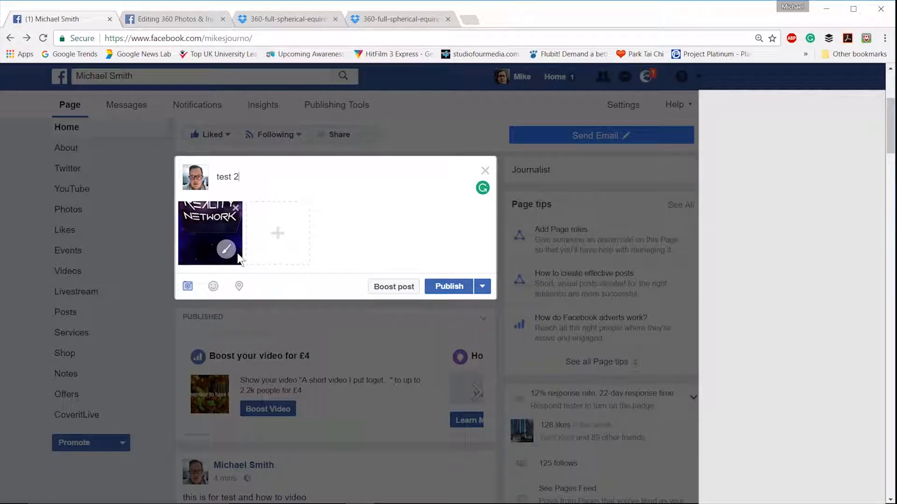
# Pan the 360 starting view to centre on the NEW REALITY NETWORK logo and save it
pyautogui.click(226, 249)
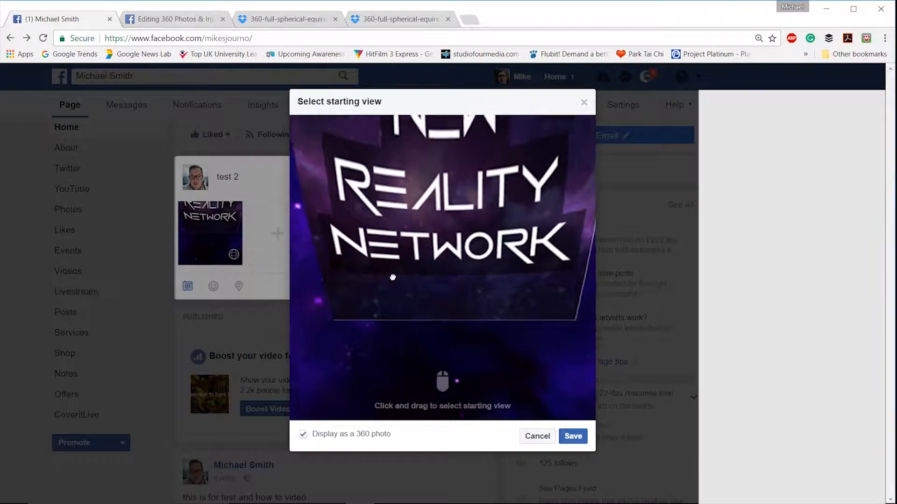
pyautogui.moveTo(393, 278); pyautogui.dragTo(402, 415)
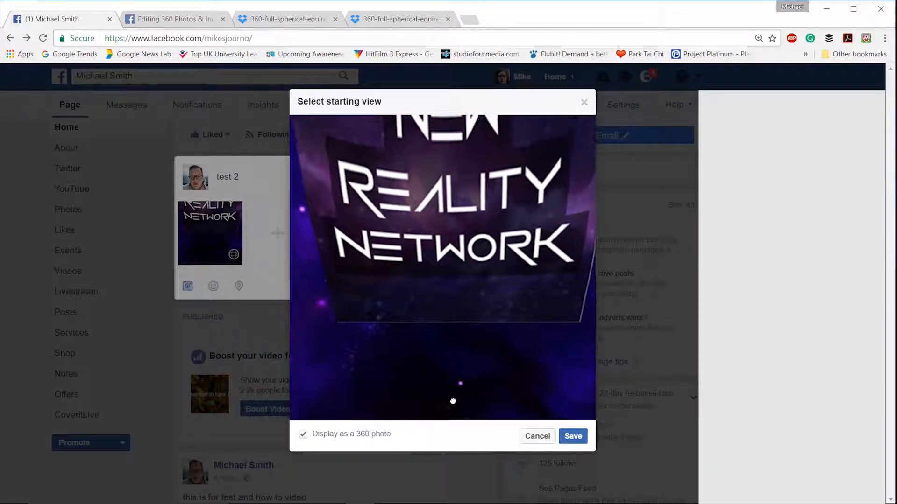
pyautogui.moveTo(452, 401); pyautogui.dragTo(435, 212)
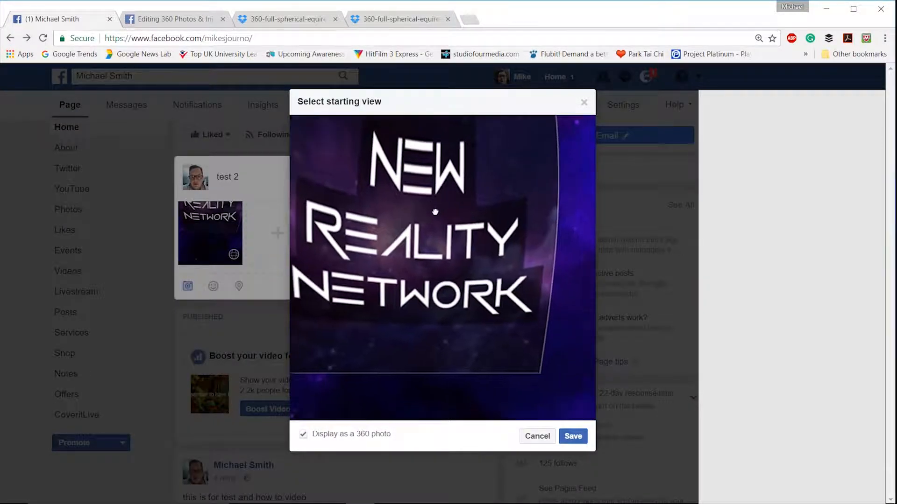
pyautogui.moveTo(435, 212); pyautogui.dragTo(395, 117)
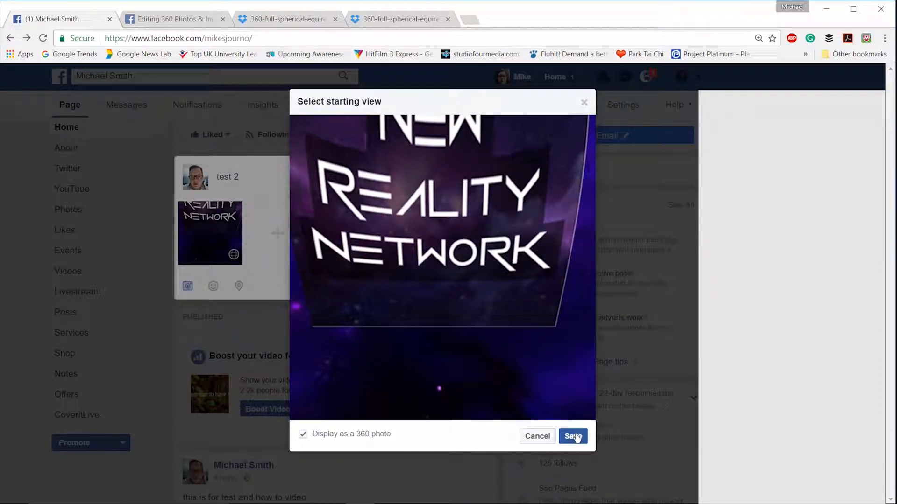
pyautogui.click(572, 436)
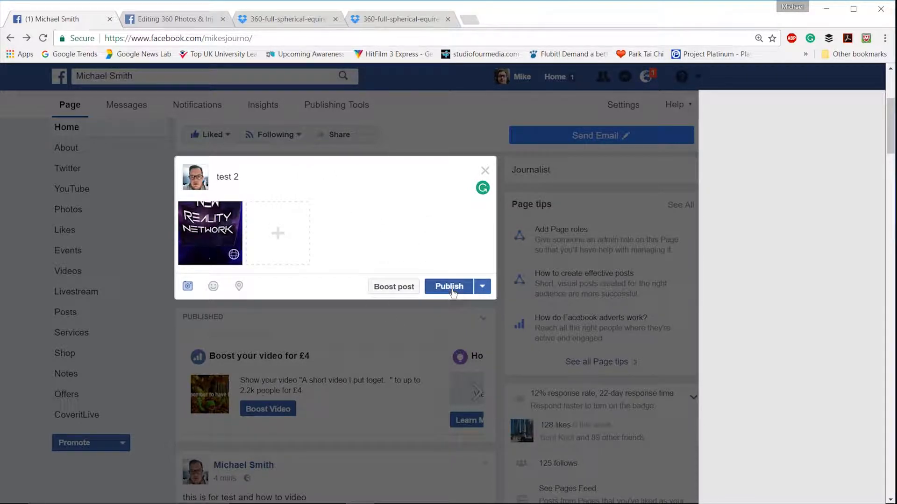
# Publish the 'test 2' 360 photo post and close the browser to the desktop
pyautogui.click(448, 286)
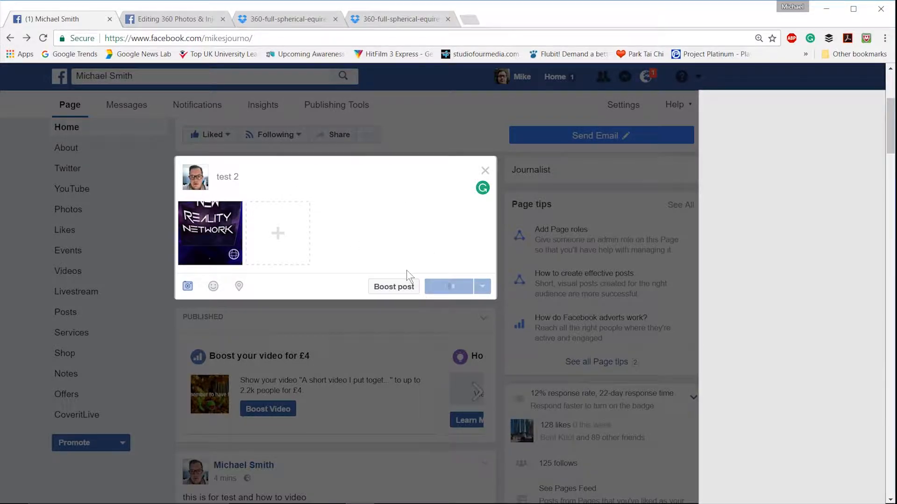
pyautogui.click(485, 171)
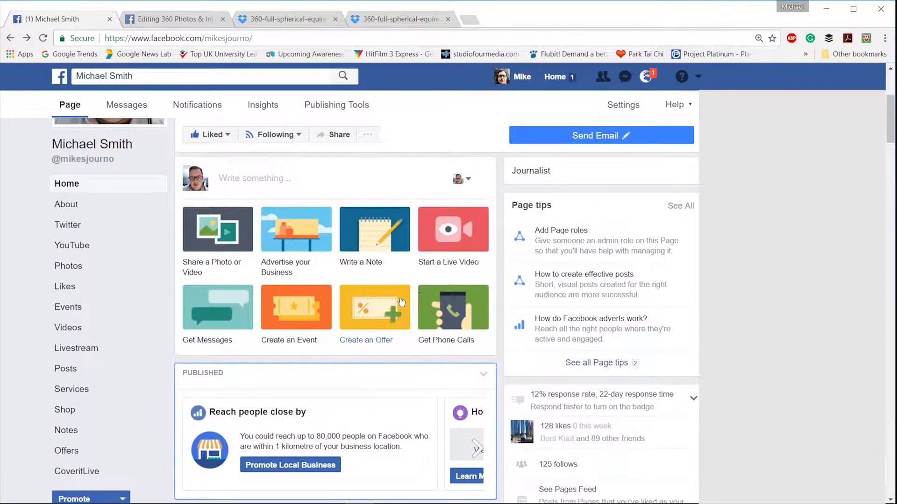
pyautogui.scroll(-3)
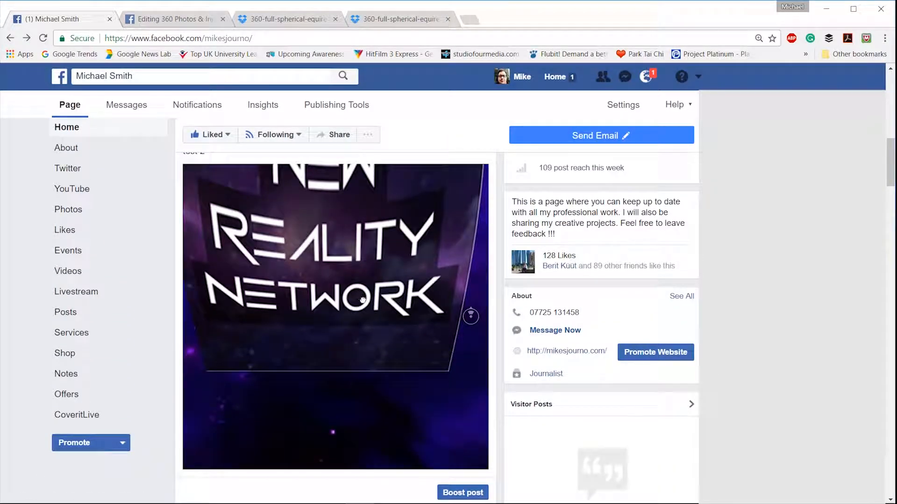
pyautogui.click(335, 286)
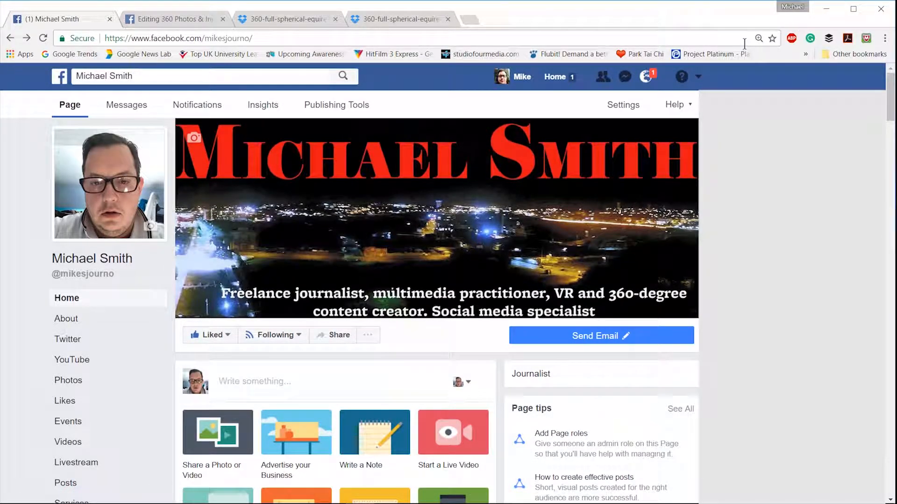
pyautogui.moveTo(828, 11)
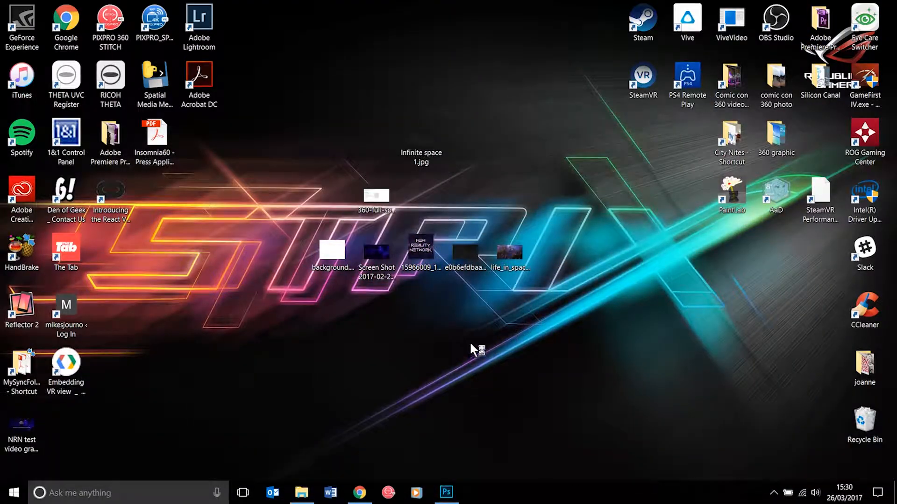
# Delete the channel-art layers, then place background.jpg and stretch it to cover the canvas
pyautogui.click(445, 492)
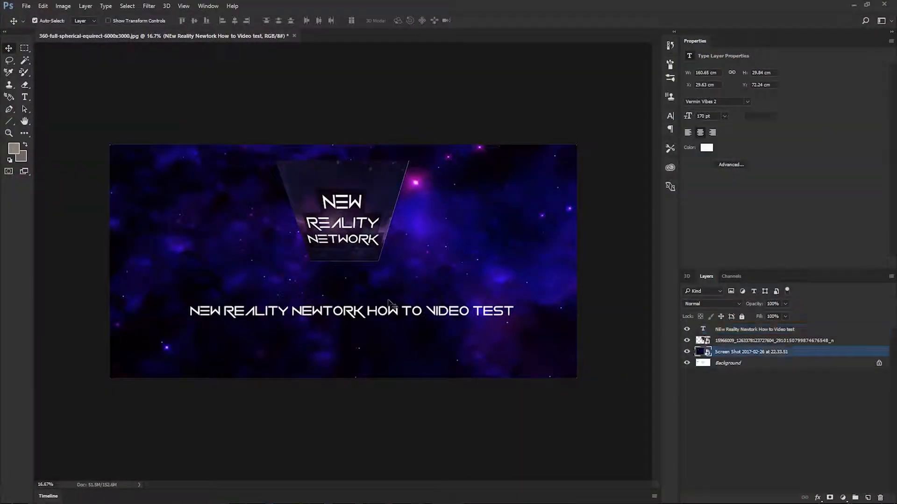
pyautogui.click(751, 352)
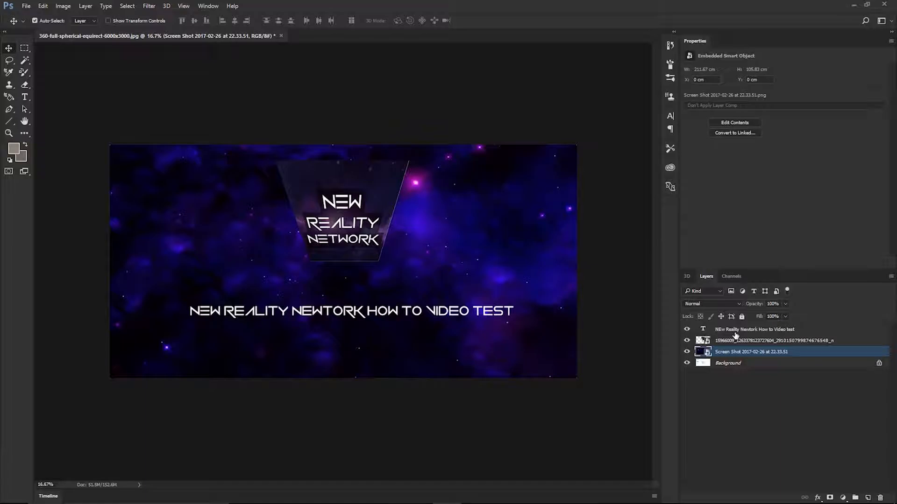
pyautogui.rightClick(754, 329)
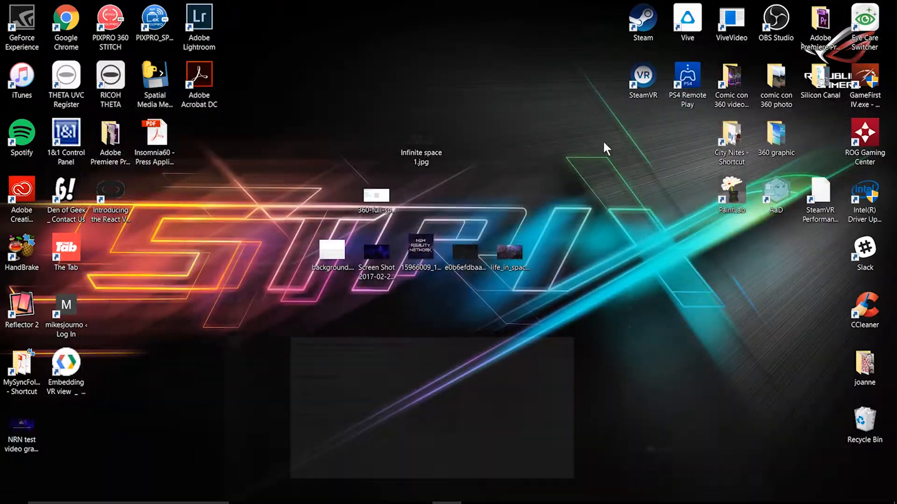
pyautogui.doubleClick(375, 195)
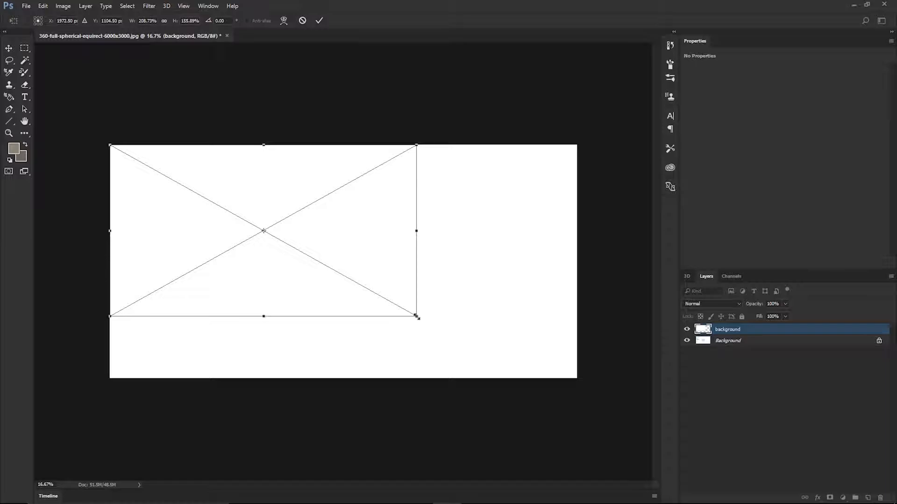
pyautogui.moveTo(415, 316); pyautogui.dragTo(576, 377)
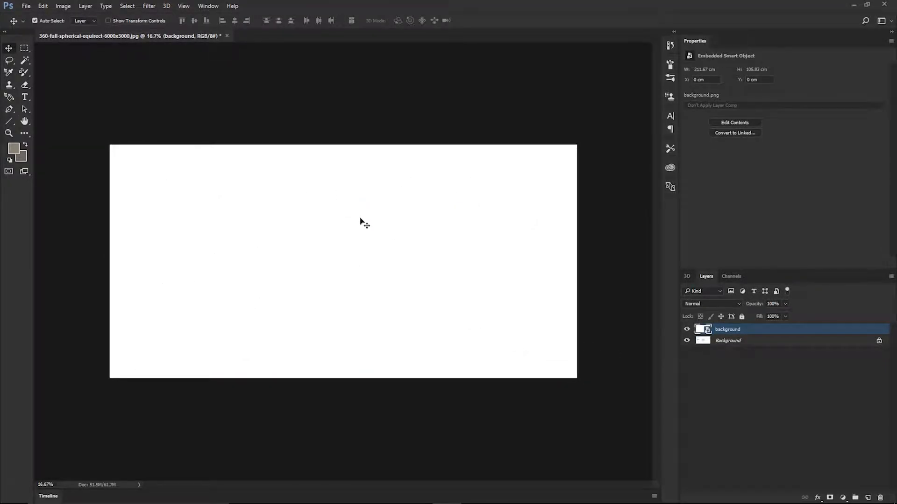
pyautogui.moveTo(657, 190)
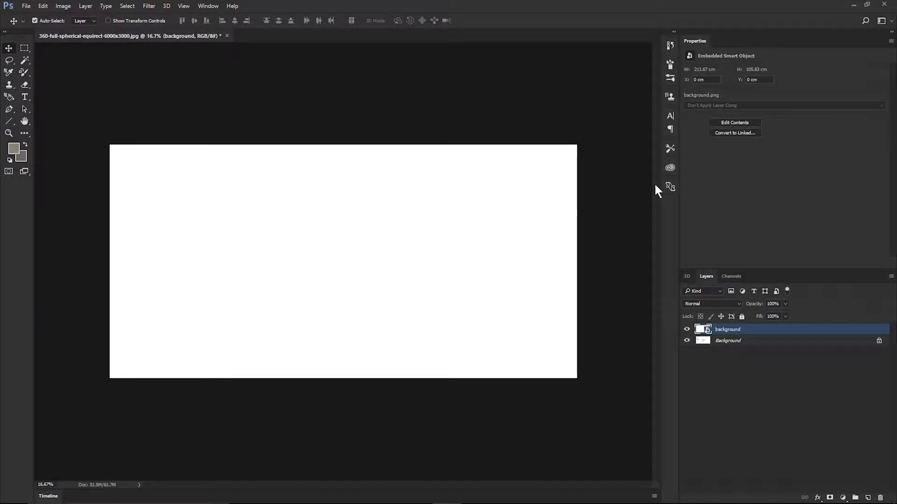
pyautogui.moveTo(29, 103)
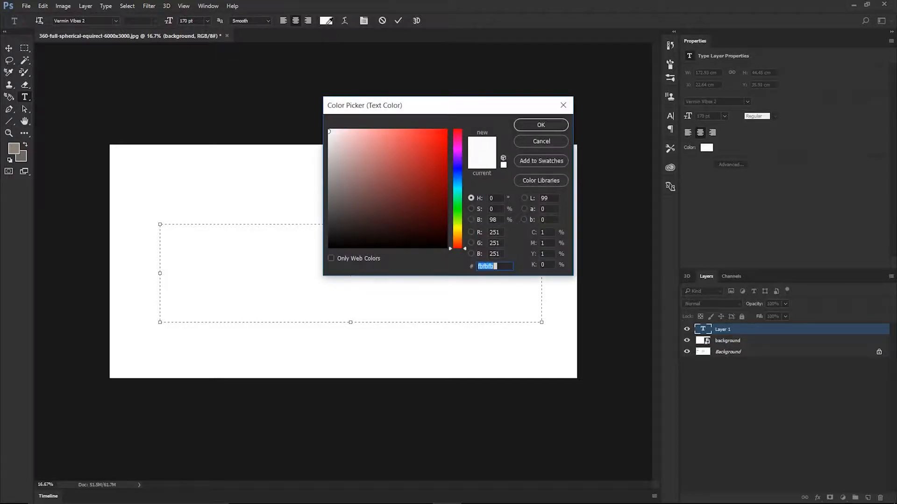
# Set the text colour to near-black #040404
pyautogui.write('040404')
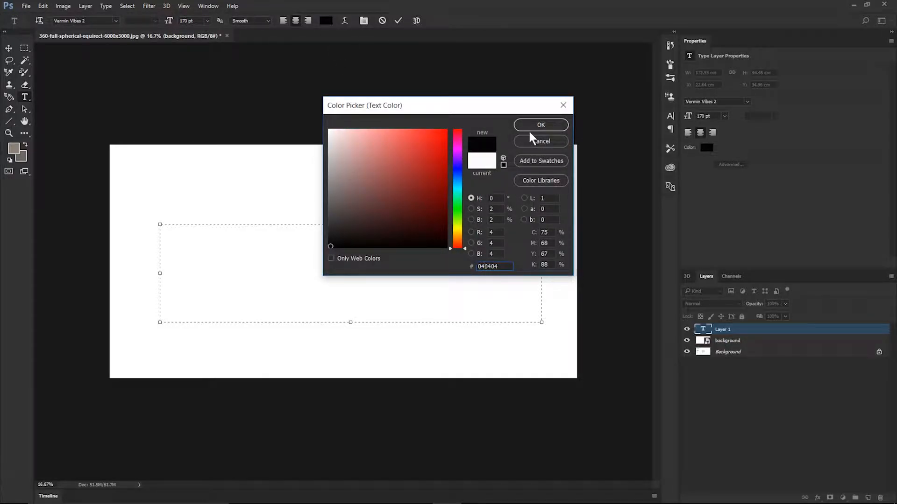
pyautogui.click(540, 125)
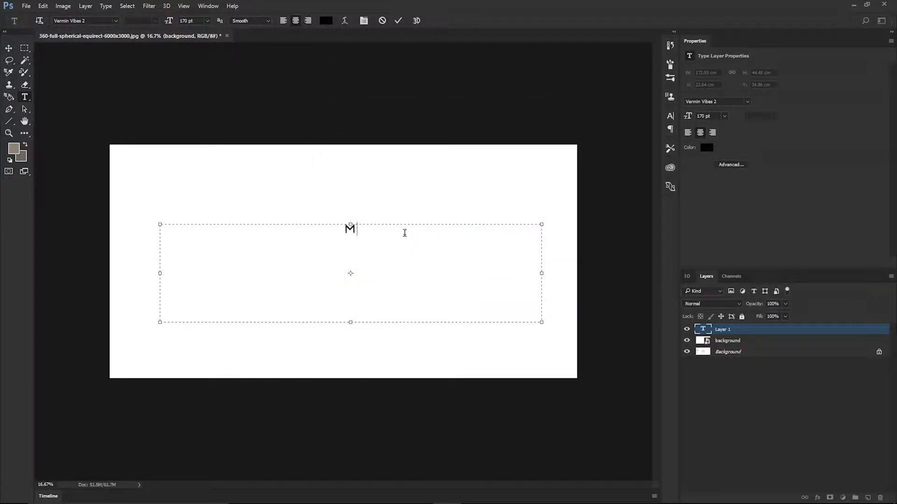
# Type 'MIKE IS A JOURNALIST CONDUCTING 360 DEGREE CONTENT TESTS' and select it
pyautogui.write('IKE IS A')
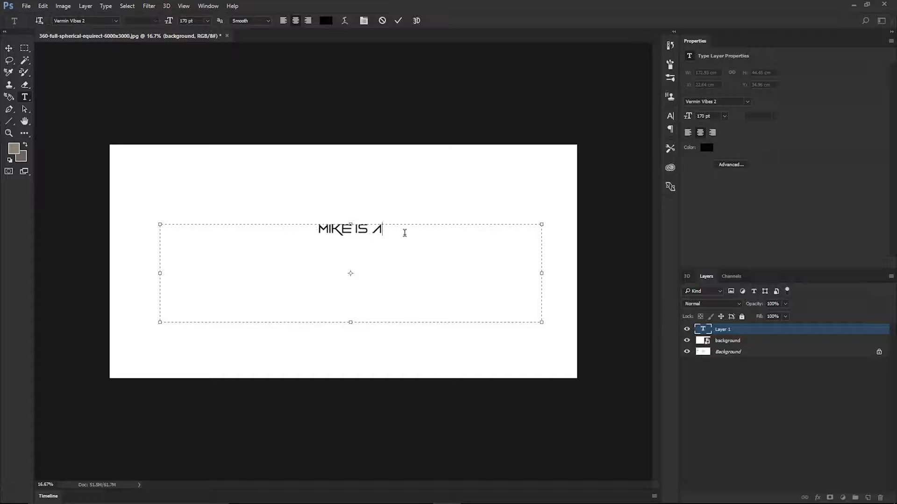
pyautogui.write('JOURNALIST')
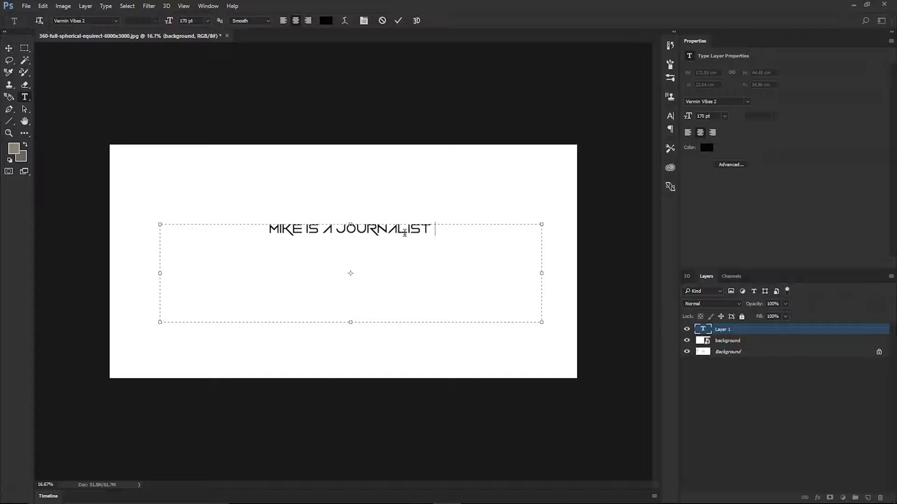
pyautogui.write('CONDUCTING')
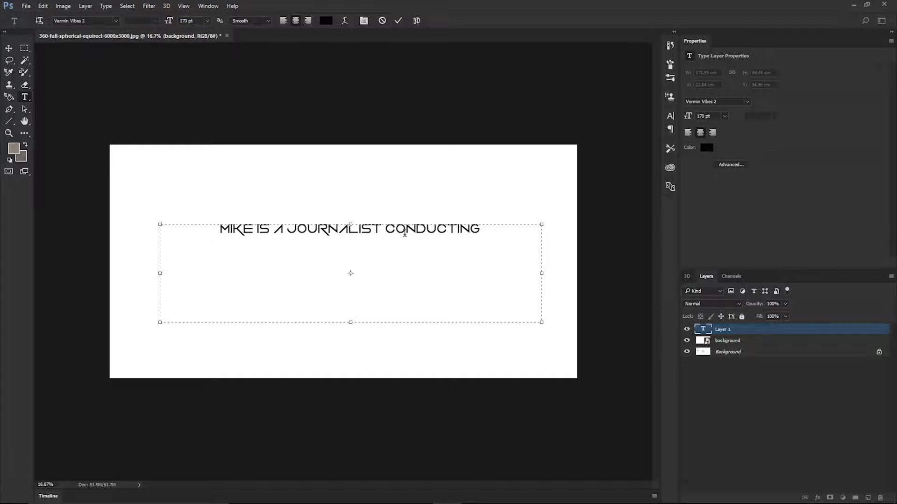
pyautogui.write('360')
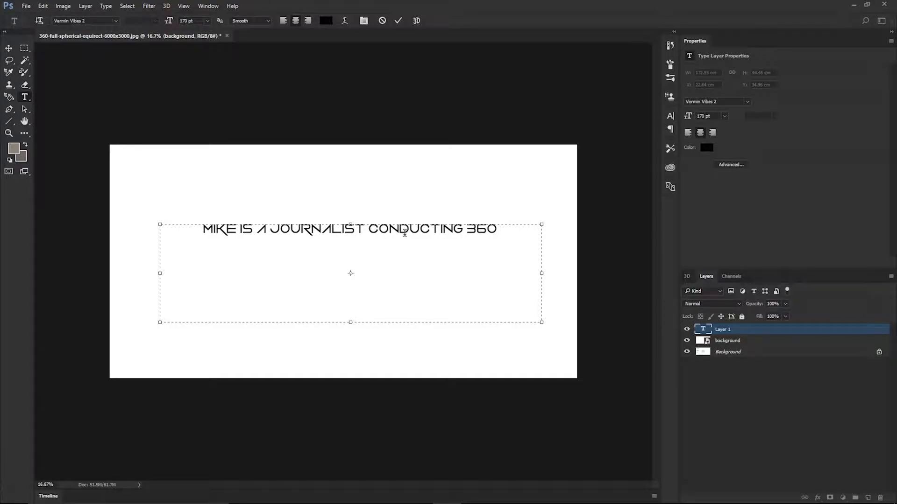
pyautogui.write('DE')
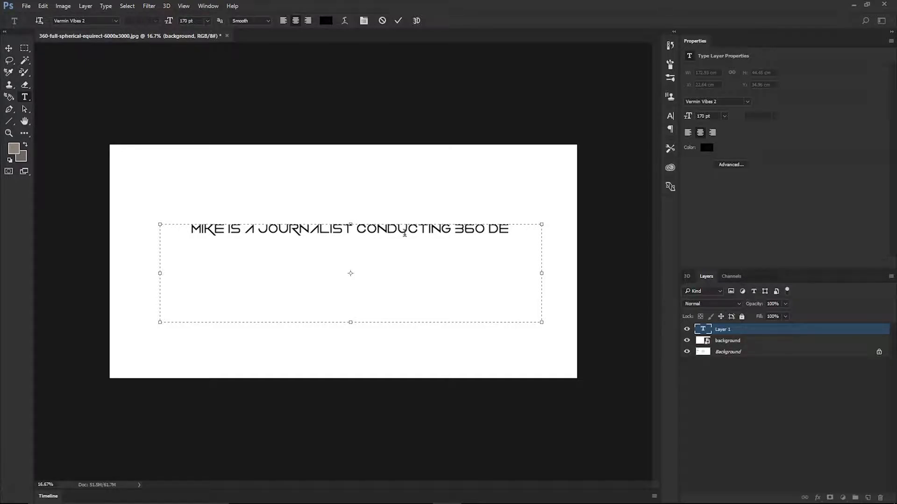
pyautogui.write('GREE CONTE')
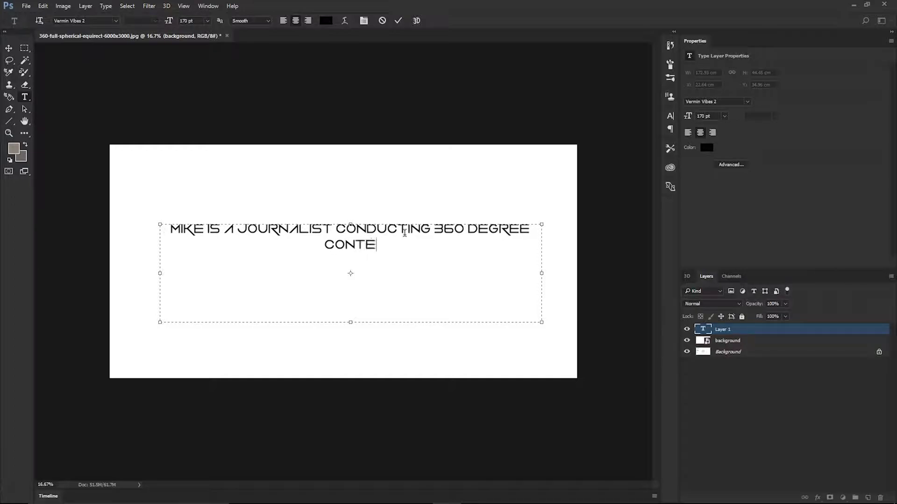
pyautogui.write('NT TESTS')
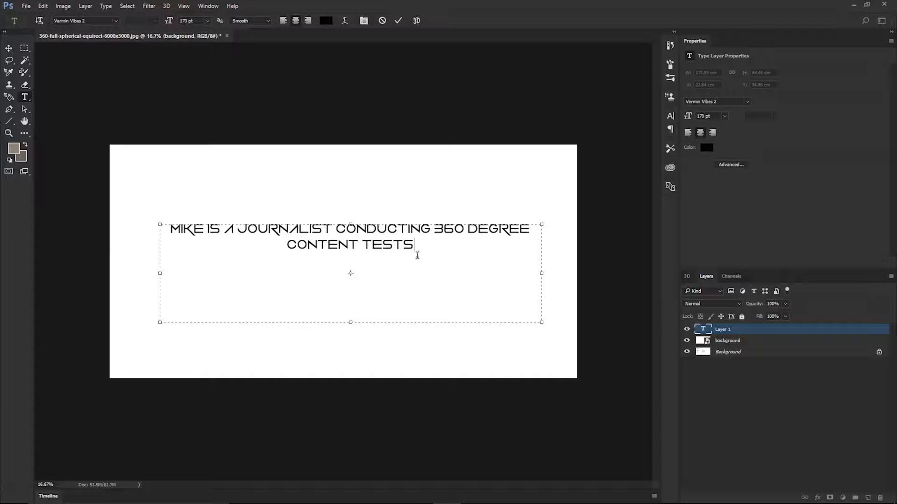
pyautogui.moveTo(228, 228); pyautogui.dragTo(415, 244)
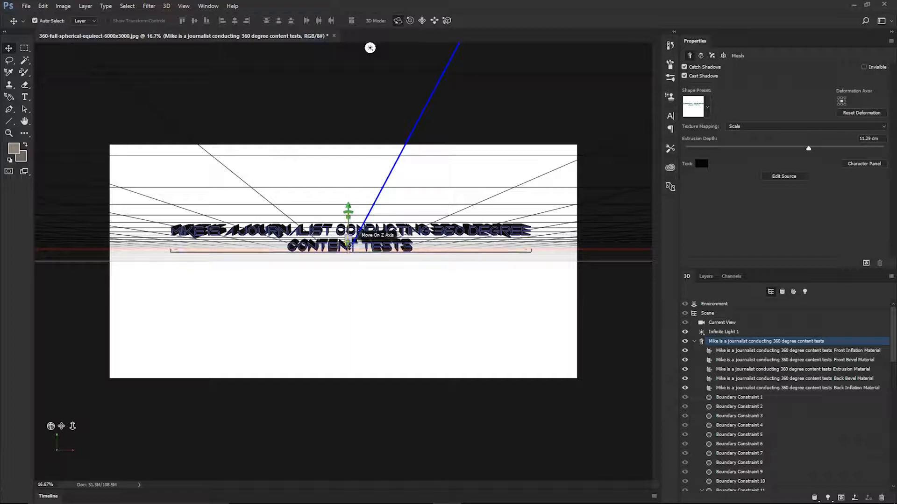
# Drag the 3D text gizmo to bring the extrusion closer and lower it into the bottom half
pyautogui.moveTo(347, 229); pyautogui.dragTo(347, 246)
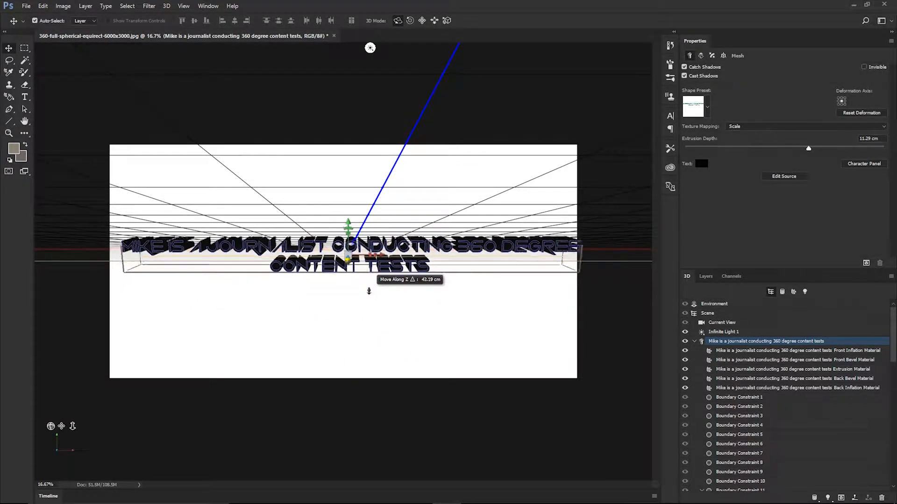
pyautogui.moveTo(347, 229); pyautogui.dragTo(347, 240)
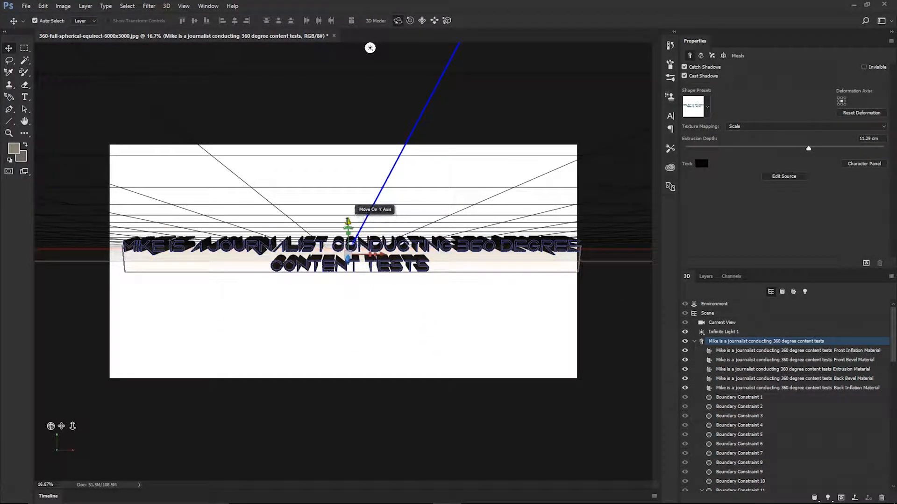
pyautogui.moveTo(347, 229); pyautogui.dragTo(348, 272)
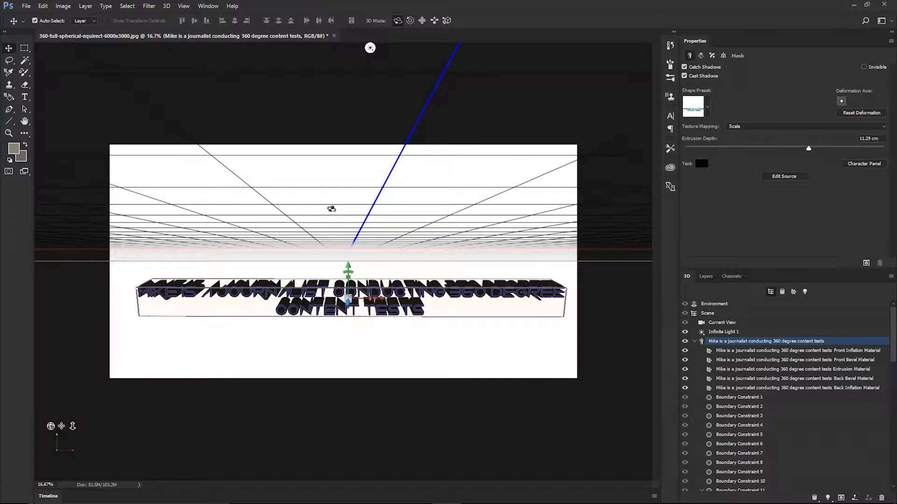
pyautogui.click(721, 321)
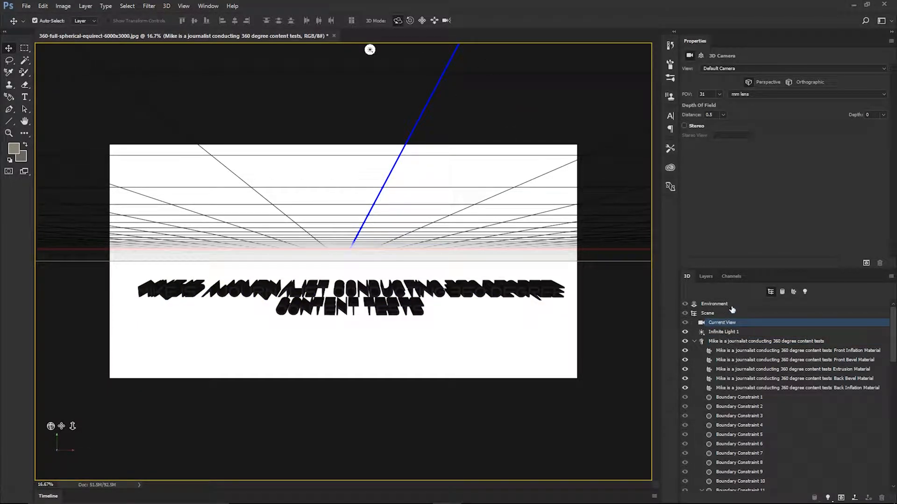
pyautogui.click(706, 276)
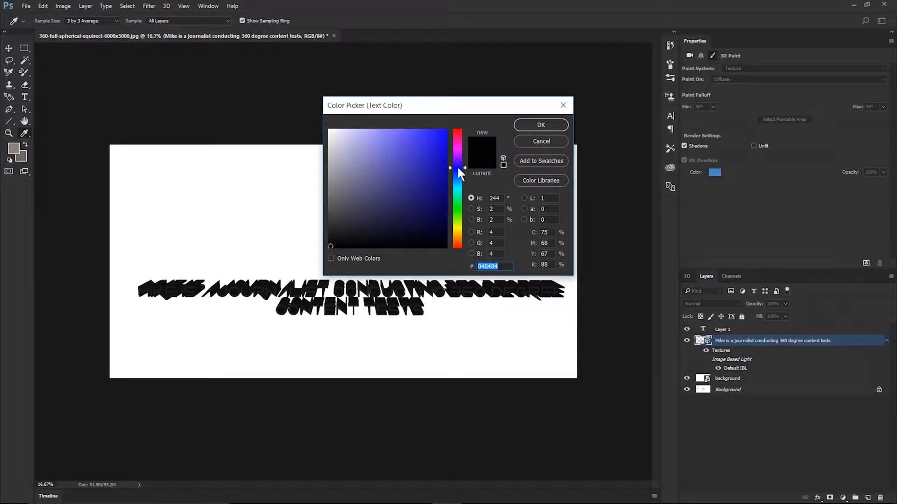
# Pick purple #5147d7 in the Color Picker for the 3D text
pyautogui.click(398, 150)
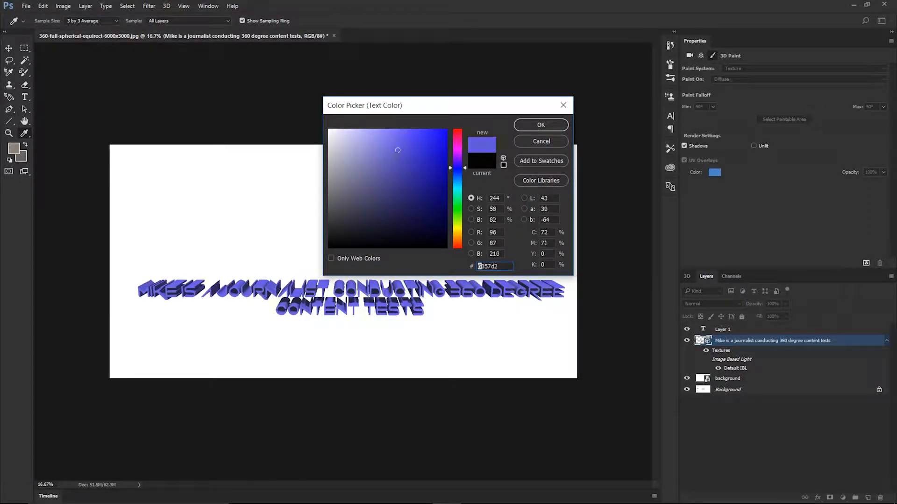
pyautogui.click(407, 151)
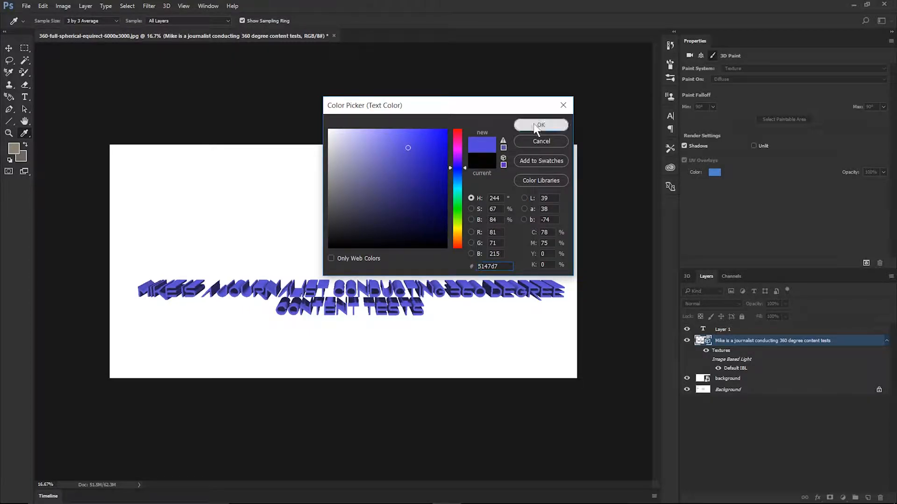
pyautogui.click(540, 125)
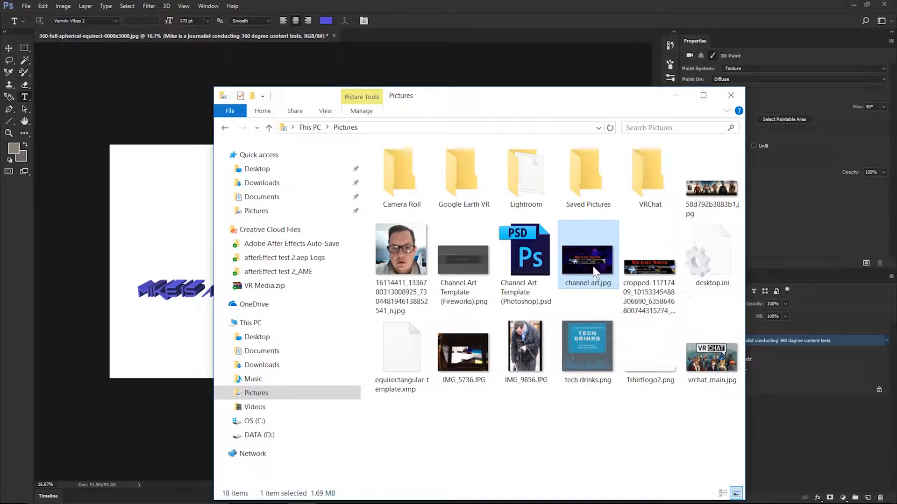
# Place channel art.jpg and taper it into a wide trapezoid spanning the canvas top above the text
pyautogui.doubleClick(588, 254)
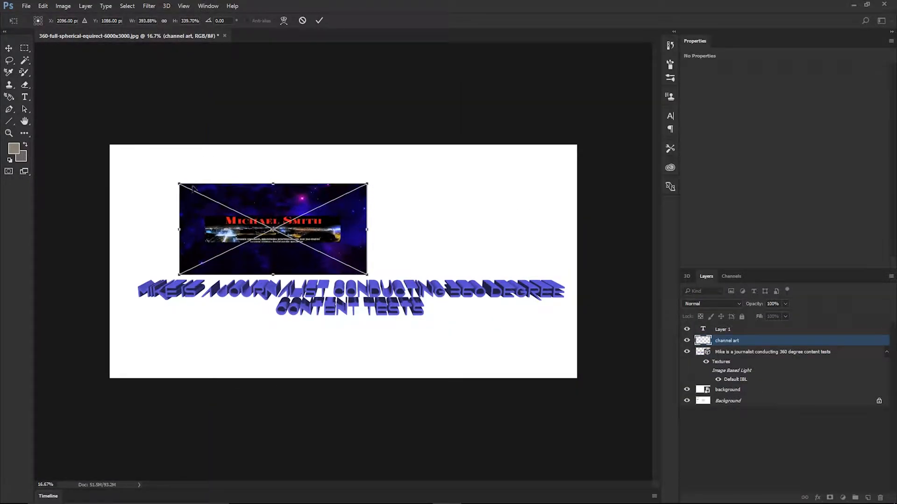
pyautogui.moveTo(367, 230); pyautogui.dragTo(521, 229)
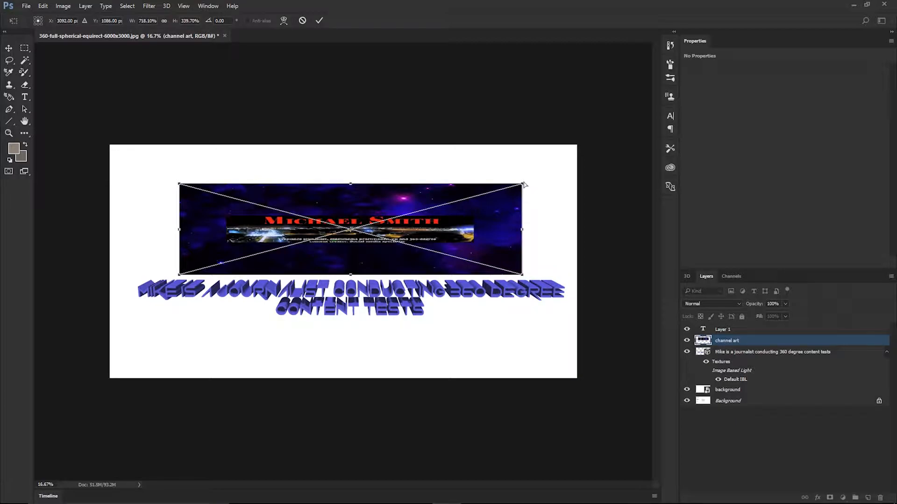
pyautogui.moveTo(520, 184); pyautogui.dragTo(538, 166)
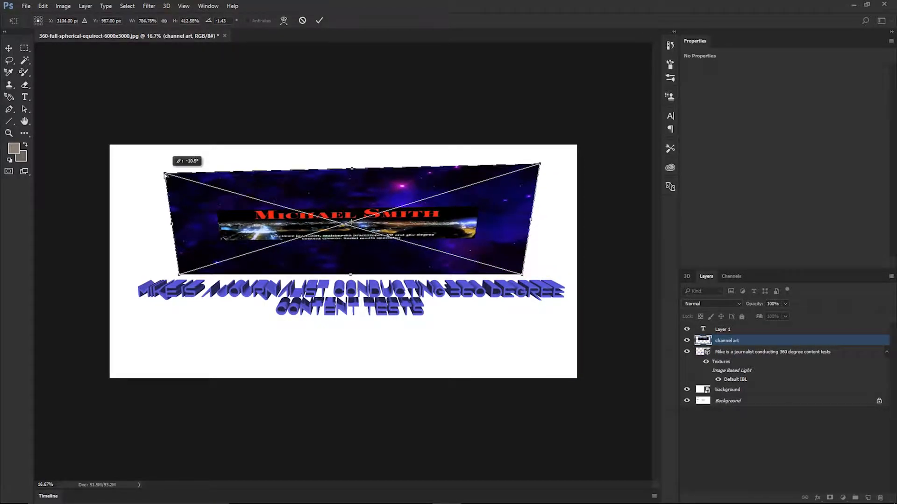
pyautogui.moveTo(166, 176); pyautogui.dragTo(137, 163)
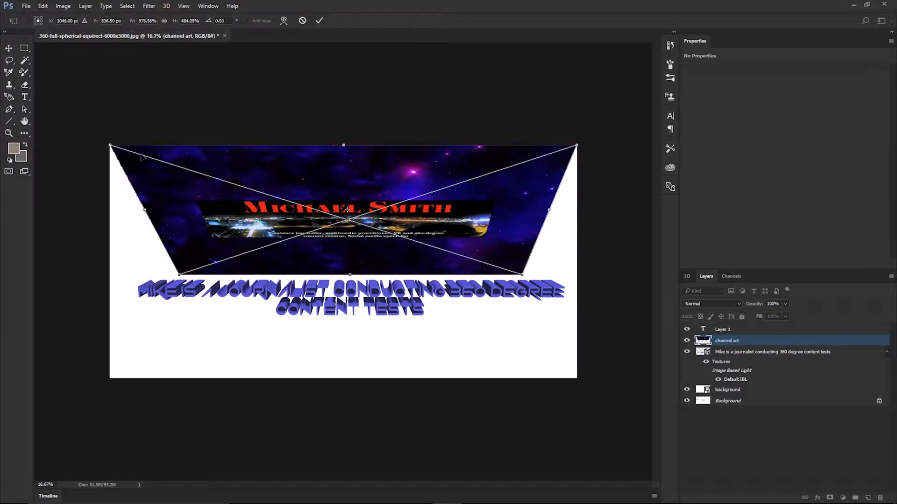
pyautogui.rightClick(347, 208)
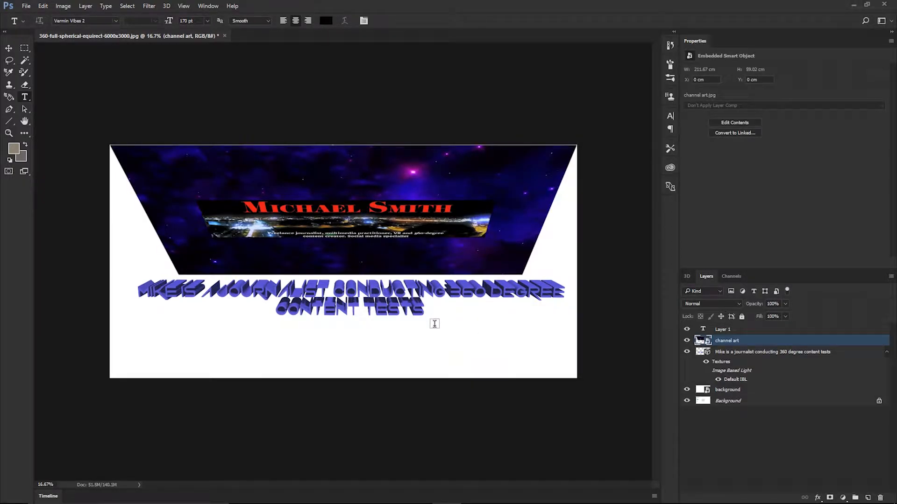
pyautogui.moveTo(396, 338)
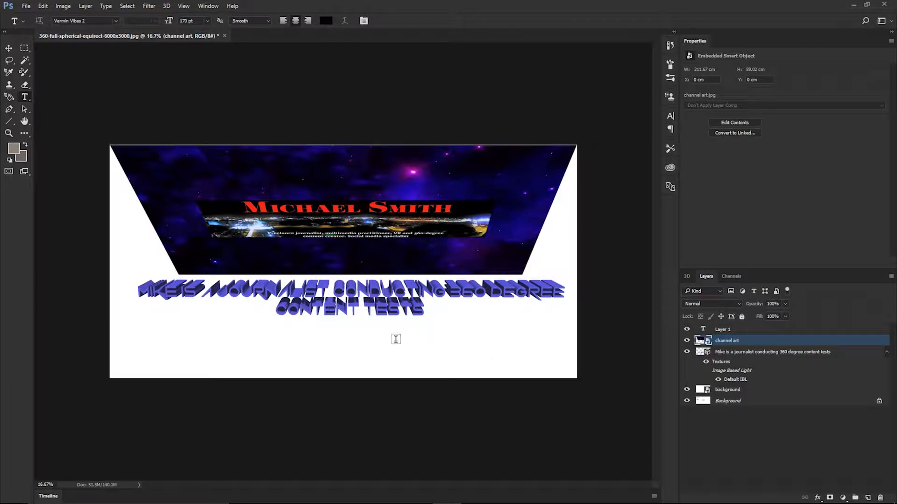
# Save As a maximum-quality JPEG named 'test 3' on the desktop
pyautogui.click(26, 5)
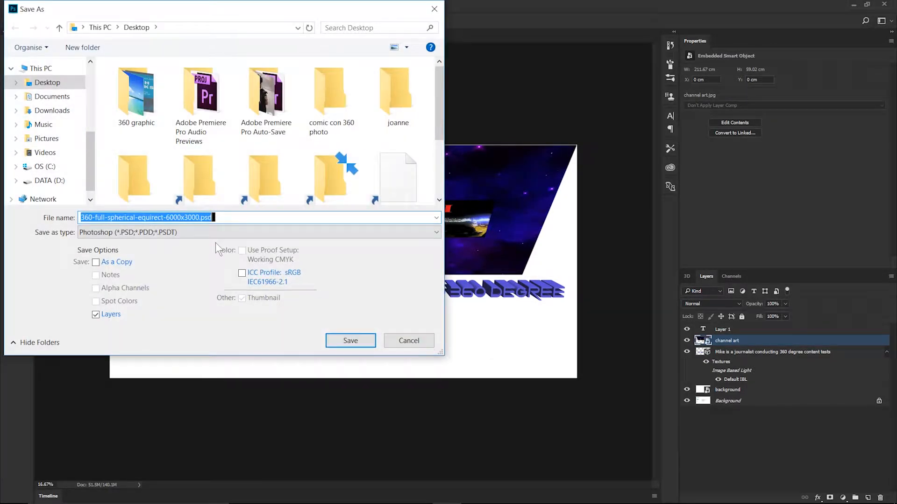
pyautogui.click(257, 232)
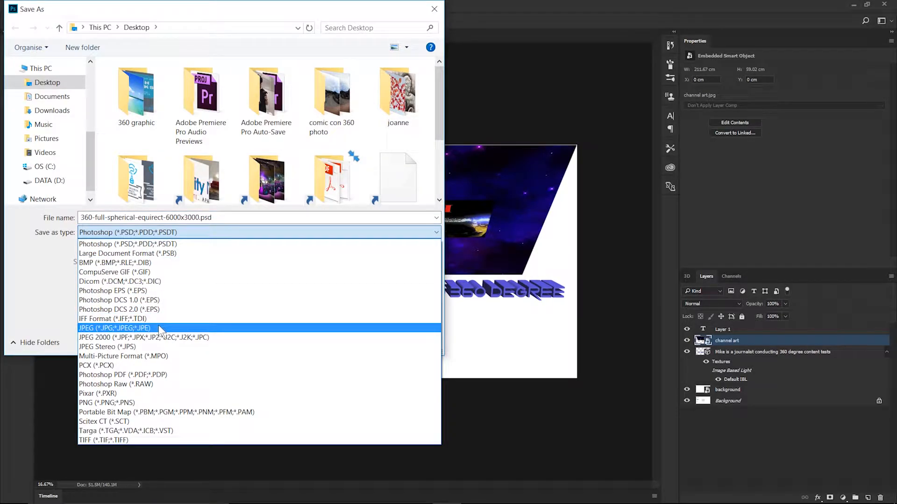
pyautogui.click(114, 328)
pyautogui.write('test 3.jpg')
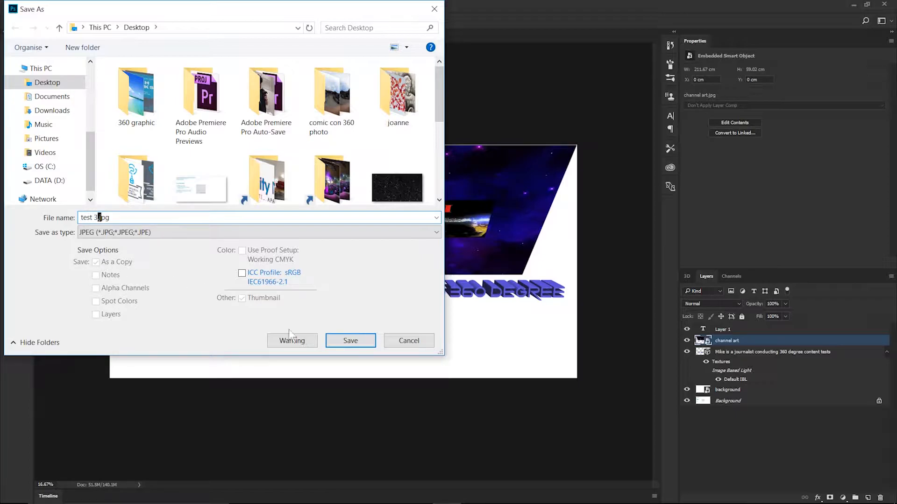
pyautogui.click(350, 340)
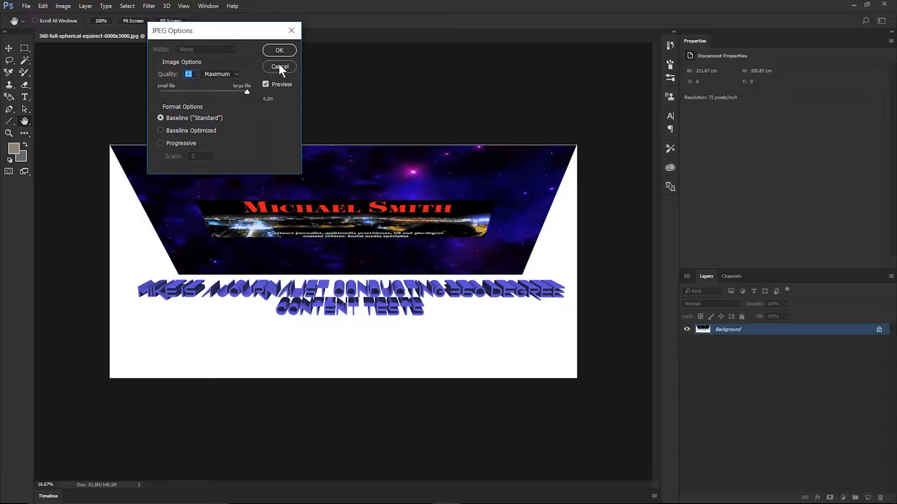
pyautogui.click(279, 67)
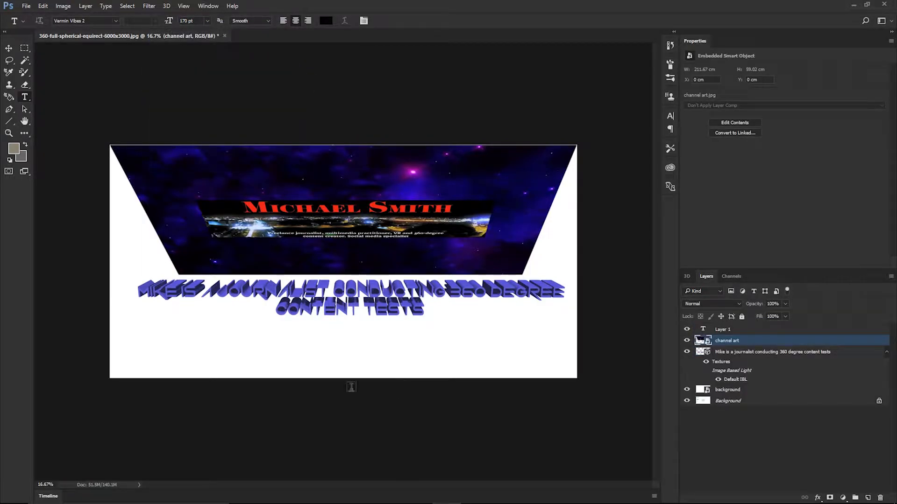
pyautogui.moveTo(454, 124)
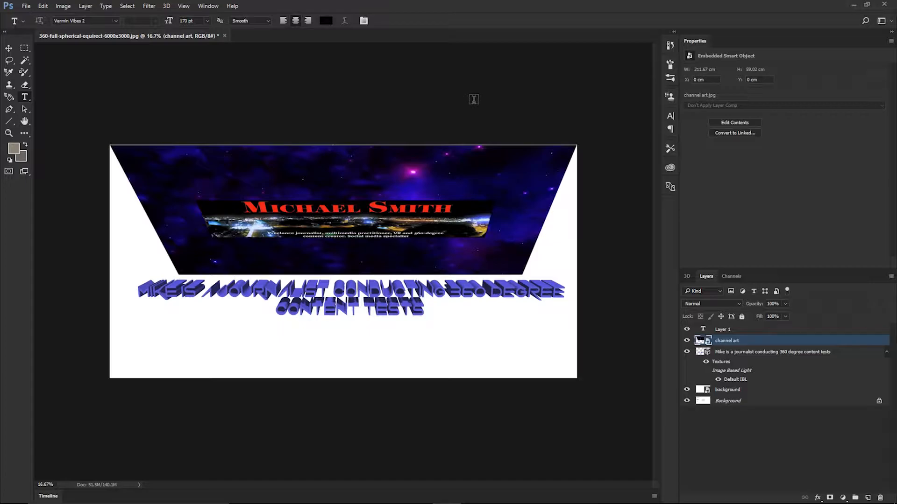
pyautogui.moveTo(639, 73)
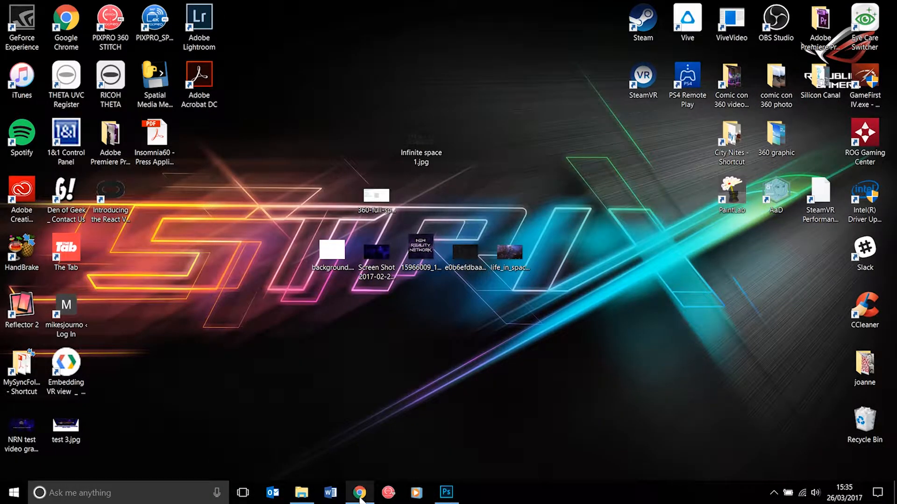
# Create a page post with test 3.jpg attached as a 360 photo, captioned 'test', and publish it
pyautogui.click(359, 492)
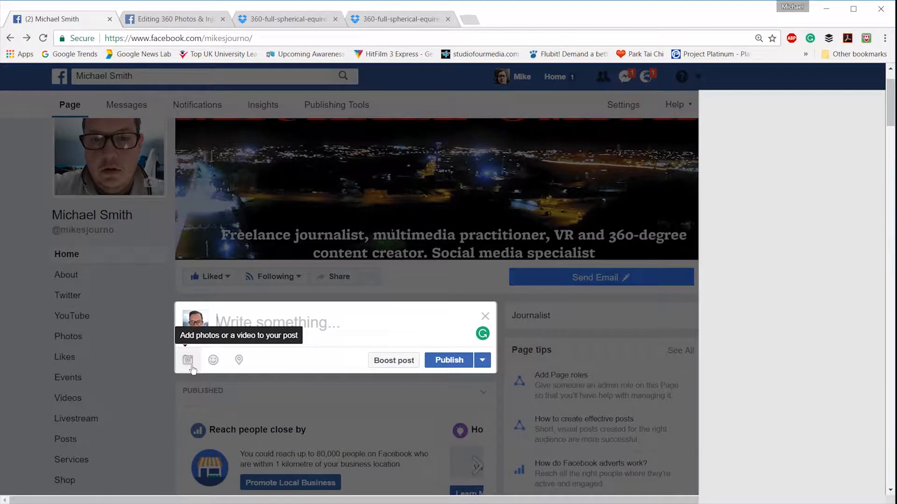
pyautogui.click(188, 360)
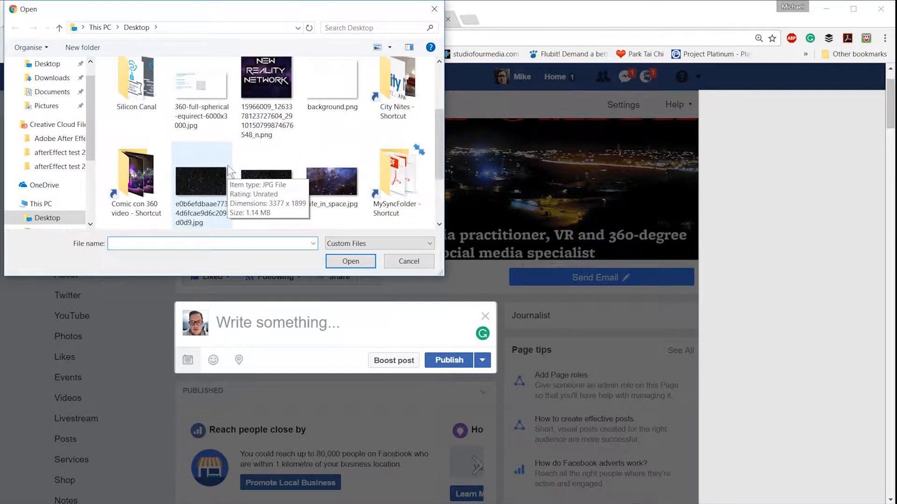
pyautogui.scroll(-3)
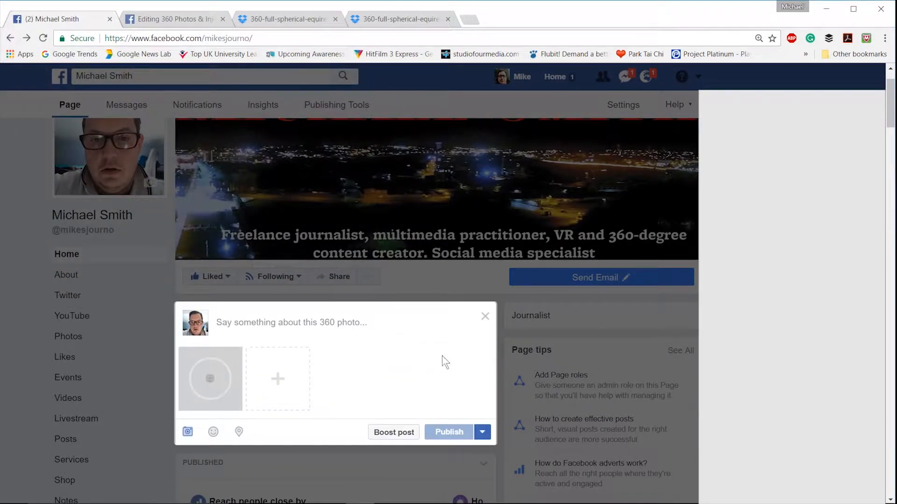
pyautogui.scroll(-3)
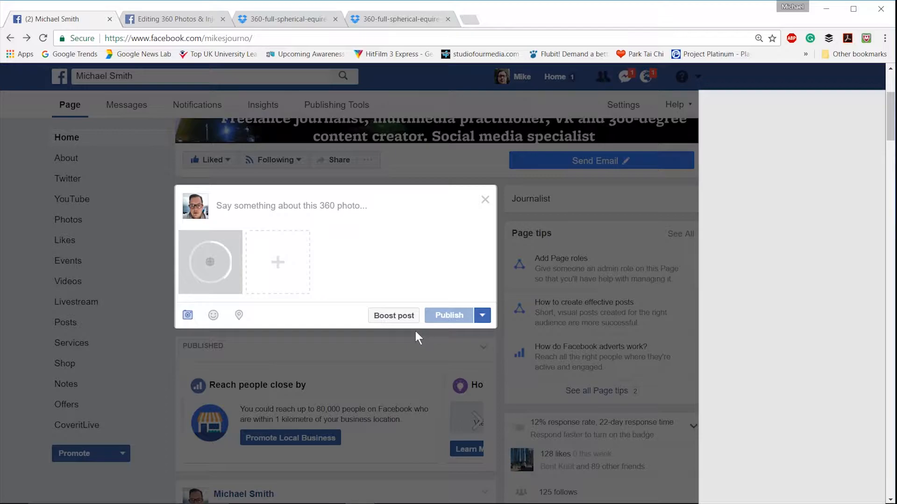
pyautogui.write('test 3')
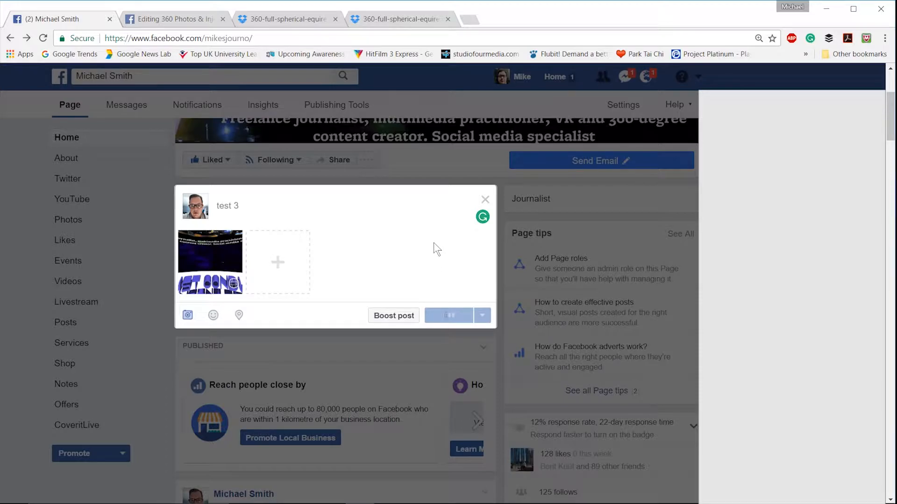
pyautogui.click(485, 199)
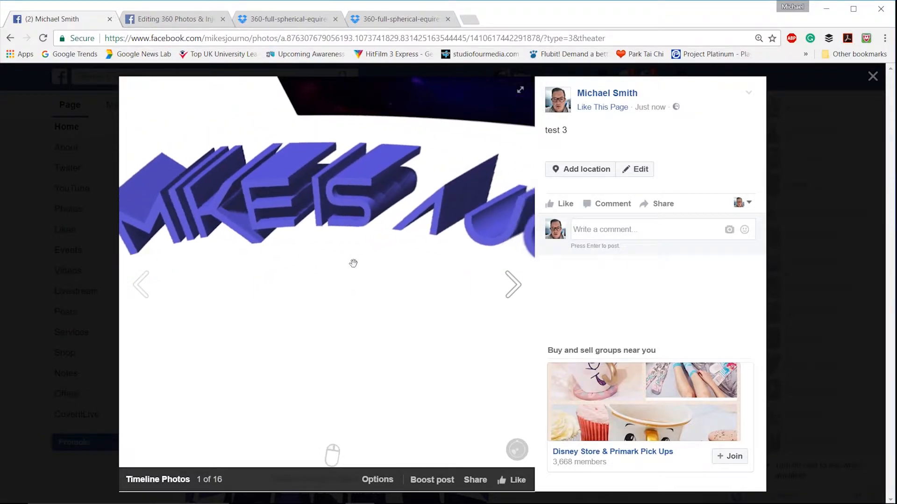
# Pan around the published 360 photo across the purple text, channel art and white sphere edge
pyautogui.moveTo(354, 263); pyautogui.dragTo(329, 319)
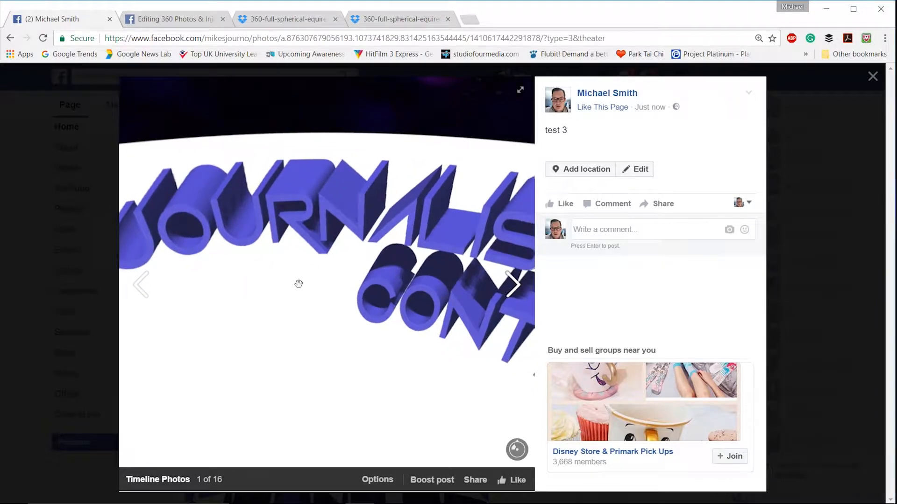
pyautogui.moveTo(298, 284); pyautogui.dragTo(258, 261)
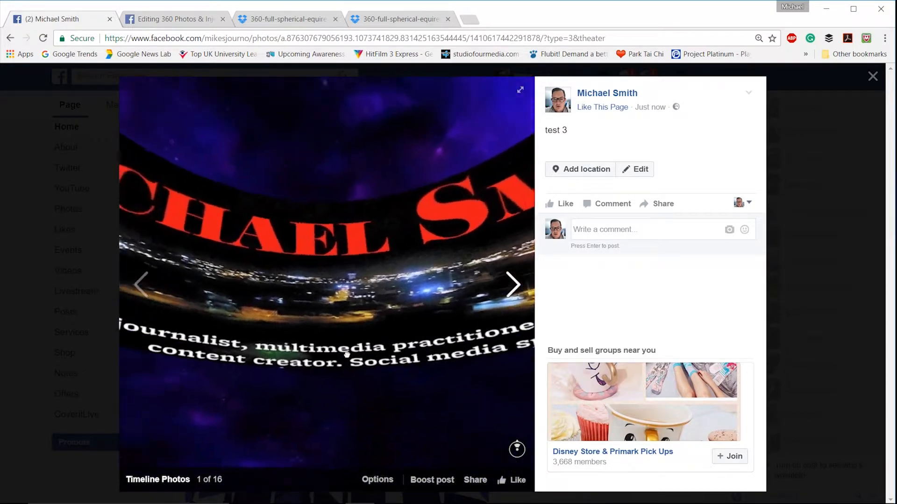
pyautogui.moveTo(346, 355); pyautogui.dragTo(374, 362)
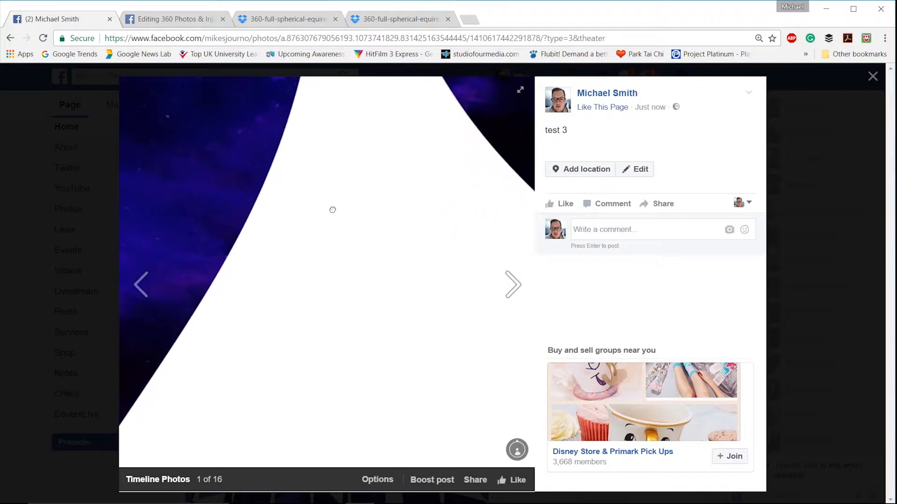
pyautogui.moveTo(332, 209); pyautogui.dragTo(226, 288)
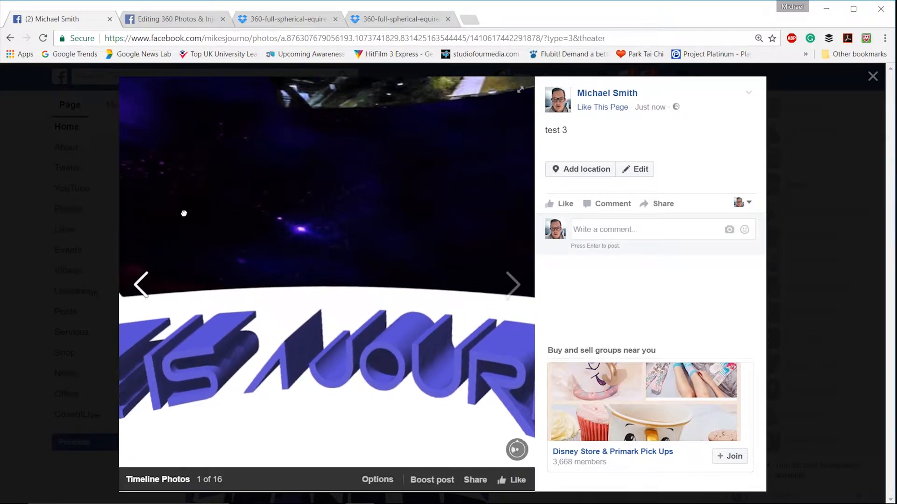
pyautogui.moveTo(184, 213); pyautogui.dragTo(277, 260)
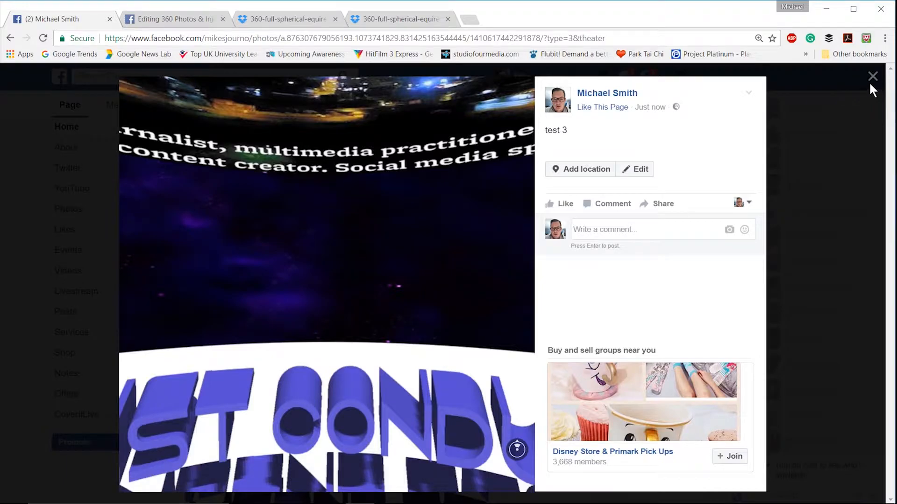
# Close the photo viewer, return to the page timeline and start a new browser tab
pyautogui.click(871, 77)
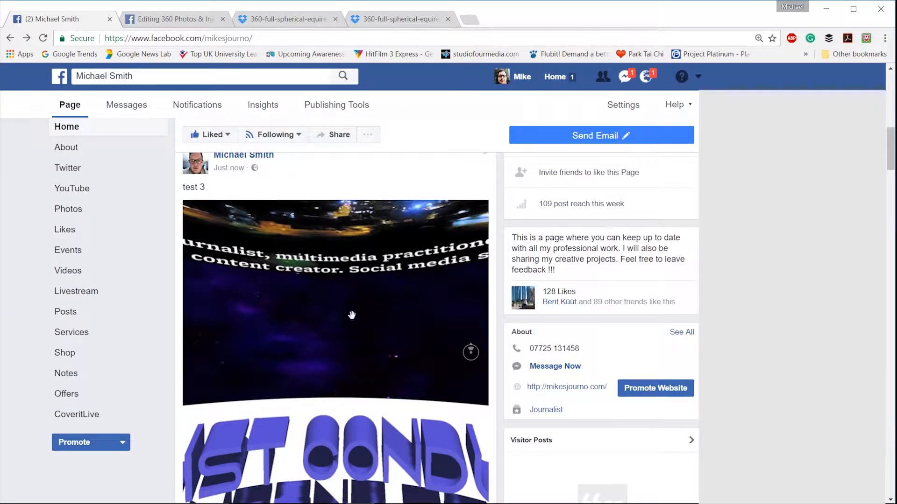
pyautogui.scroll(-3)
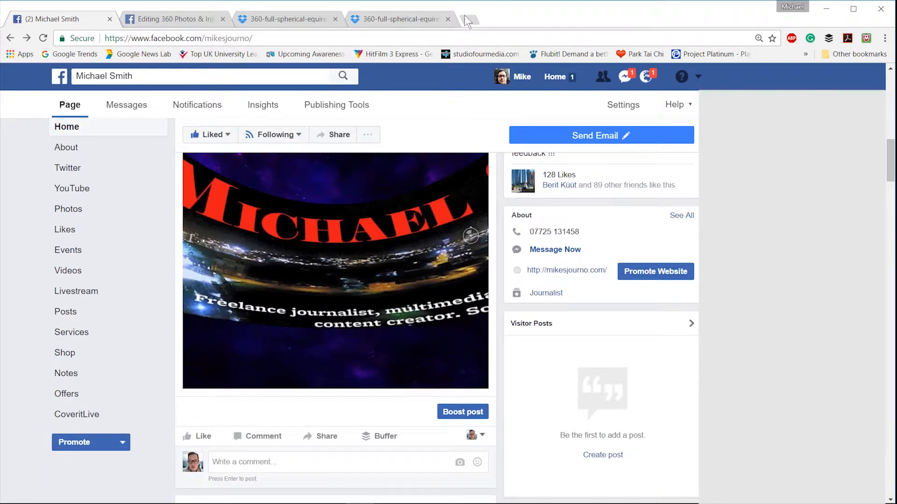
pyautogui.click(469, 19)
pyautogui.write('twitte')
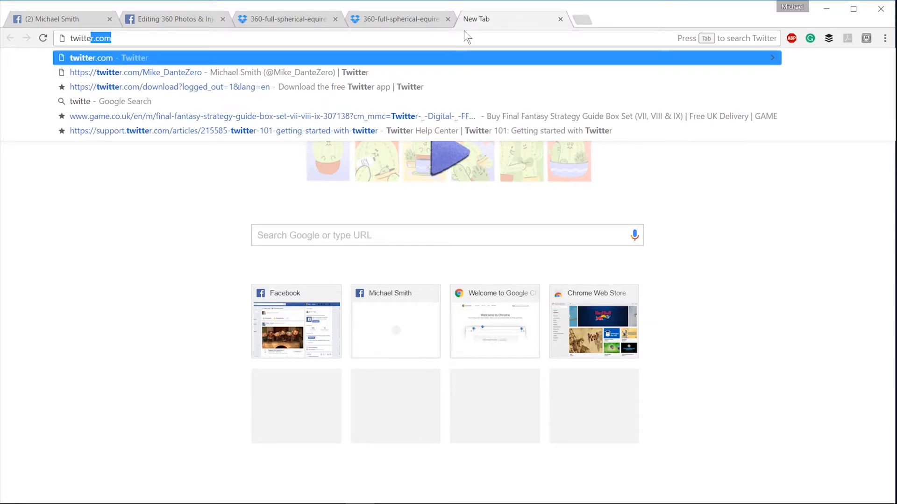
# Load facebook.com/newrealitynetwork in the new tab and scroll to the pinned survey post
pyautogui.press('Escape')
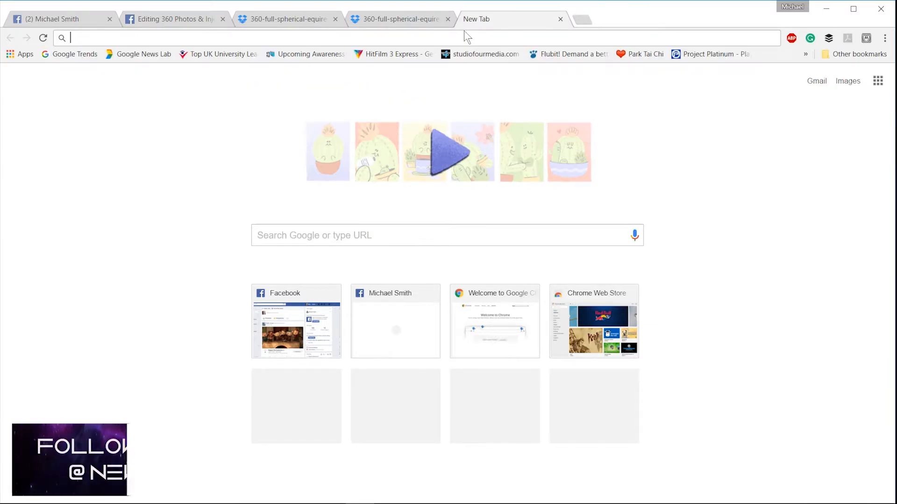
pyautogui.write('facebook.com/mikesjourno')
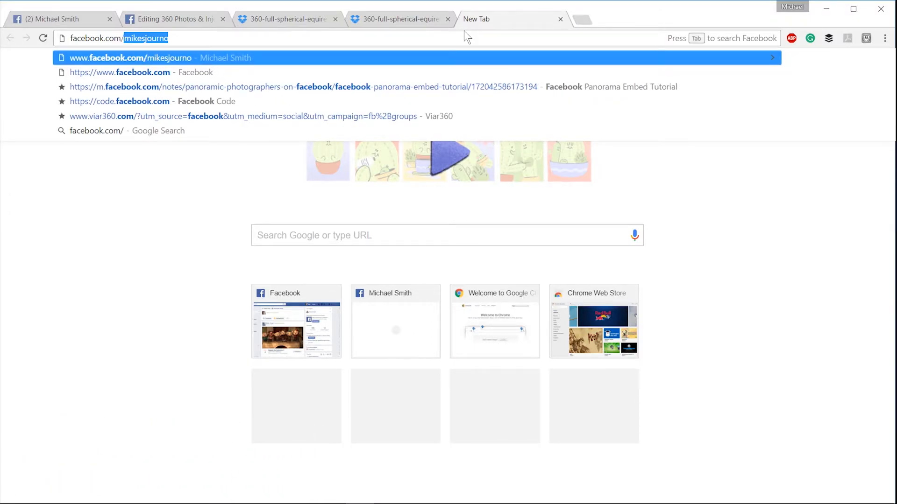
pyautogui.write('newrealitynetwork')
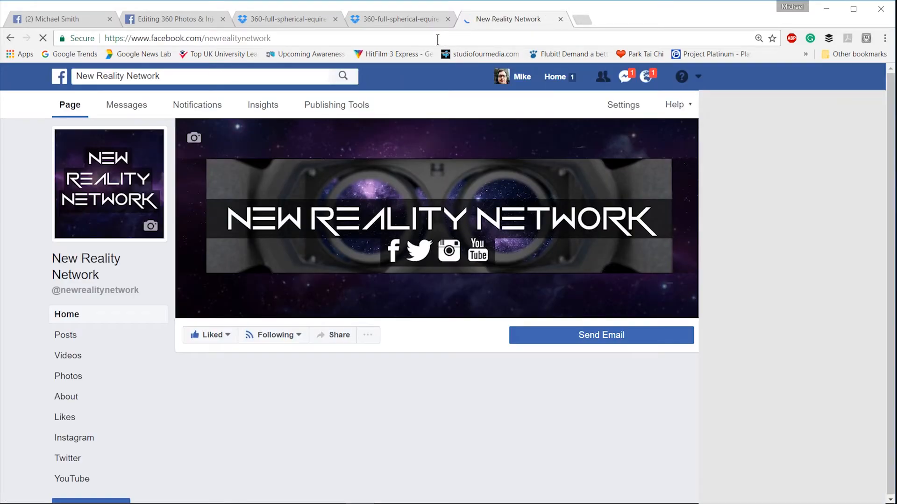
pyautogui.scroll(-3)
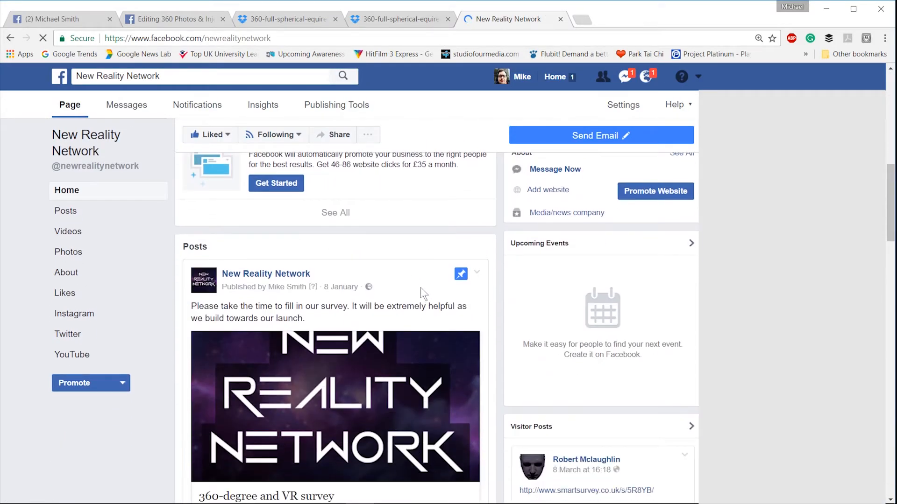